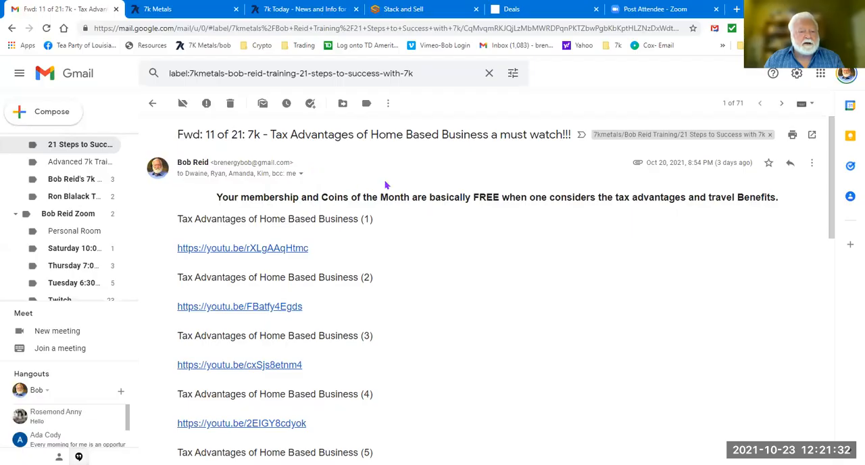
{"action": "mouse_move", "coordinate": [473, 150]}
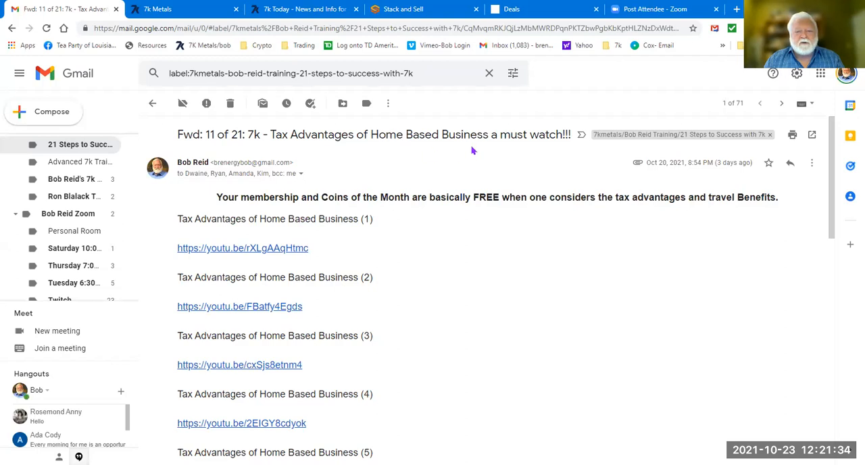
{"action": "mouse_move", "coordinate": [535, 230]}
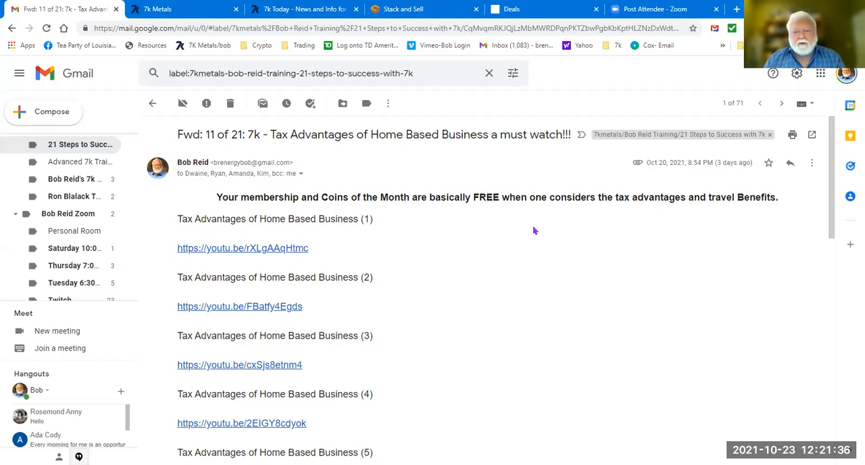
{"action": "mouse_move", "coordinate": [523, 291]}
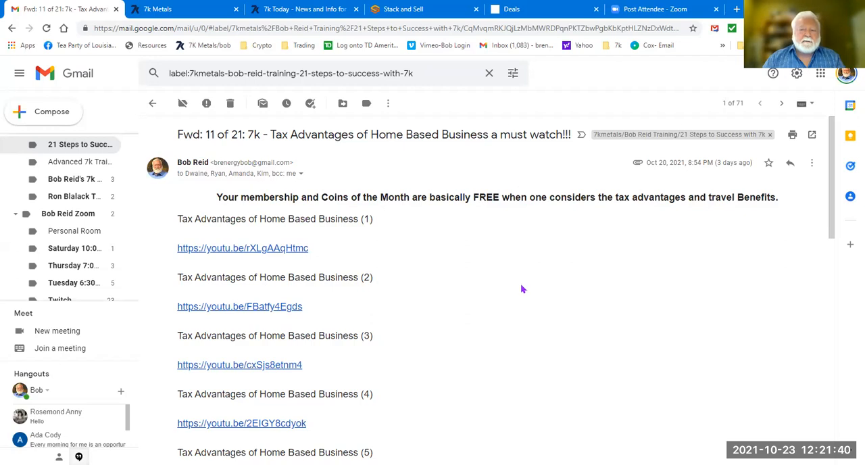
- Scroll past the Week 1 diagram to the sponsoring bullets and $500-into-$3000 pitch
{"action": "scroll", "scroll_direction": "down", "scroll_amount": 3}
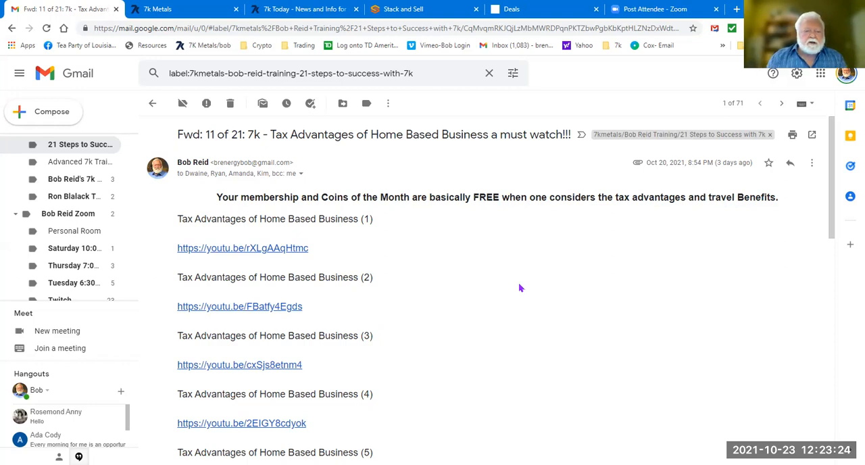
{"action": "scroll", "scroll_direction": "down", "scroll_amount": 3}
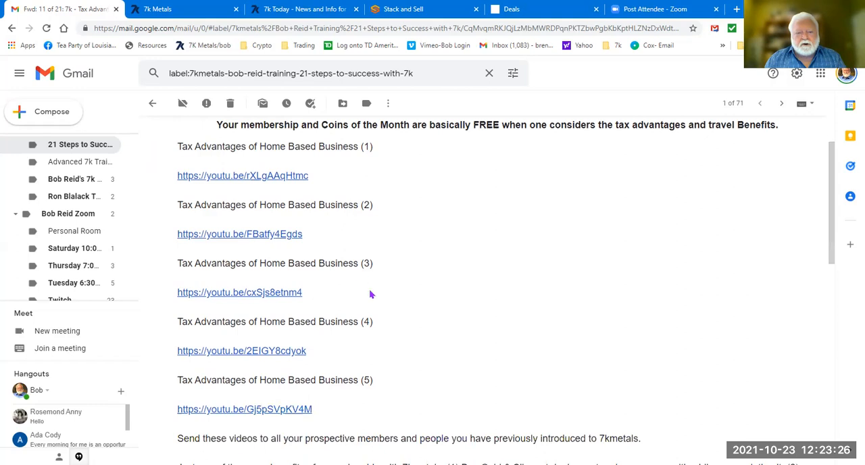
{"action": "mouse_move", "coordinate": [356, 204]}
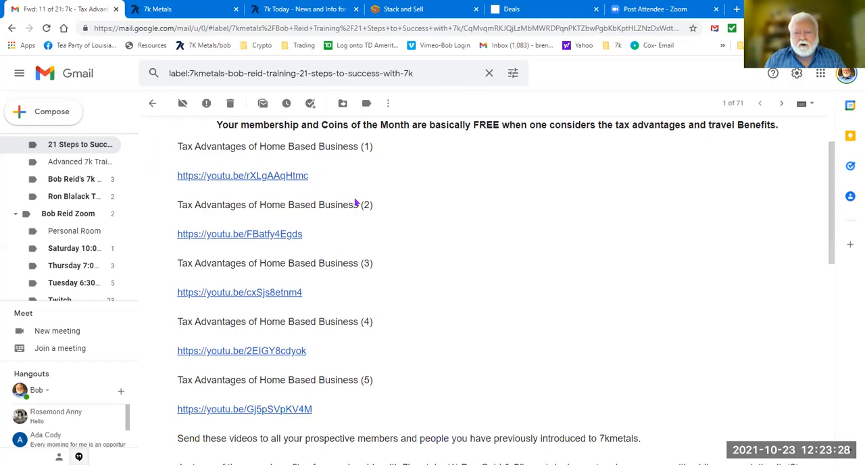
{"action": "mouse_move", "coordinate": [420, 253]}
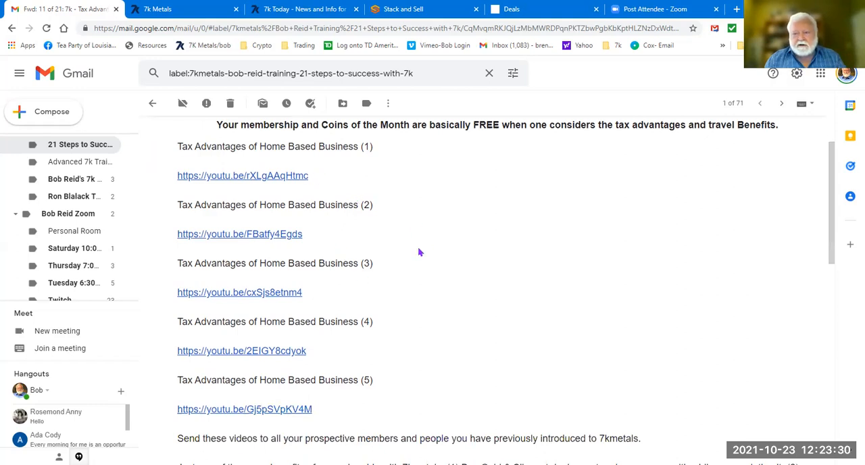
{"action": "mouse_move", "coordinate": [398, 303]}
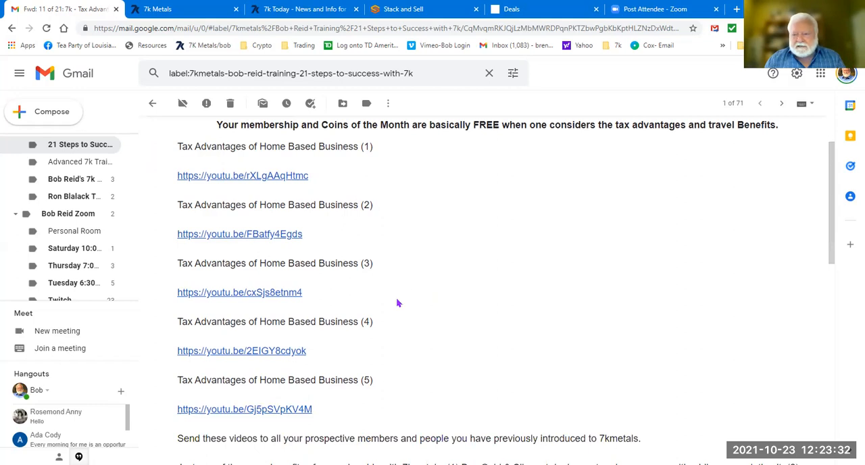
{"action": "mouse_move", "coordinate": [356, 278]}
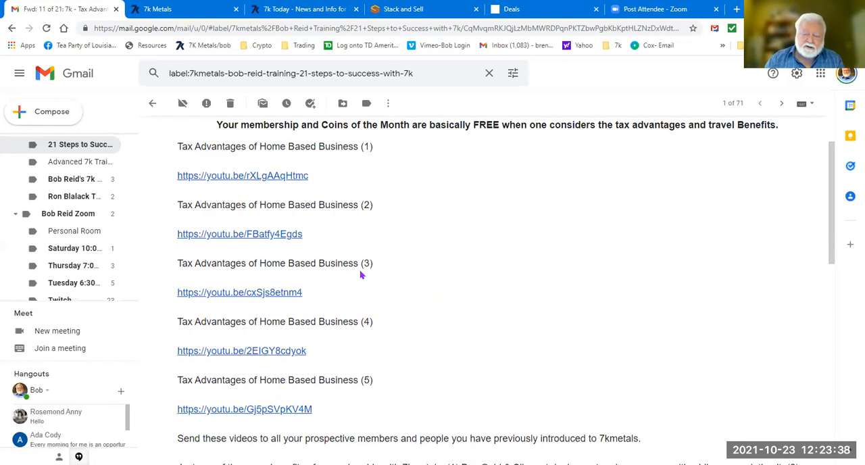
{"action": "mouse_move", "coordinate": [446, 288]}
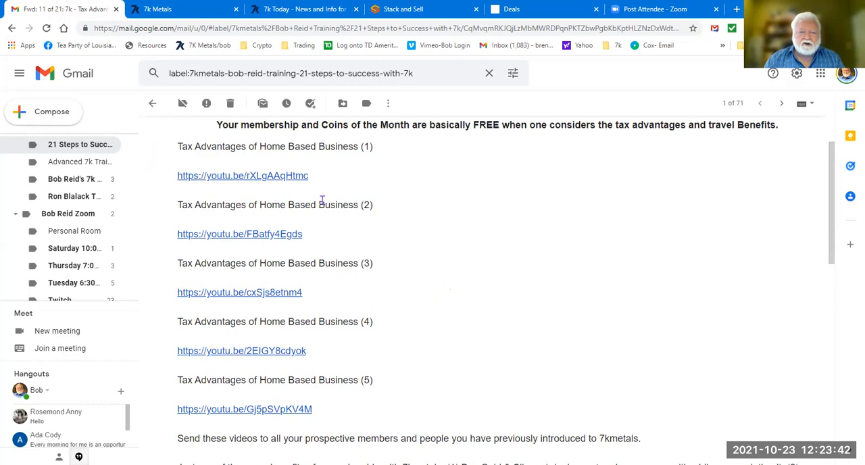
{"action": "mouse_move", "coordinate": [496, 377]}
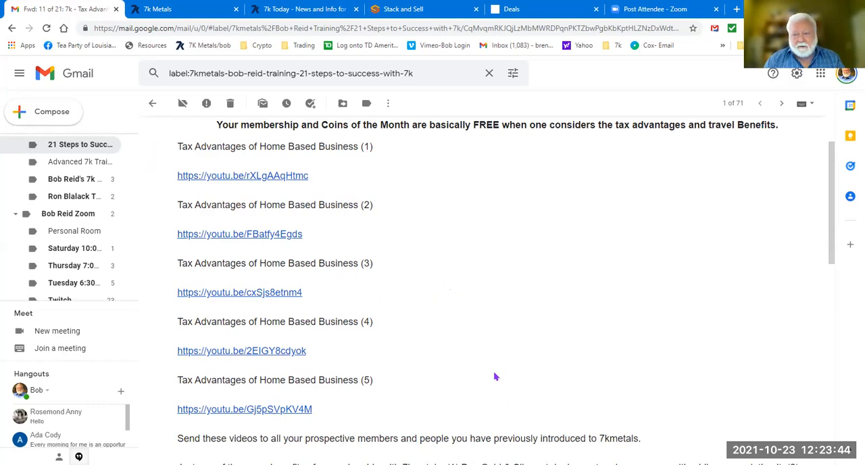
{"action": "mouse_move", "coordinate": [329, 253]}
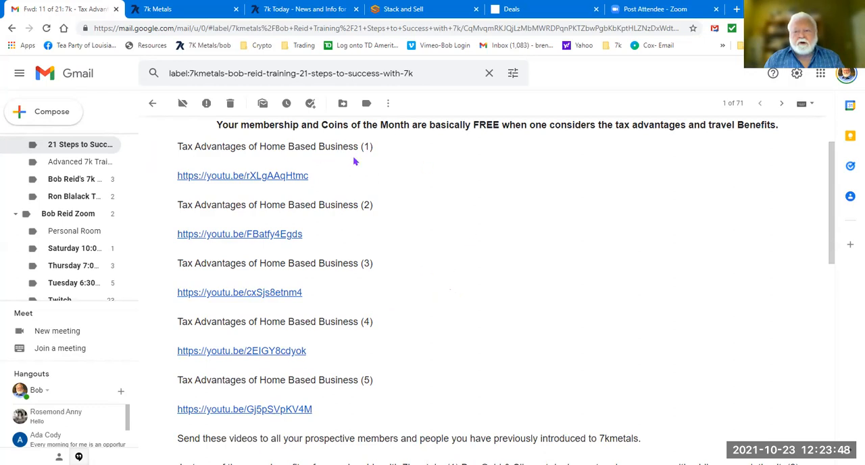
{"action": "mouse_move", "coordinate": [393, 162]}
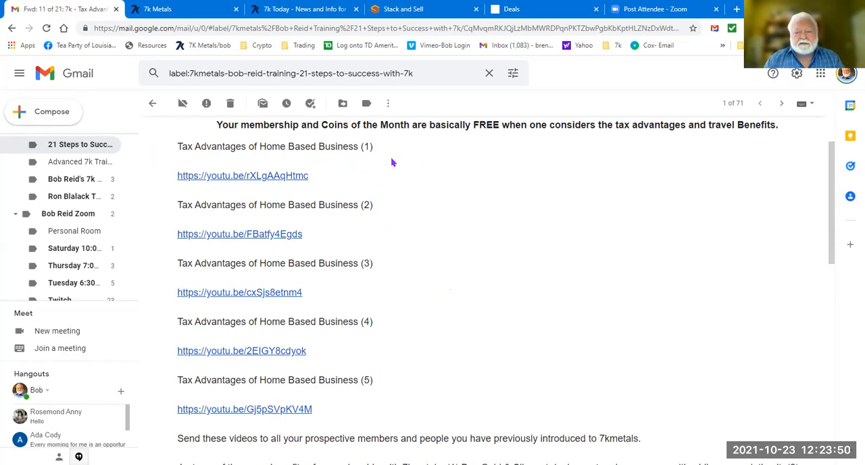
{"action": "mouse_move", "coordinate": [382, 254]}
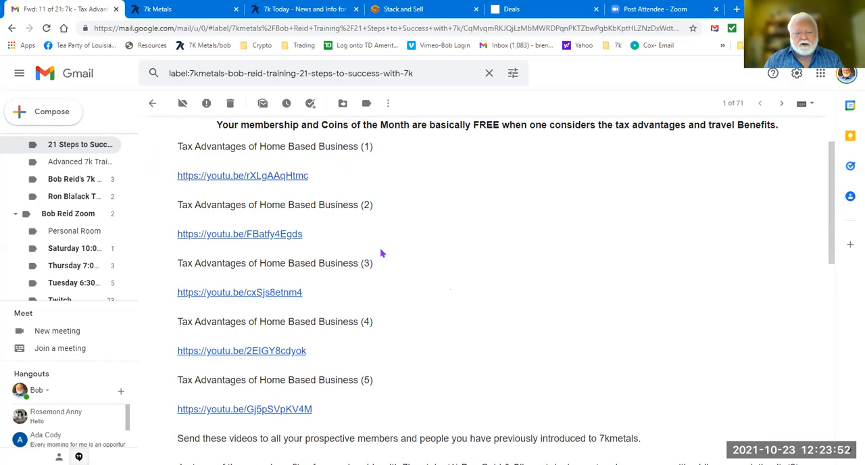
{"action": "mouse_move", "coordinate": [601, 312]}
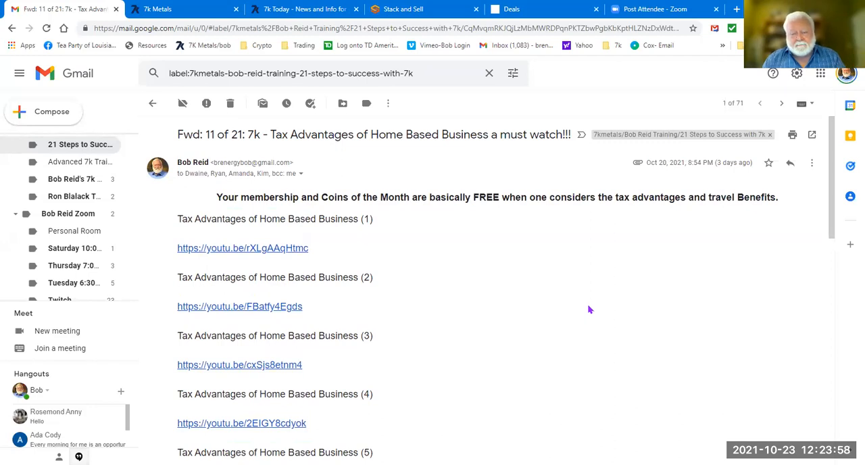
{"action": "mouse_move", "coordinate": [549, 290]}
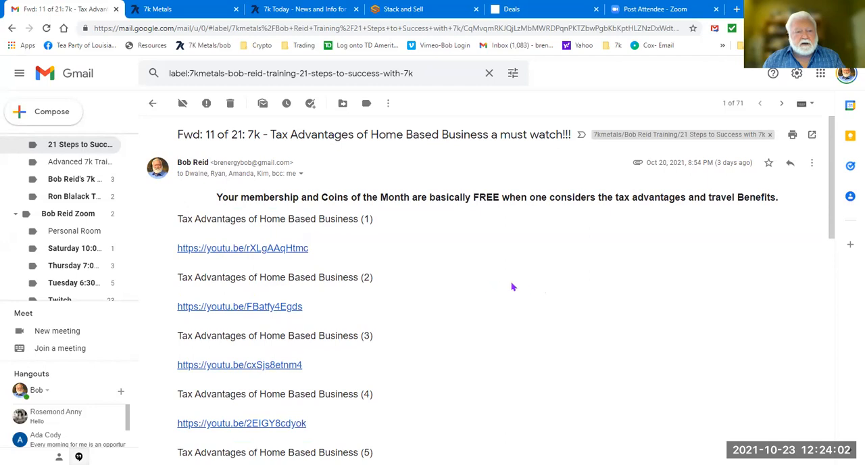
{"action": "mouse_move", "coordinate": [464, 306]}
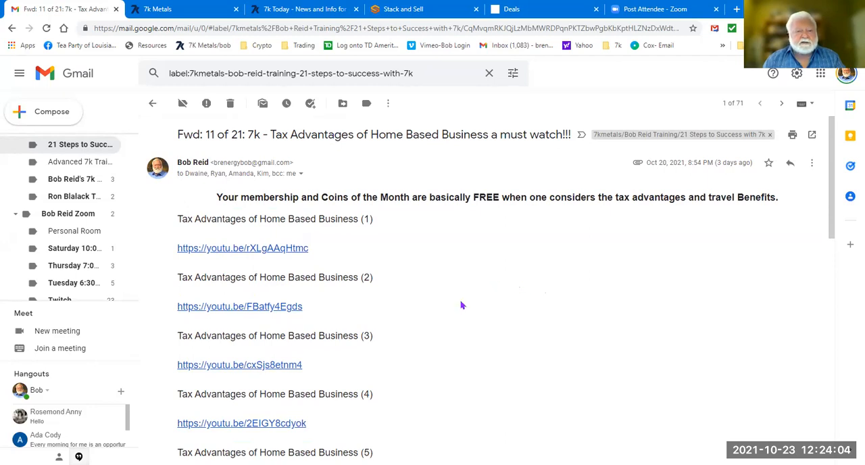
{"action": "mouse_move", "coordinate": [421, 217]}
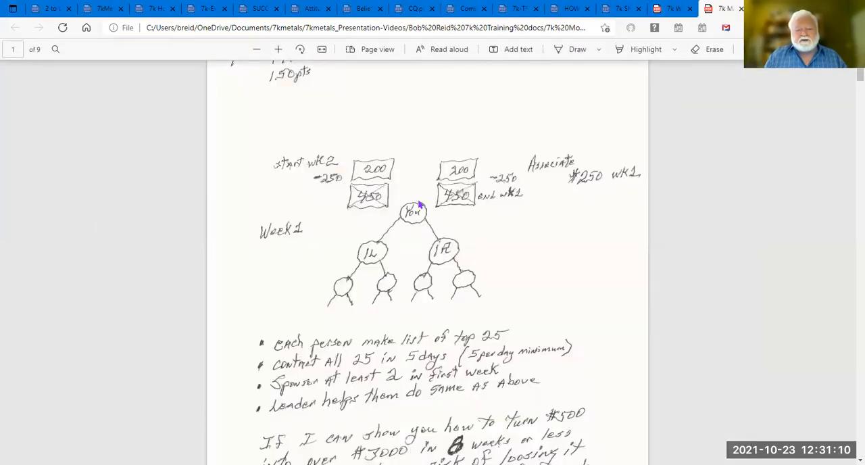
{"action": "mouse_move", "coordinate": [407, 232]}
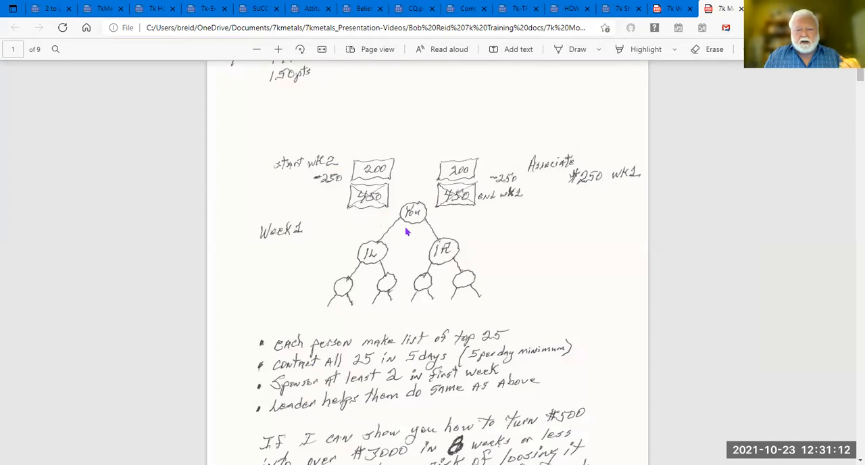
{"action": "scroll", "scroll_direction": "down", "scroll_amount": 3}
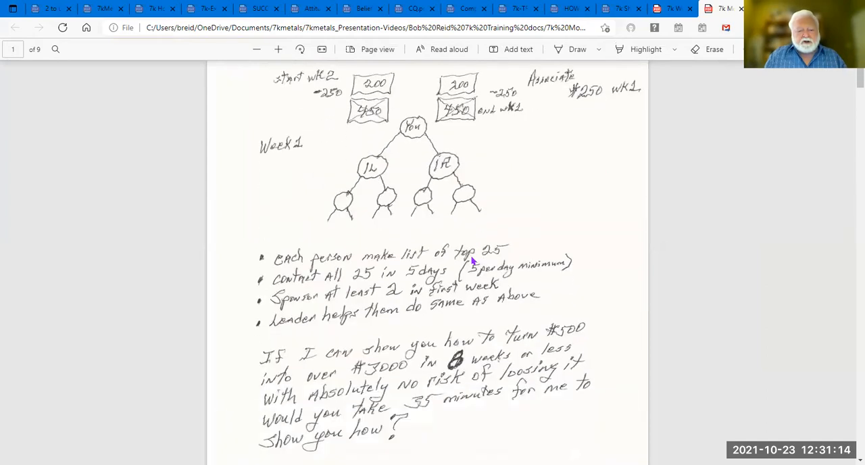
{"action": "scroll", "scroll_direction": "down", "scroll_amount": 3}
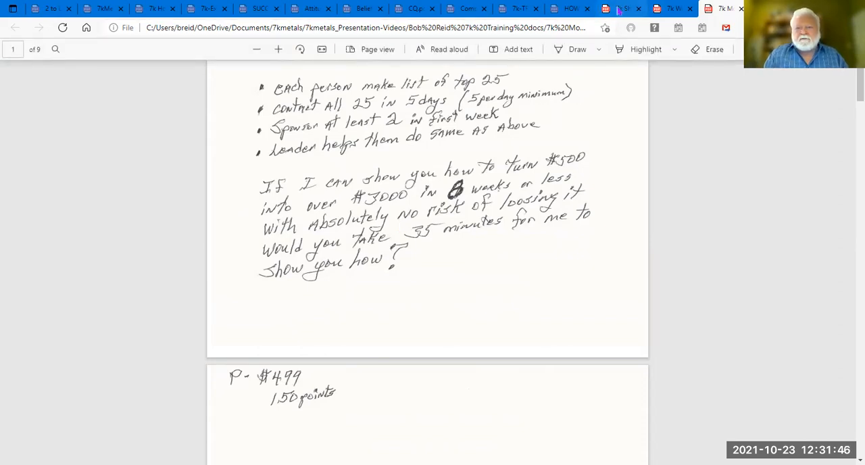
- Switch tabs past the Share Plan document to the founders' message PDF
{"action": "left_click", "coordinate": [627, 9]}
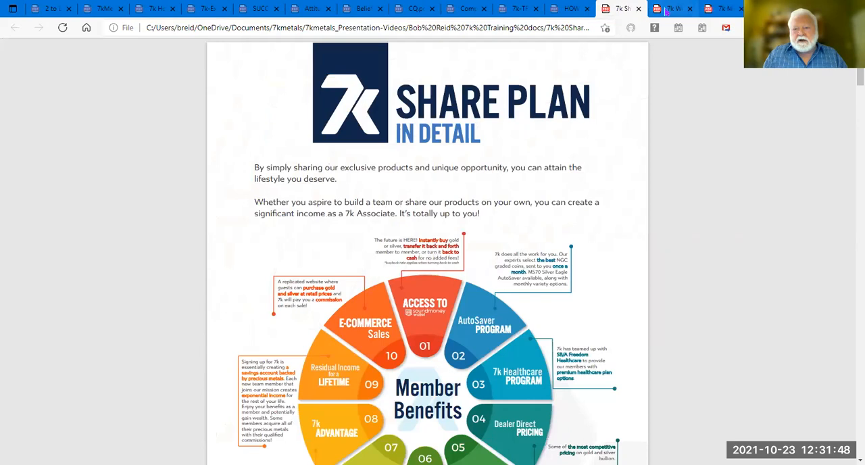
{"action": "left_click", "coordinate": [677, 10]}
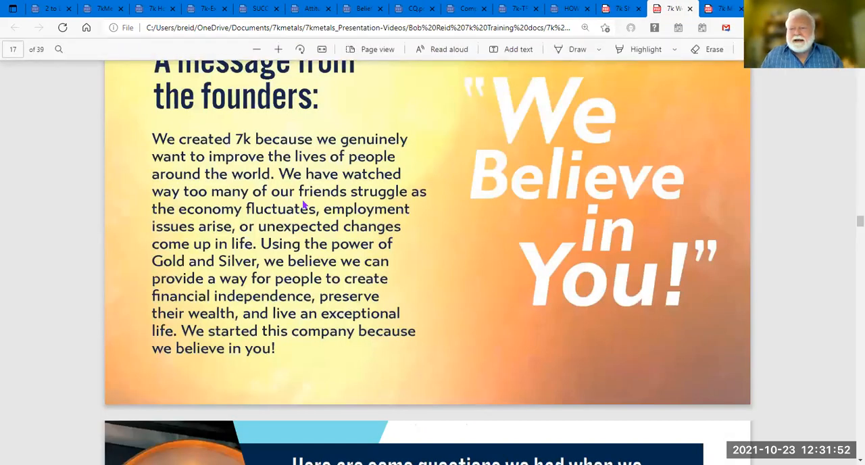
{"action": "mouse_move", "coordinate": [321, 249]}
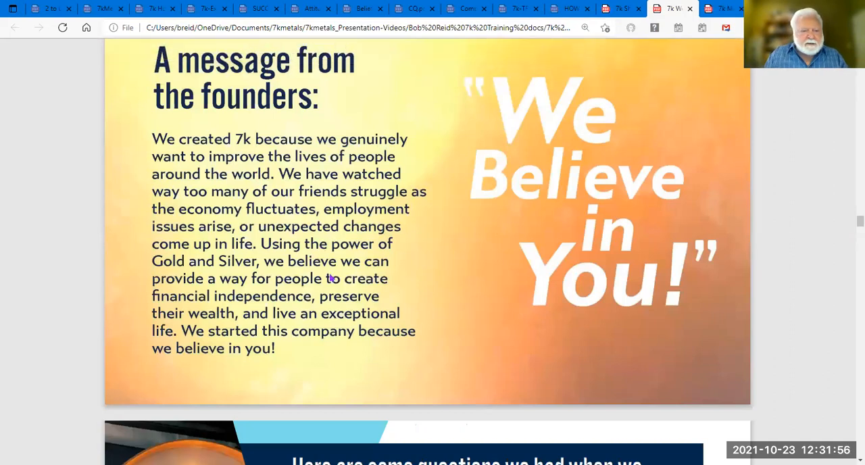
{"action": "mouse_move", "coordinate": [349, 258]}
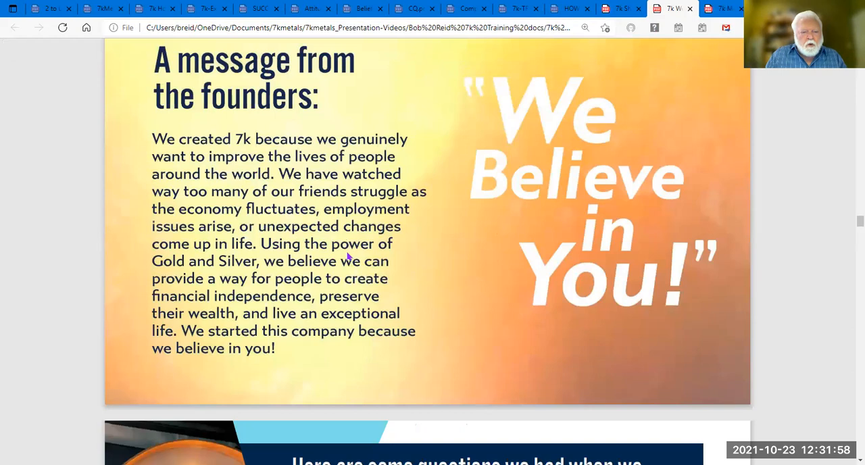
{"action": "mouse_move", "coordinate": [364, 320]}
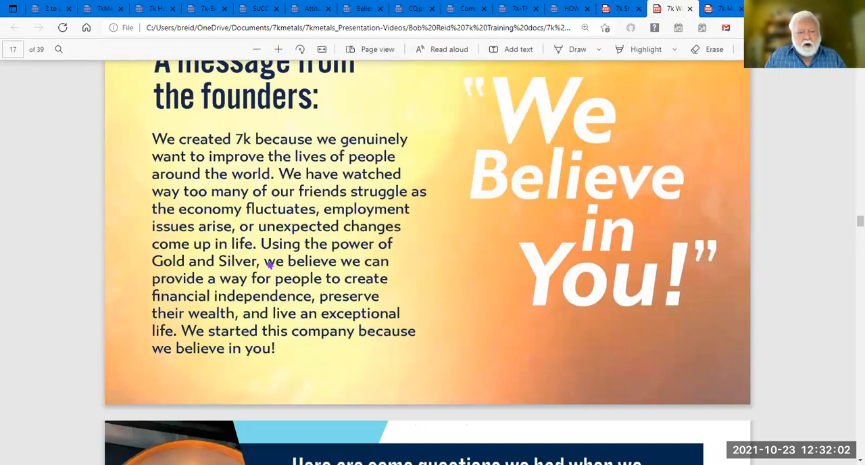
{"action": "mouse_move", "coordinate": [358, 288]}
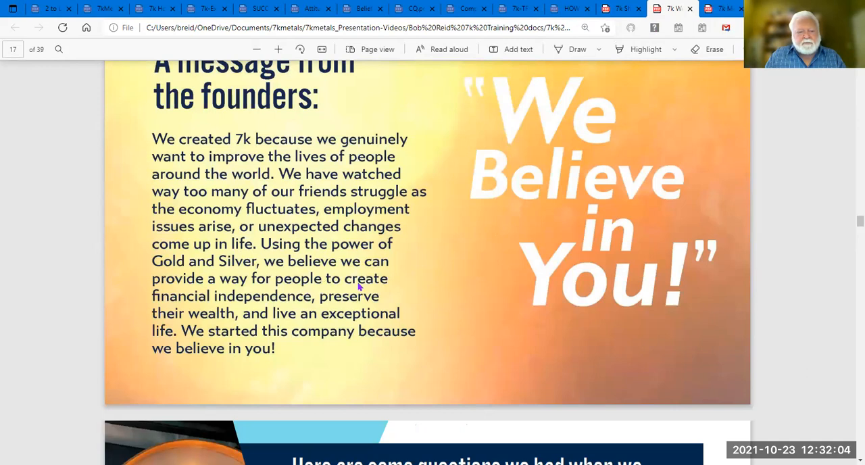
{"action": "mouse_move", "coordinate": [335, 301]}
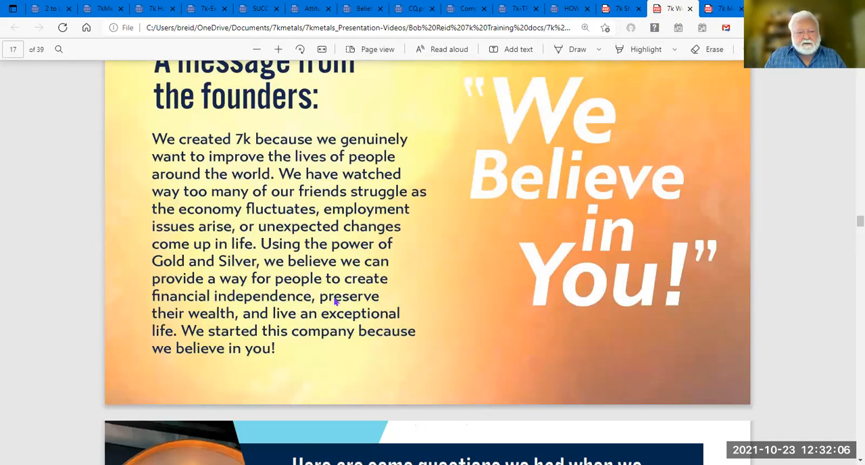
{"action": "mouse_move", "coordinate": [217, 326]}
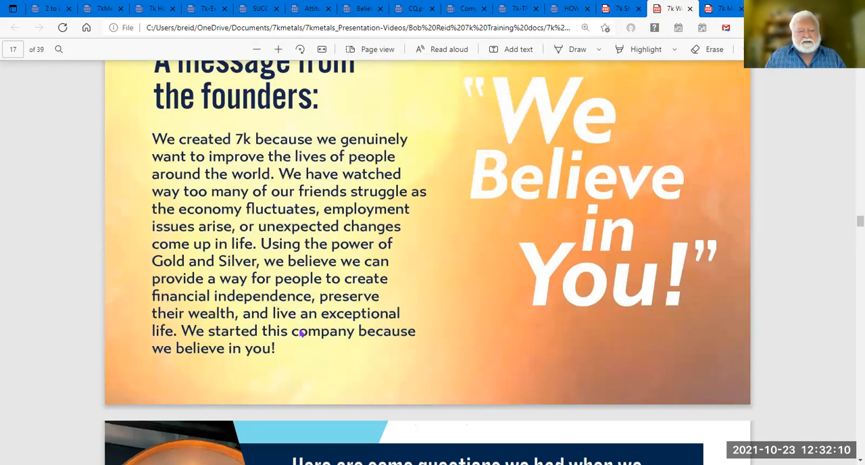
{"action": "mouse_move", "coordinate": [267, 324]}
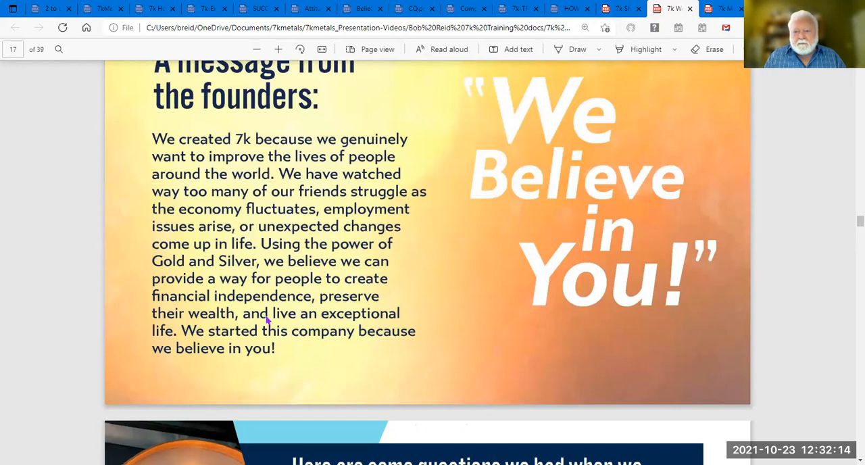
{"action": "mouse_move", "coordinate": [281, 321]}
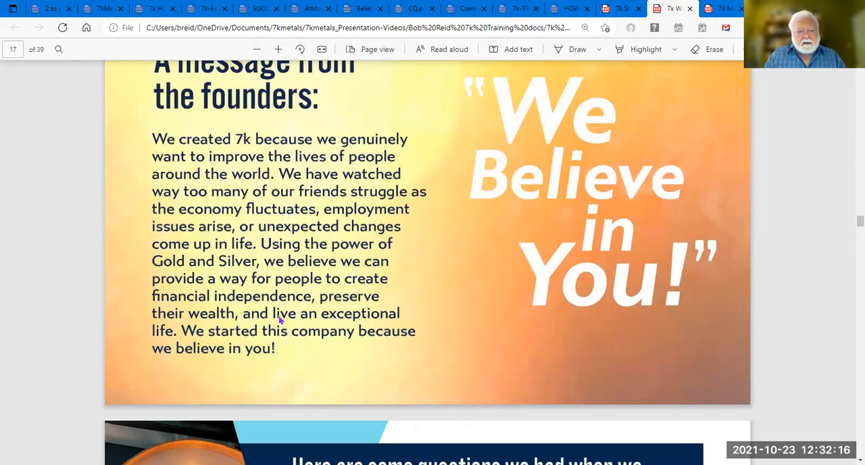
{"action": "mouse_move", "coordinate": [250, 173]}
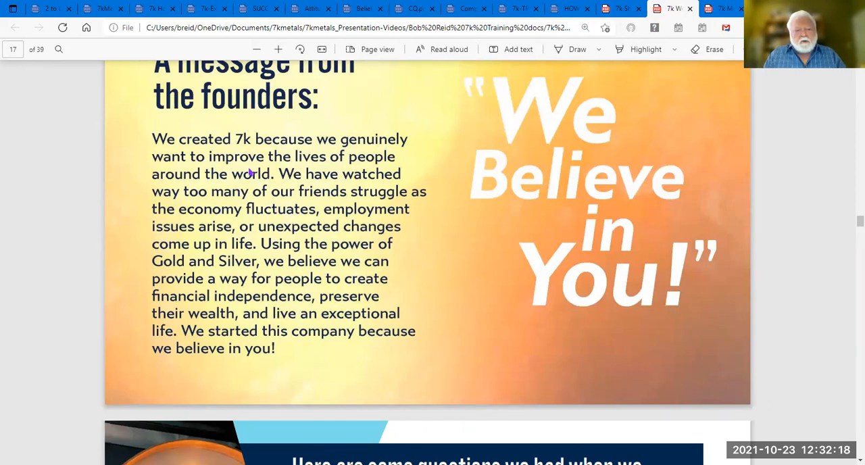
{"action": "mouse_move", "coordinate": [411, 171]}
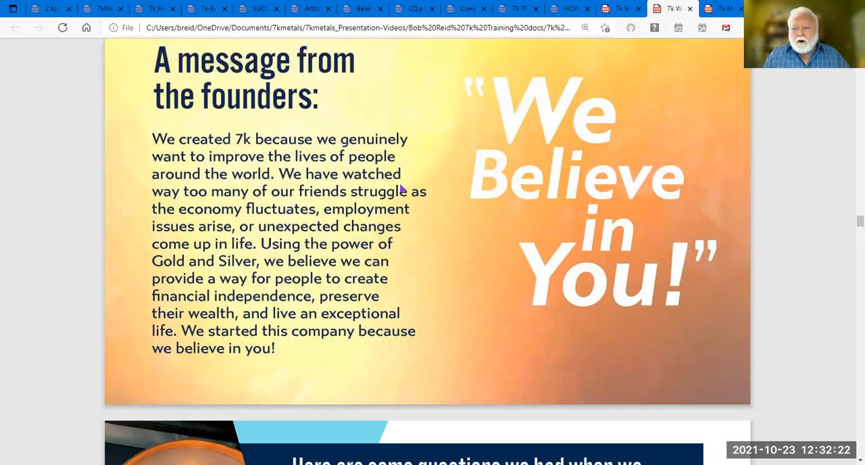
{"action": "mouse_move", "coordinate": [385, 250]}
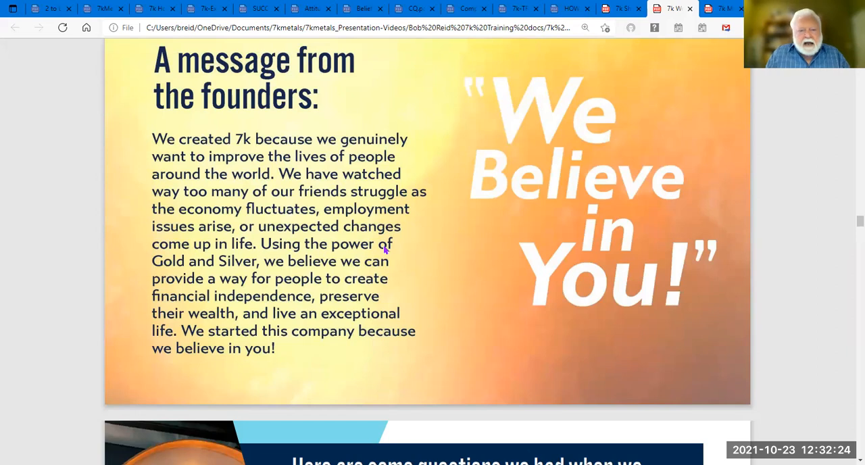
{"action": "mouse_move", "coordinate": [344, 194]}
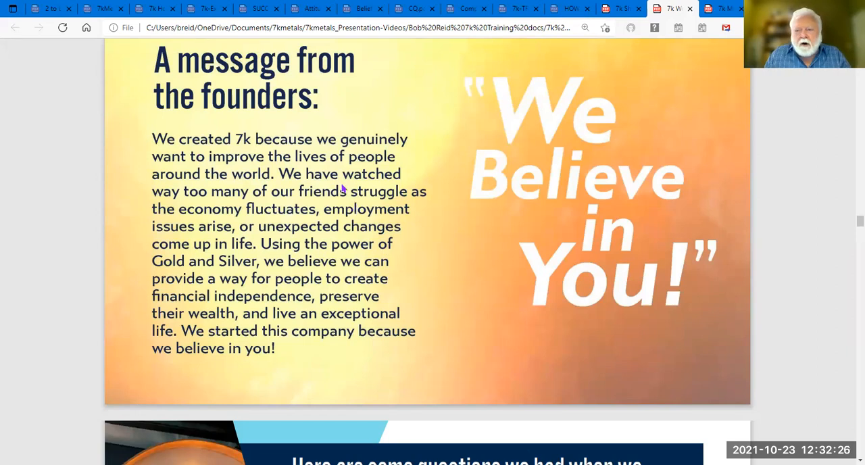
{"action": "mouse_move", "coordinate": [353, 245]}
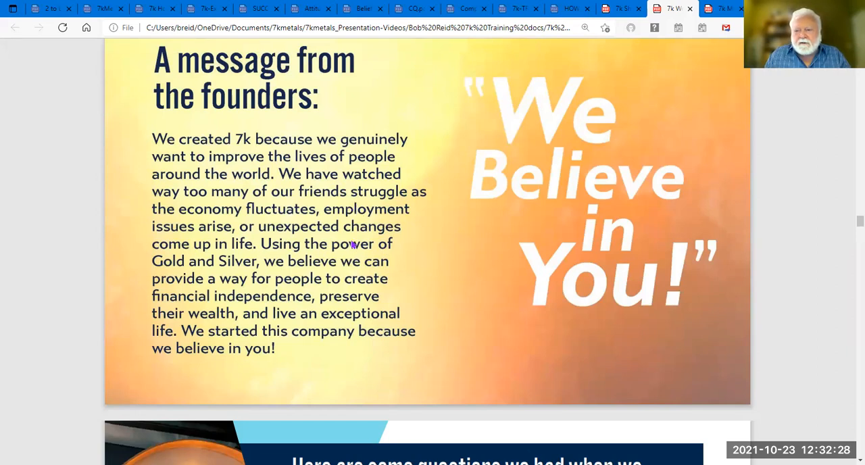
{"action": "mouse_move", "coordinate": [372, 331]}
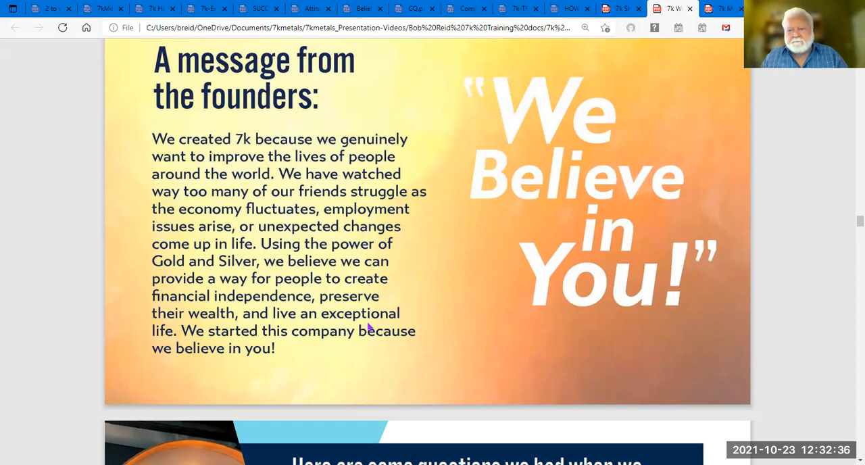
{"action": "mouse_move", "coordinate": [538, 403]}
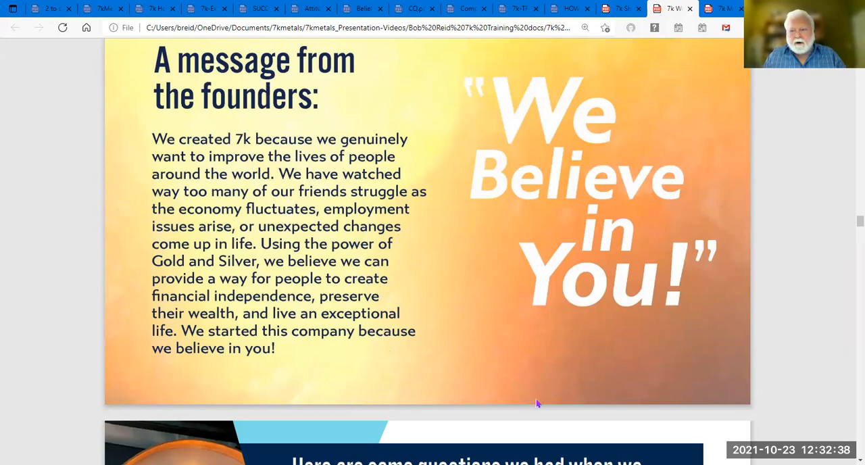
{"action": "mouse_move", "coordinate": [549, 420]}
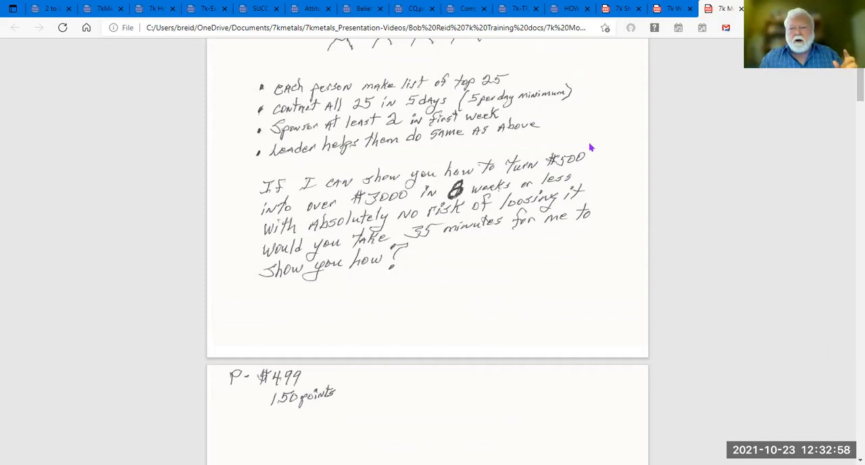
- Scroll through the Week 2 and Week 3 diagrams, then back to Week 1
{"action": "scroll", "scroll_direction": "down", "scroll_amount": 3}
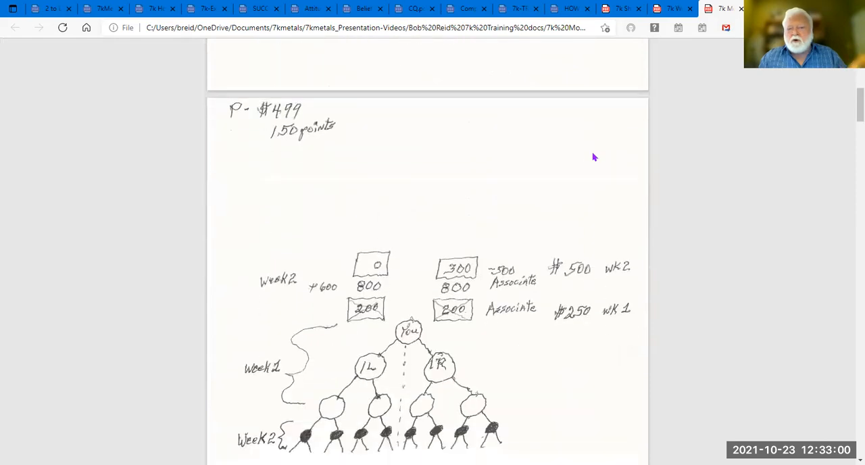
{"action": "scroll", "scroll_direction": "down", "scroll_amount": 3}
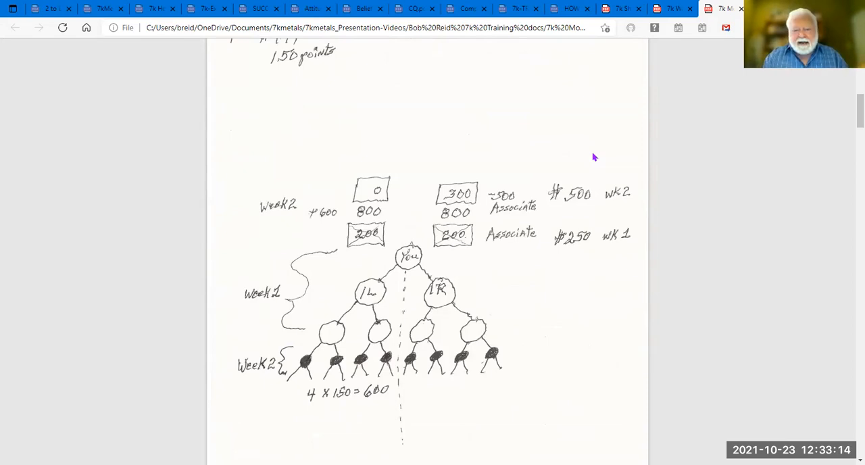
{"action": "scroll", "scroll_direction": "down", "scroll_amount": 3}
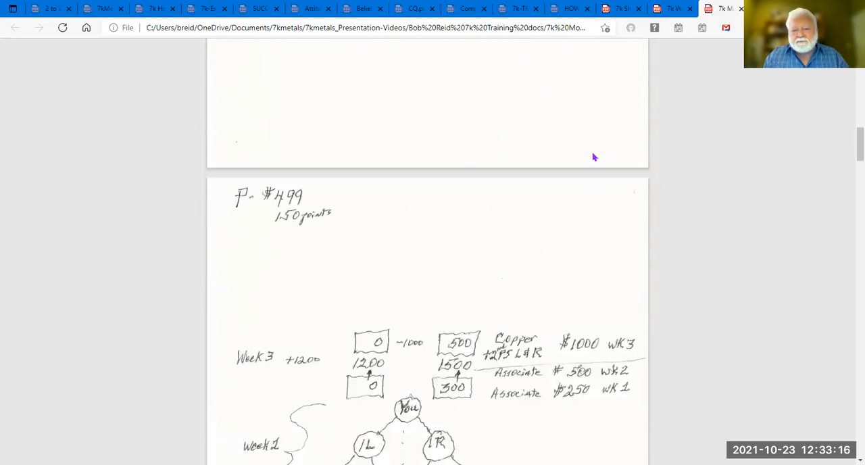
{"action": "scroll", "scroll_direction": "down", "scroll_amount": 3}
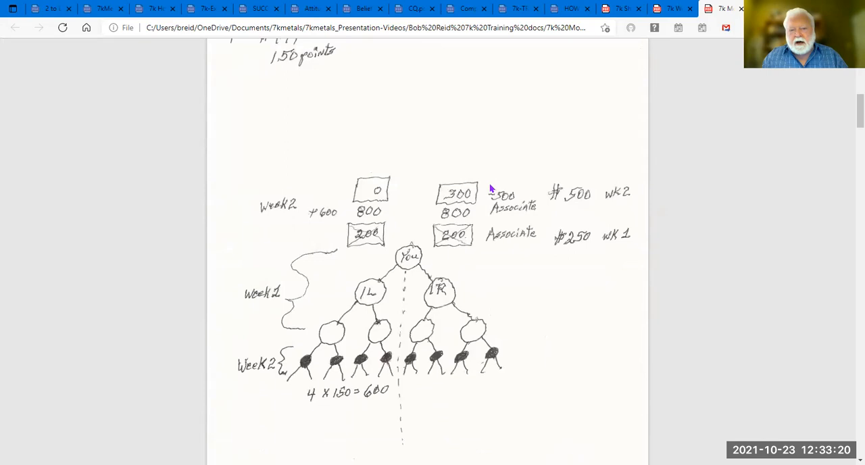
{"action": "scroll", "scroll_direction": "down", "scroll_amount": 3}
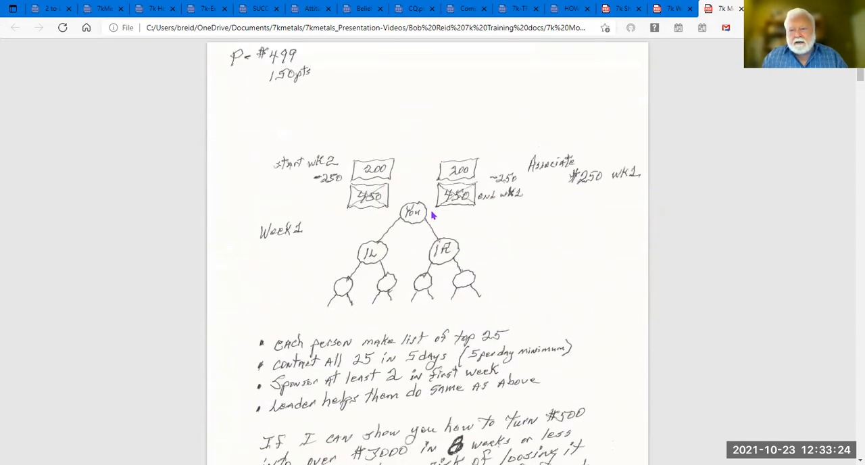
{"action": "mouse_move", "coordinate": [427, 211]}
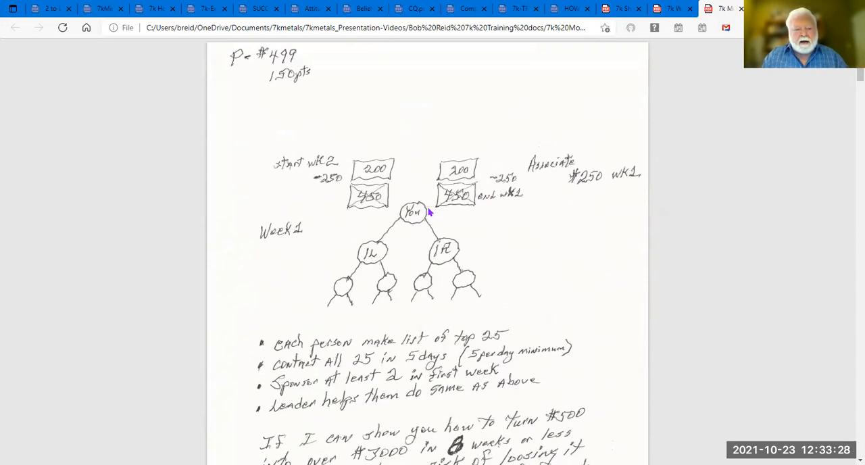
{"action": "mouse_move", "coordinate": [354, 393]}
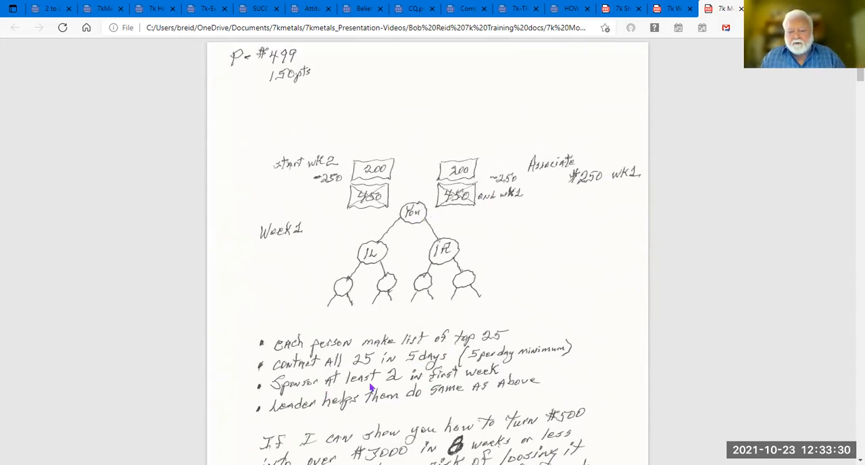
{"action": "mouse_move", "coordinate": [453, 317]}
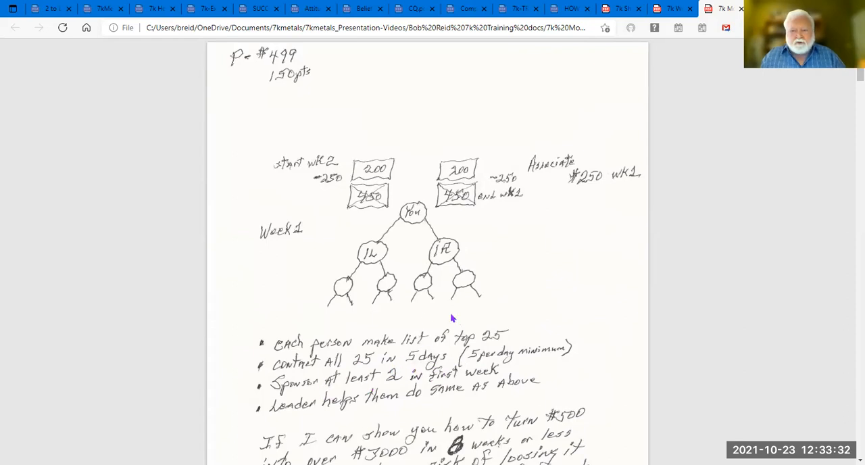
{"action": "mouse_move", "coordinate": [463, 228]}
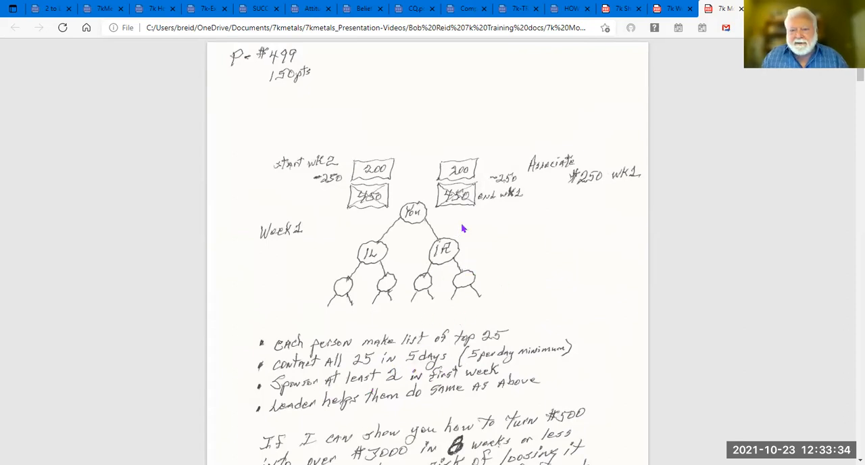
{"action": "mouse_move", "coordinate": [423, 225]}
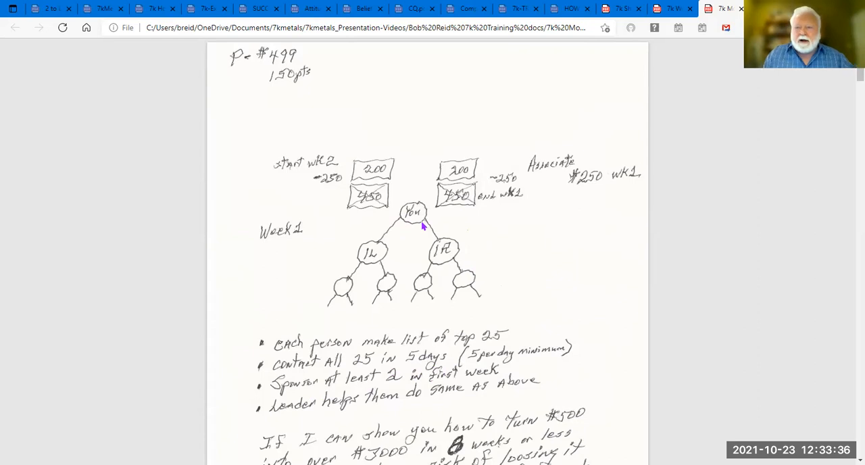
{"action": "mouse_move", "coordinate": [426, 257]}
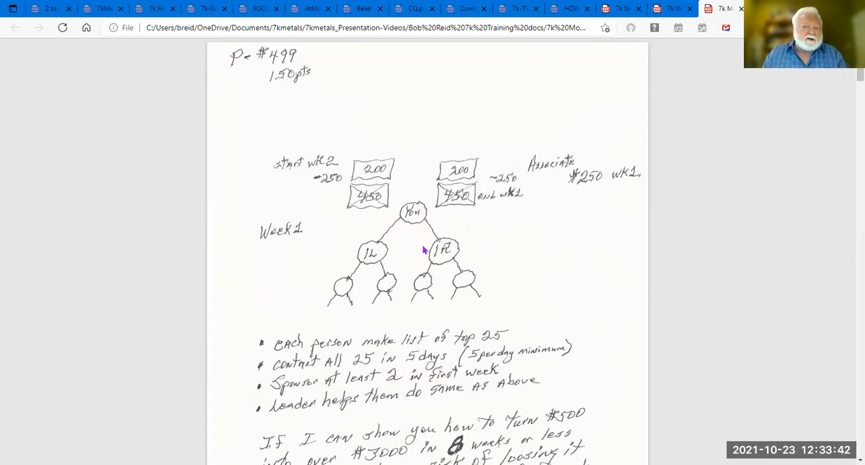
{"action": "mouse_move", "coordinate": [428, 227]}
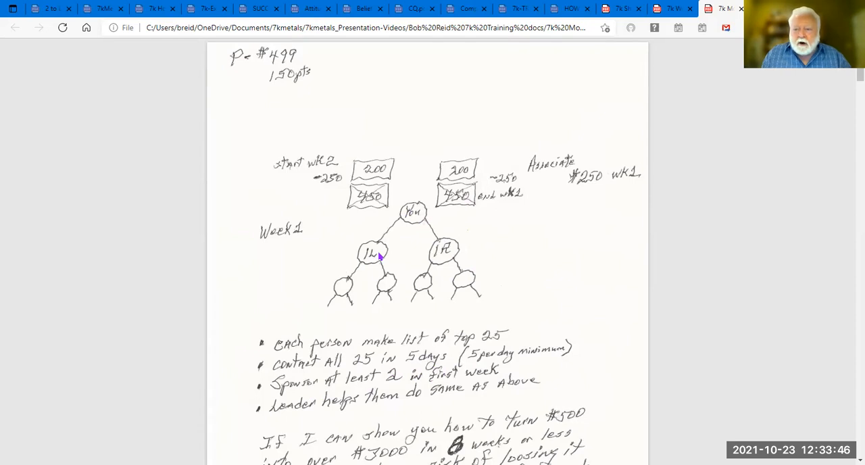
{"action": "mouse_move", "coordinate": [467, 257]}
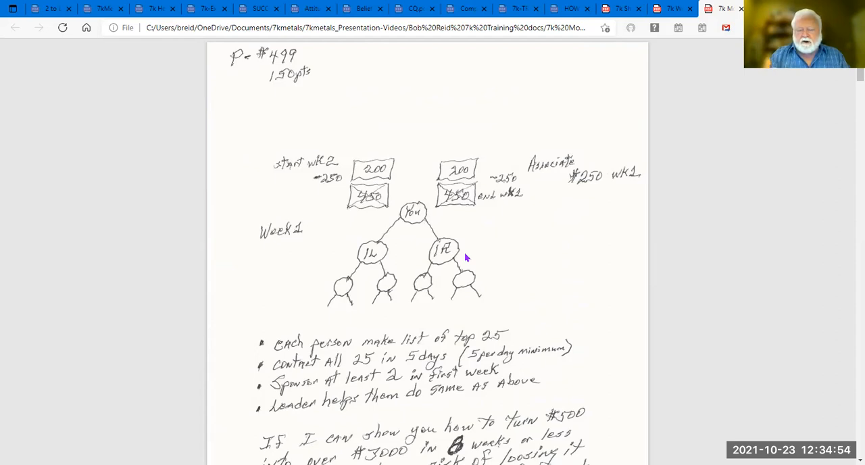
{"action": "mouse_move", "coordinate": [374, 263]}
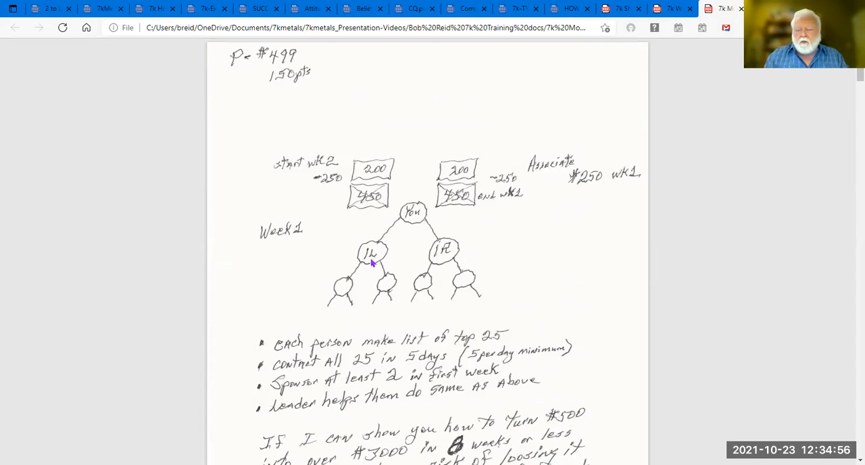
{"action": "mouse_move", "coordinate": [405, 238]}
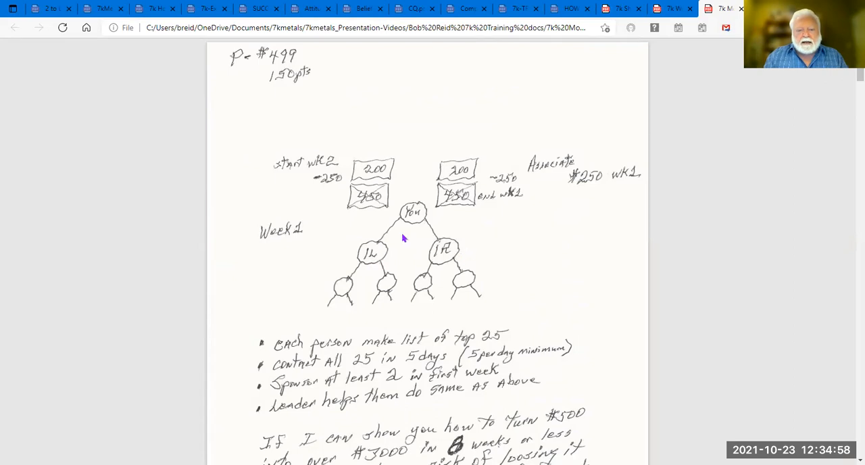
{"action": "mouse_move", "coordinate": [402, 197]}
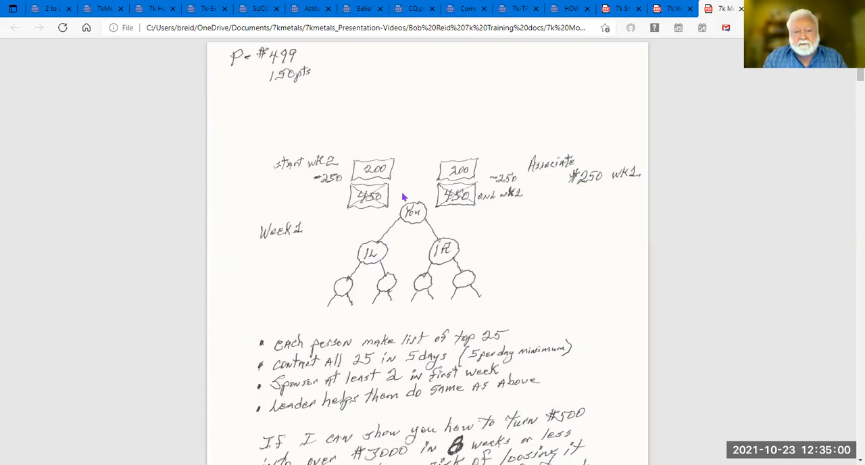
{"action": "mouse_move", "coordinate": [332, 304]}
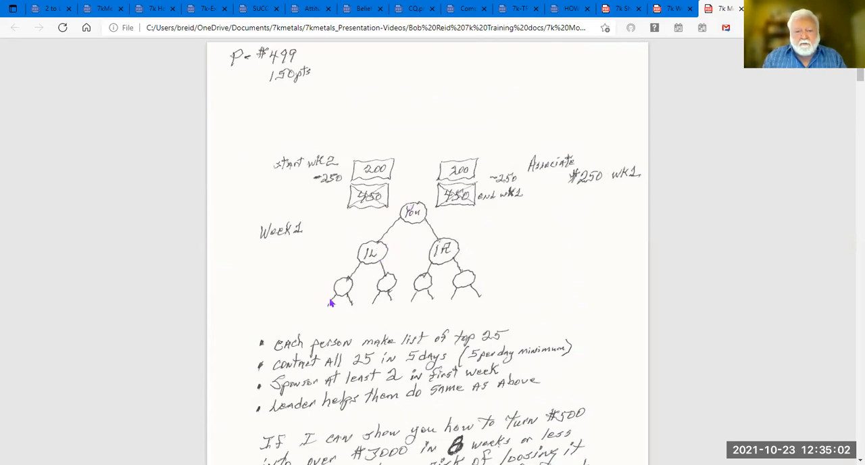
{"action": "mouse_move", "coordinate": [451, 244]}
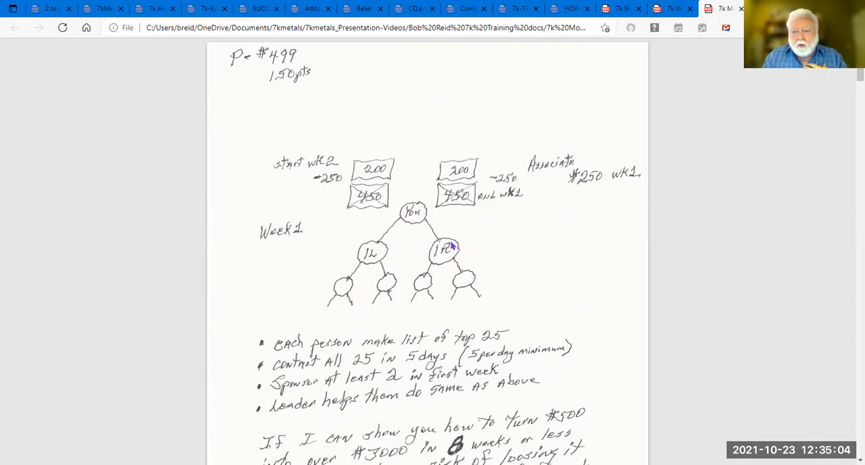
{"action": "mouse_move", "coordinate": [411, 225]}
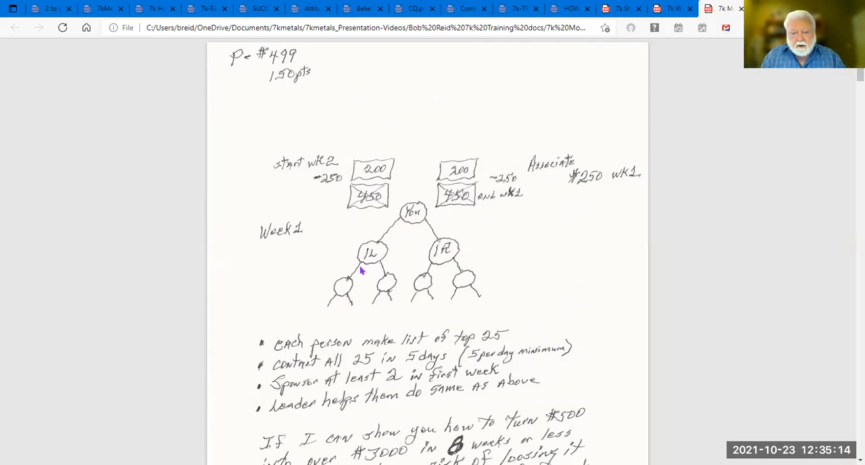
{"action": "mouse_move", "coordinate": [387, 289]}
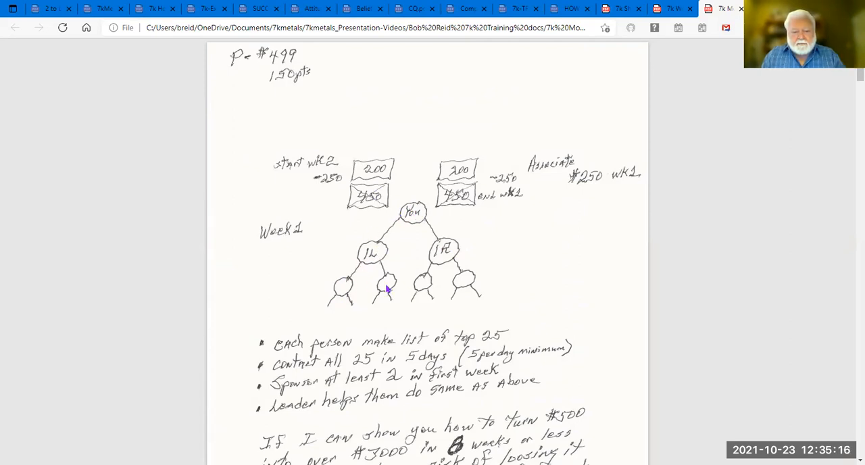
{"action": "mouse_move", "coordinate": [397, 234]}
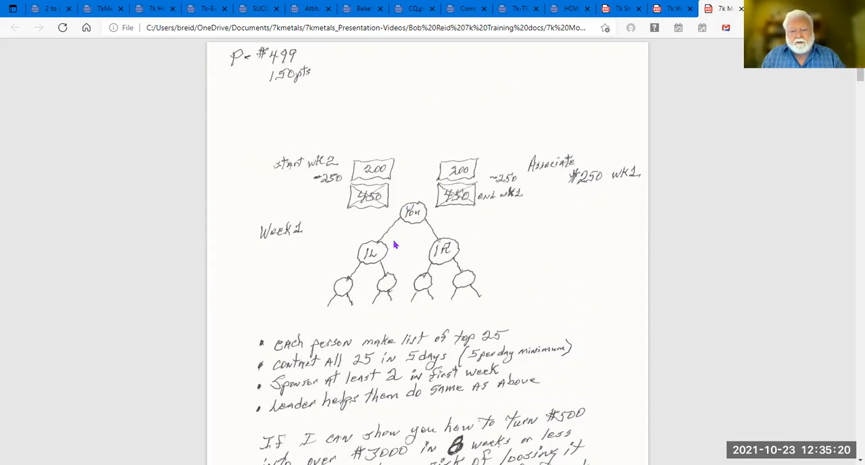
{"action": "mouse_move", "coordinate": [556, 193]}
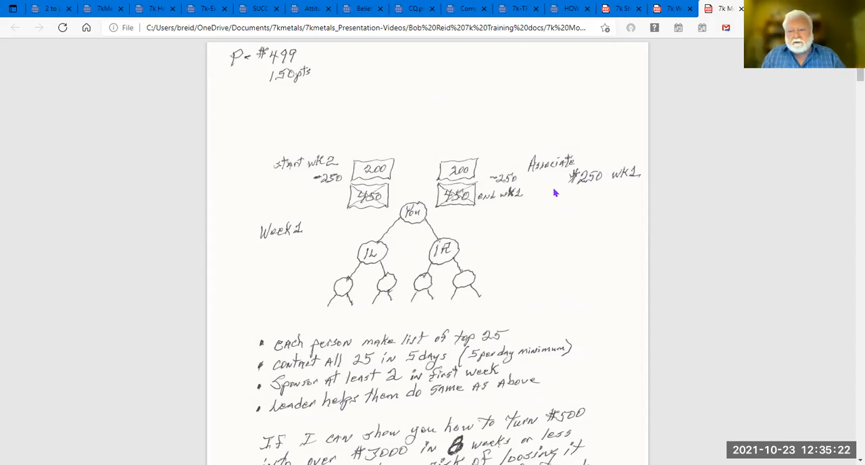
{"action": "mouse_move", "coordinate": [319, 238]}
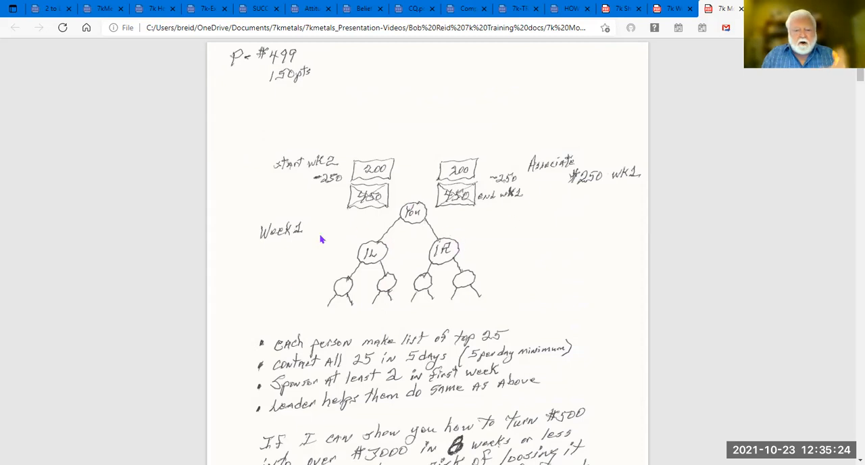
{"action": "mouse_move", "coordinate": [451, 243]}
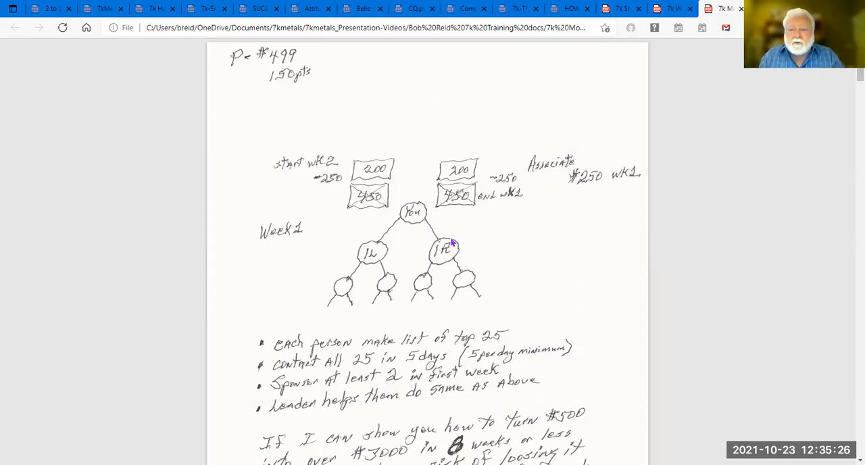
{"action": "mouse_move", "coordinate": [465, 219]}
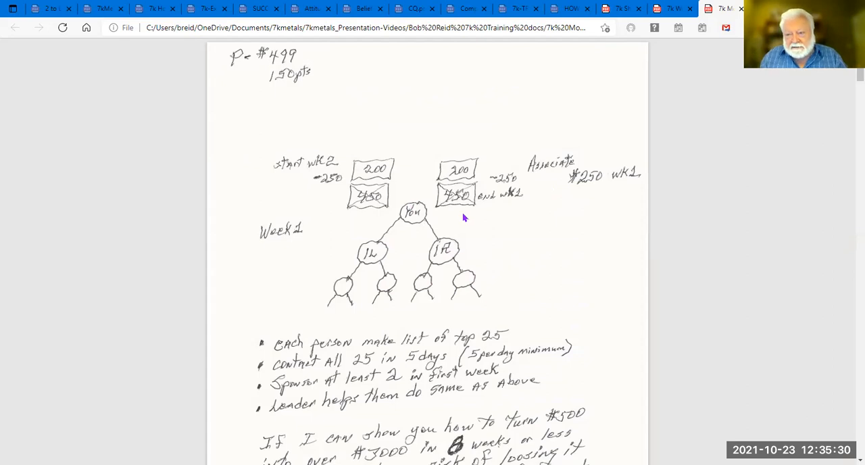
{"action": "mouse_move", "coordinate": [434, 205]}
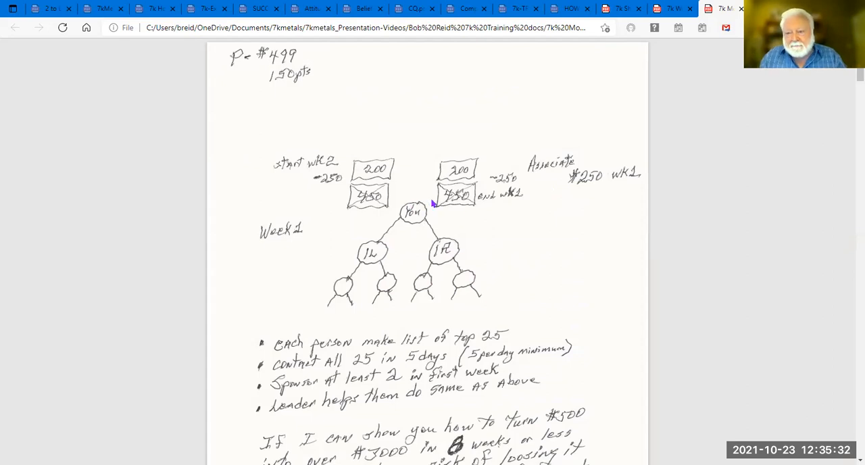
- Scroll to page two's Week 2 diagram with 800 boxes and $500 associate note
{"action": "scroll", "scroll_direction": "down", "scroll_amount": 3}
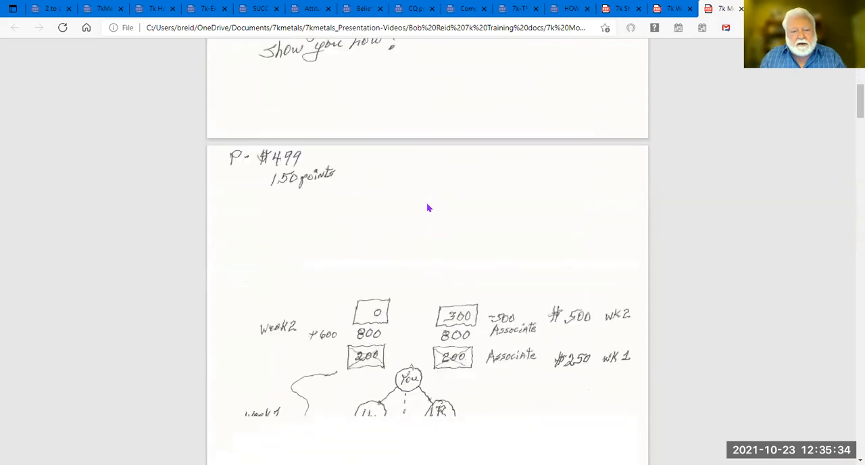
{"action": "scroll", "scroll_direction": "down", "scroll_amount": 3}
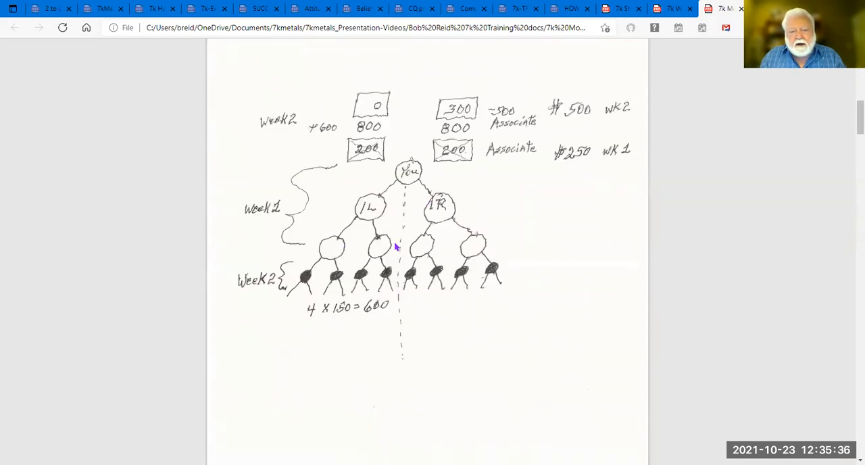
{"action": "mouse_move", "coordinate": [373, 205]}
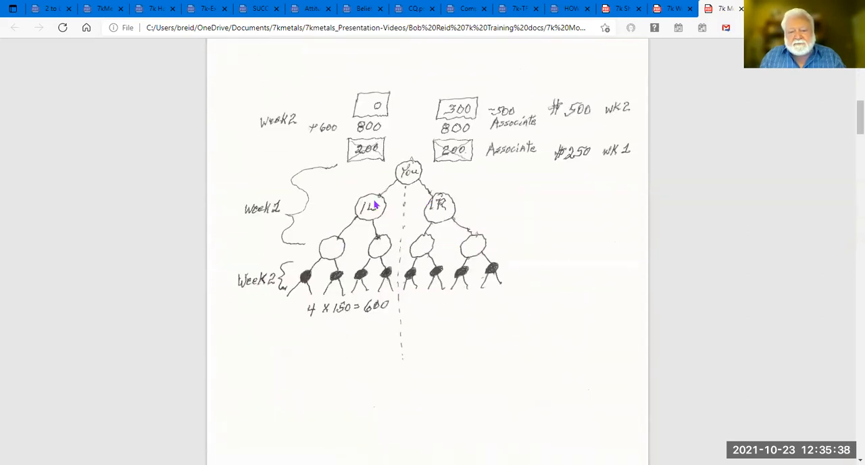
{"action": "mouse_move", "coordinate": [413, 188]}
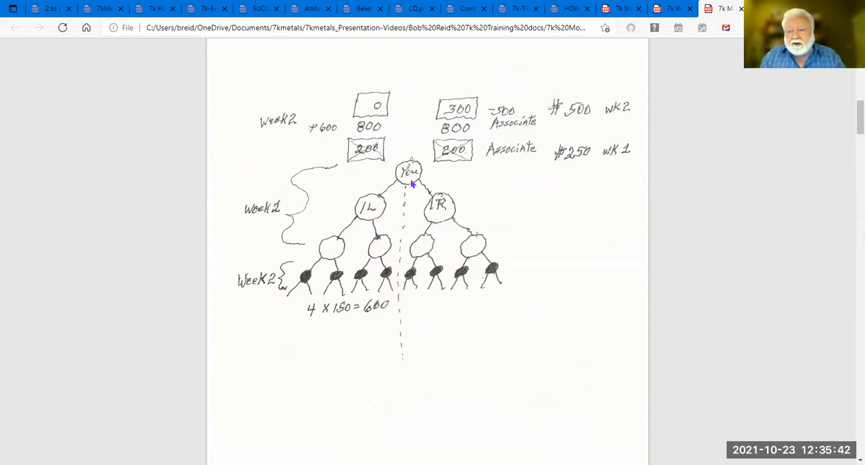
{"action": "mouse_move", "coordinate": [278, 305]}
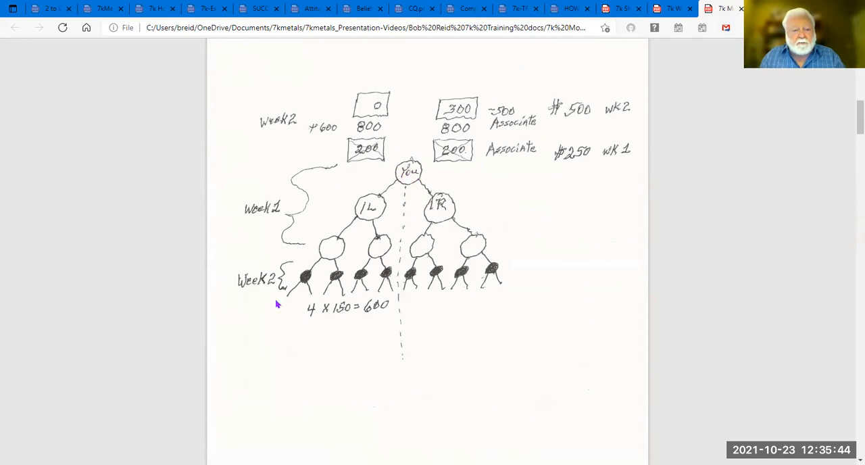
{"action": "mouse_move", "coordinate": [584, 357]}
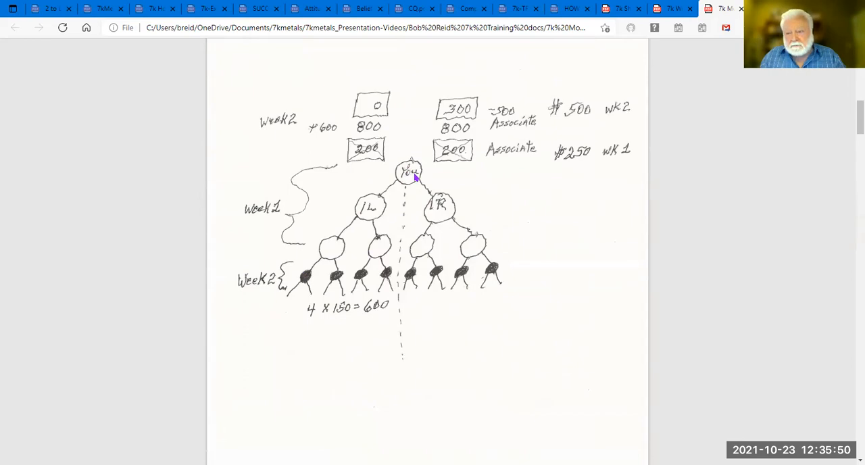
{"action": "mouse_move", "coordinate": [439, 237]}
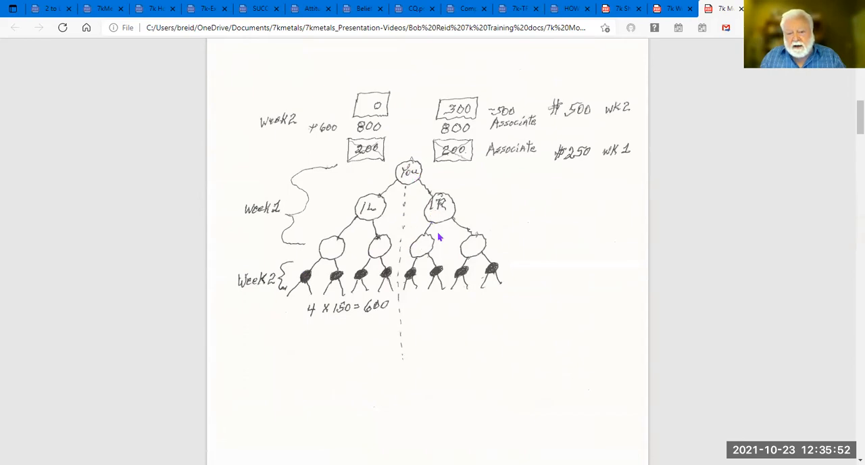
{"action": "mouse_move", "coordinate": [386, 190]}
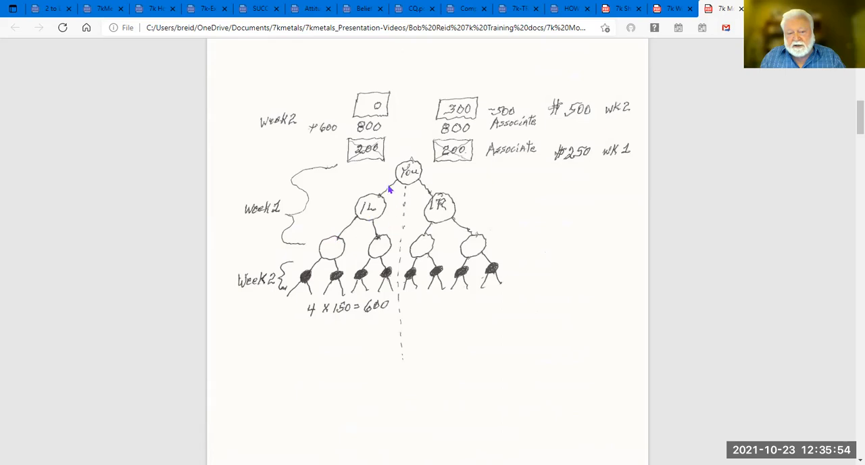
{"action": "mouse_move", "coordinate": [539, 337]}
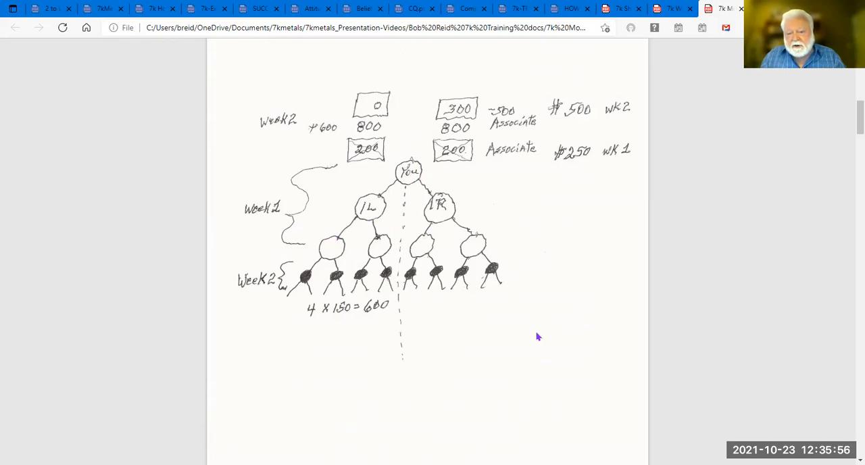
{"action": "mouse_move", "coordinate": [437, 215]}
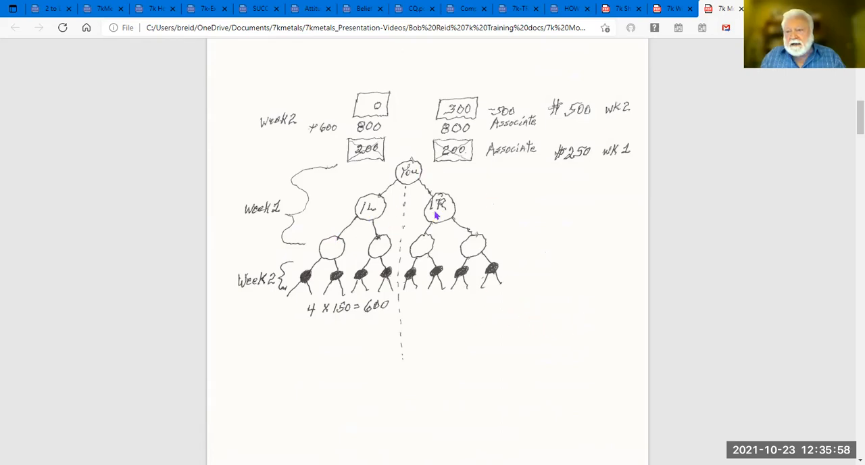
{"action": "mouse_move", "coordinate": [369, 147]}
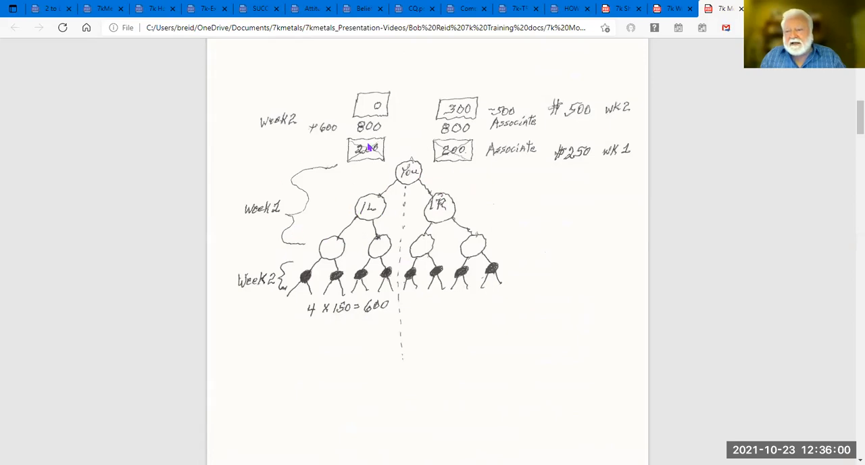
{"action": "mouse_move", "coordinate": [394, 142]}
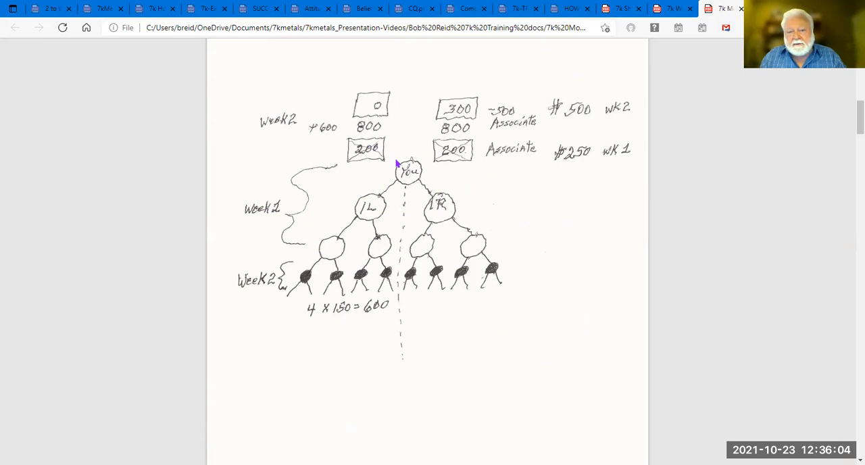
{"action": "mouse_move", "coordinate": [387, 129]}
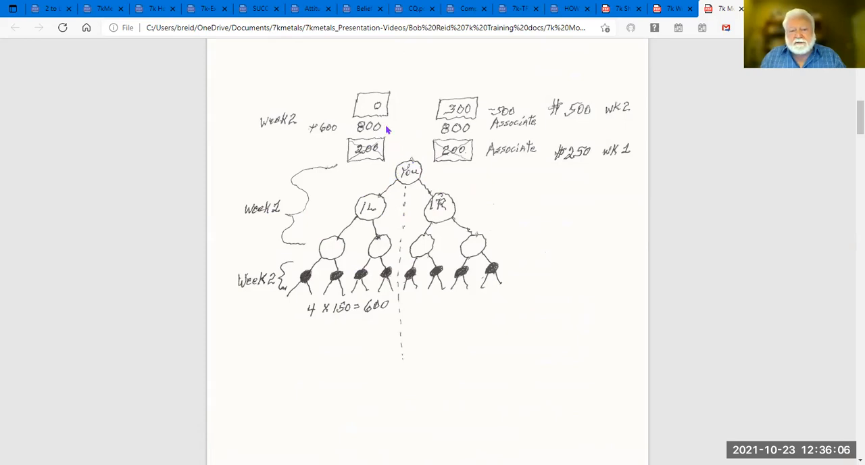
{"action": "mouse_move", "coordinate": [419, 139]}
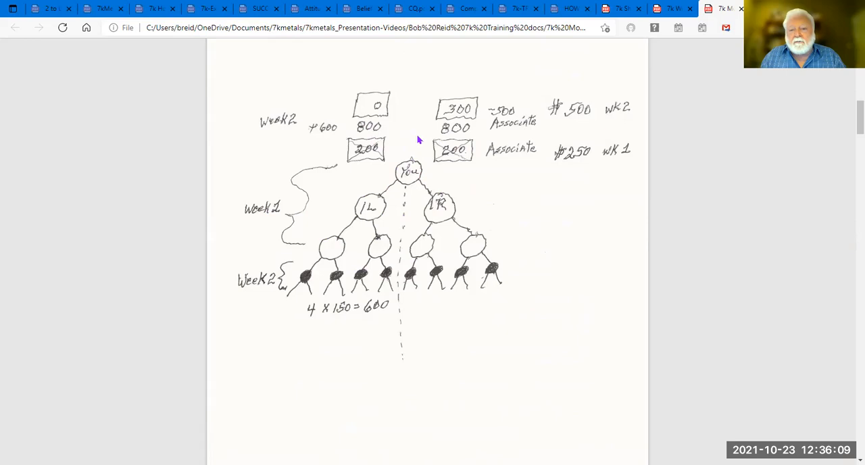
{"action": "mouse_move", "coordinate": [466, 151]}
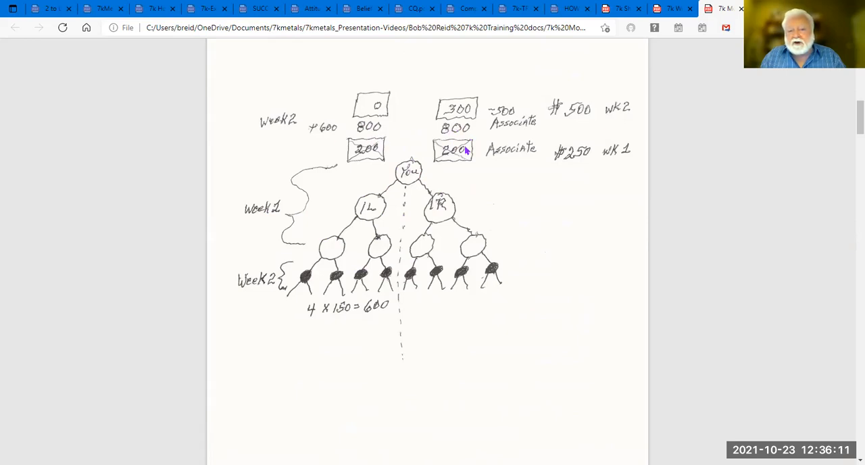
{"action": "mouse_move", "coordinate": [481, 126]}
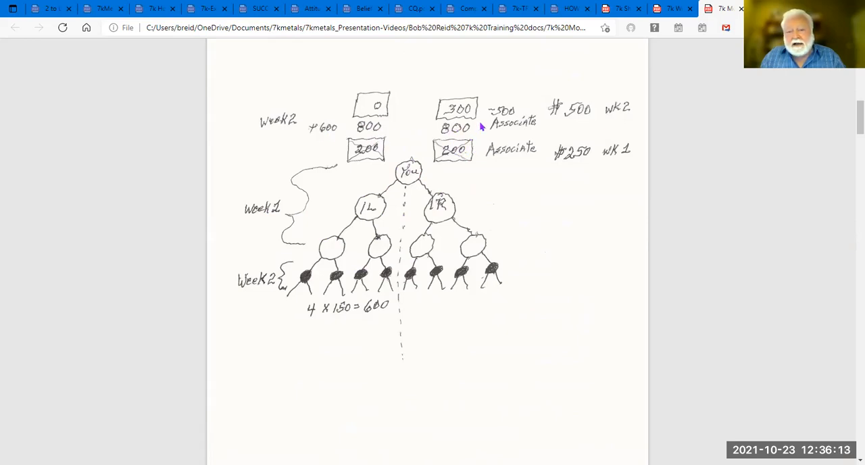
{"action": "mouse_move", "coordinate": [528, 130]}
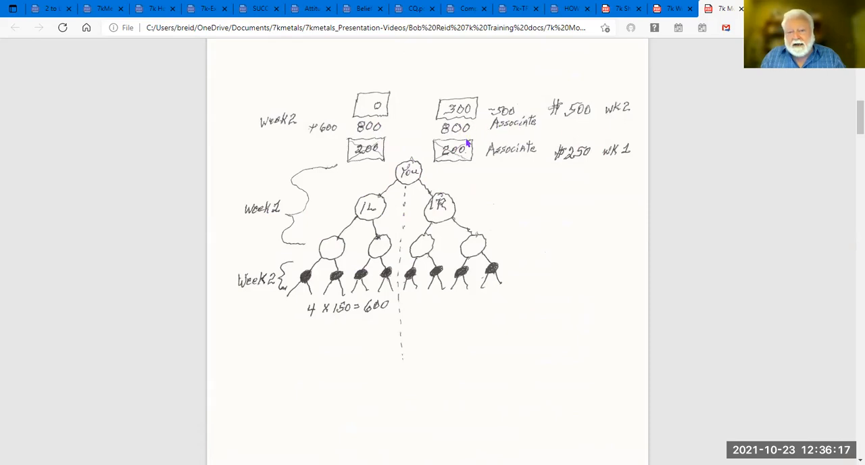
{"action": "mouse_move", "coordinate": [455, 129]}
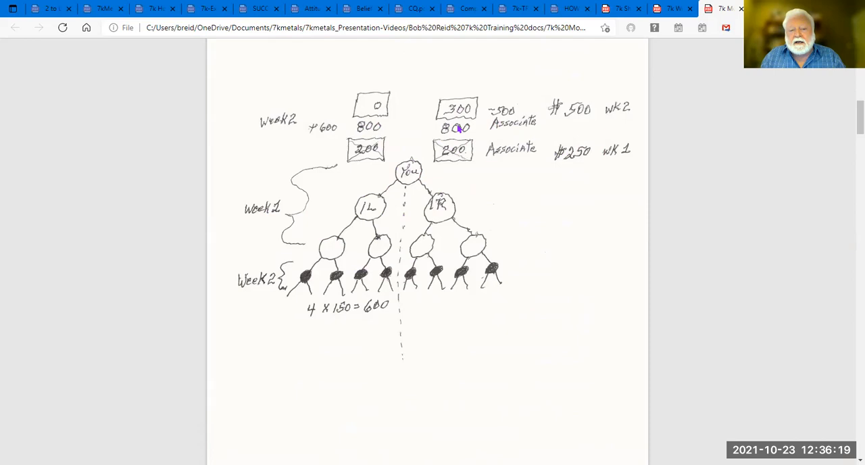
{"action": "mouse_move", "coordinate": [392, 214]}
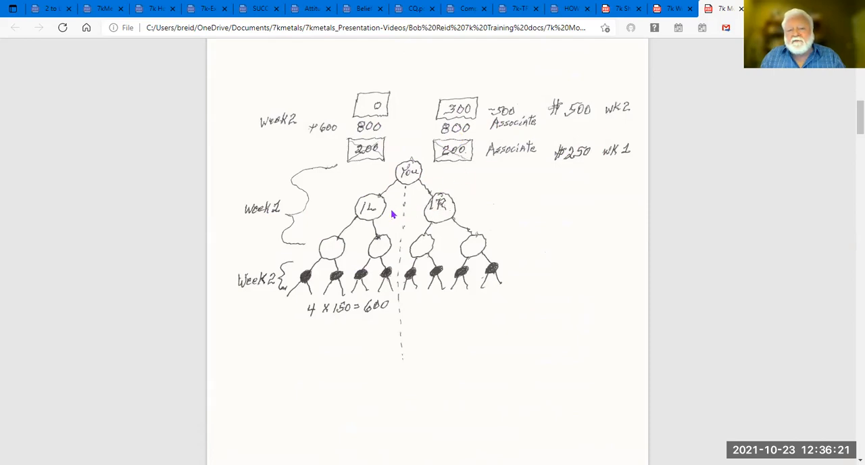
{"action": "mouse_move", "coordinate": [482, 196]}
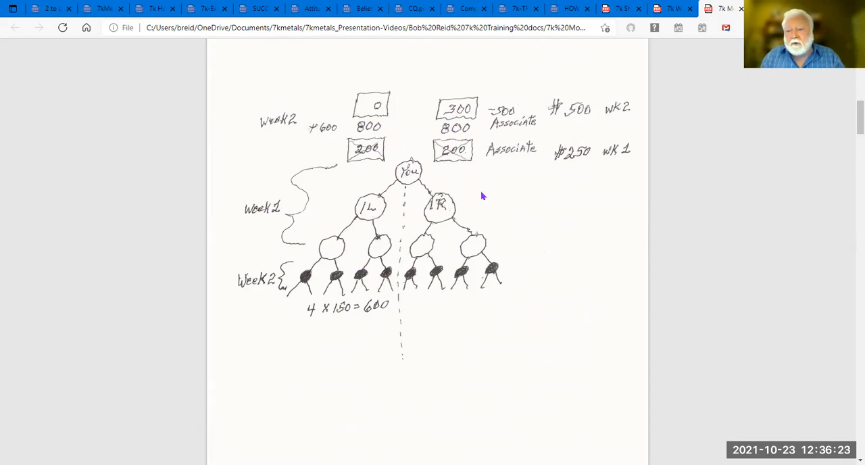
{"action": "scroll", "scroll_direction": "down", "scroll_amount": 3}
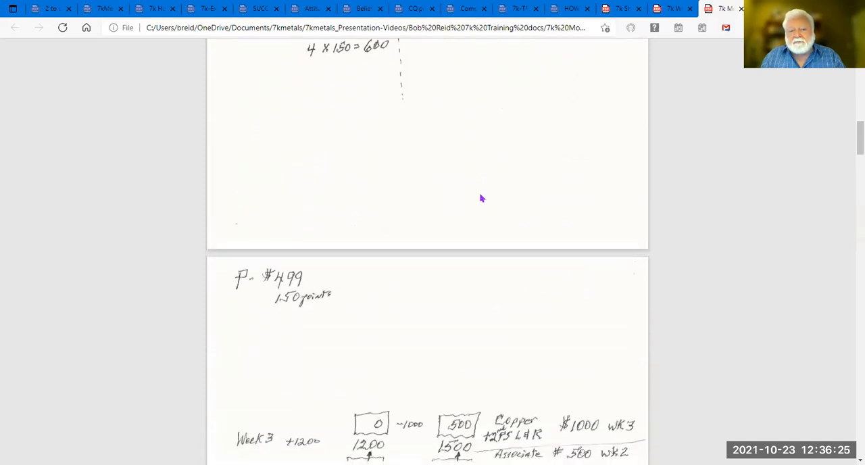
{"action": "scroll", "scroll_direction": "down", "scroll_amount": 3}
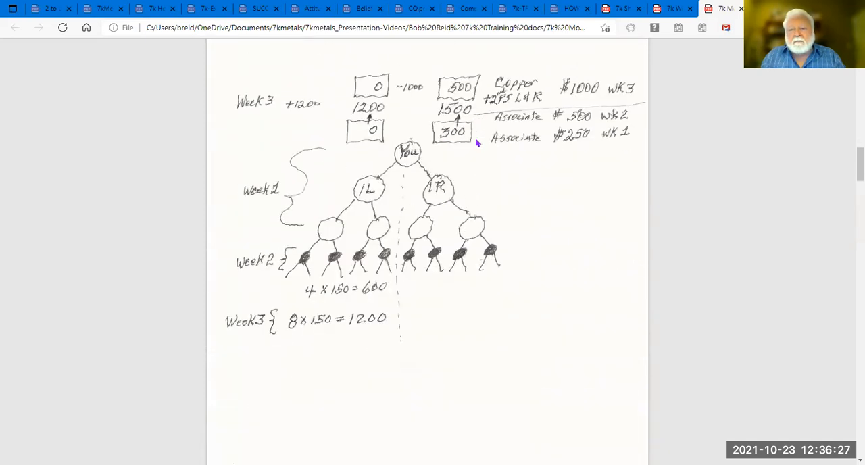
{"action": "mouse_move", "coordinate": [424, 200]}
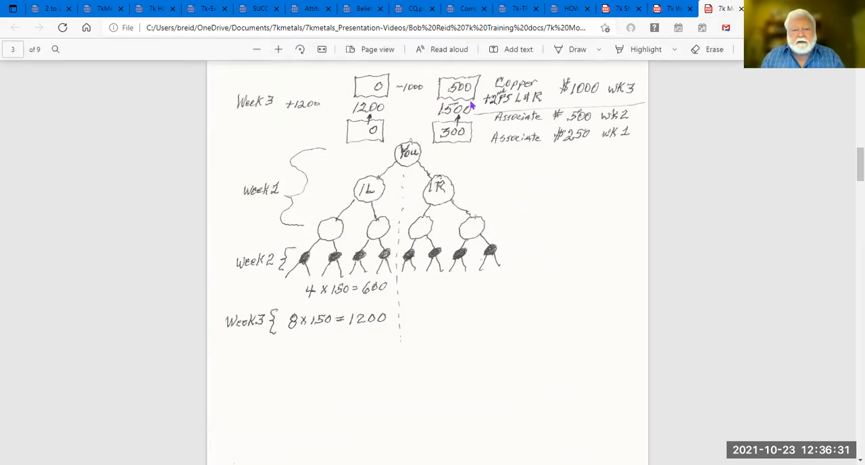
{"action": "mouse_move", "coordinate": [344, 228]}
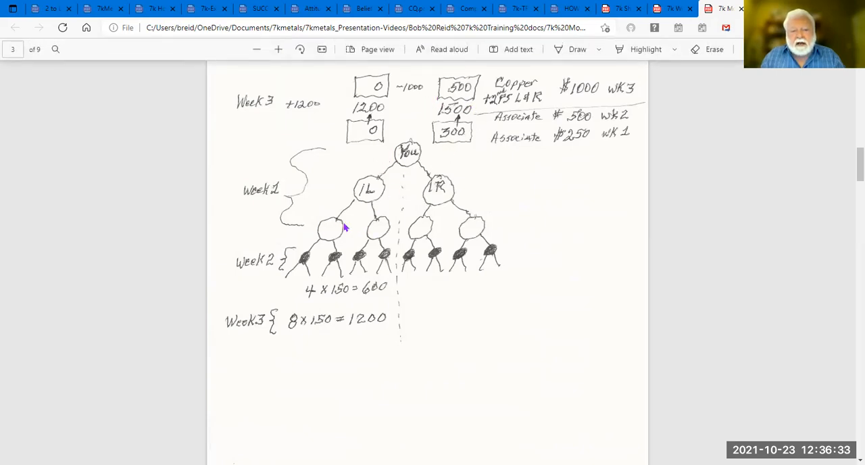
{"action": "mouse_move", "coordinate": [440, 253]}
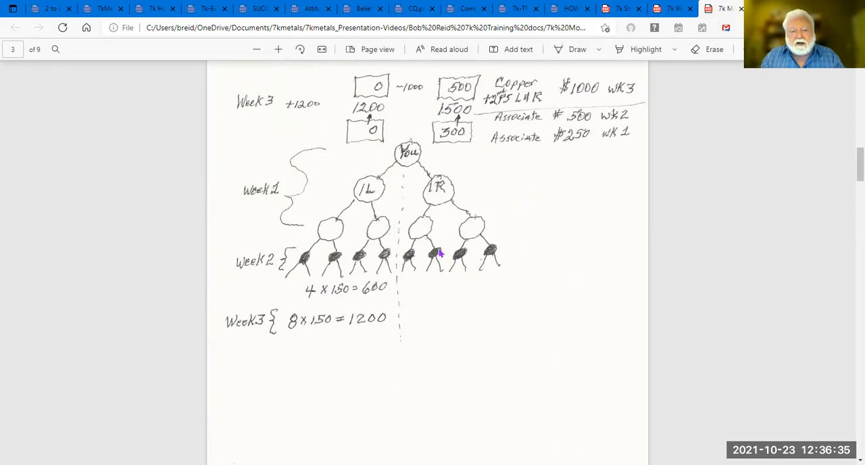
{"action": "mouse_move", "coordinate": [311, 268]}
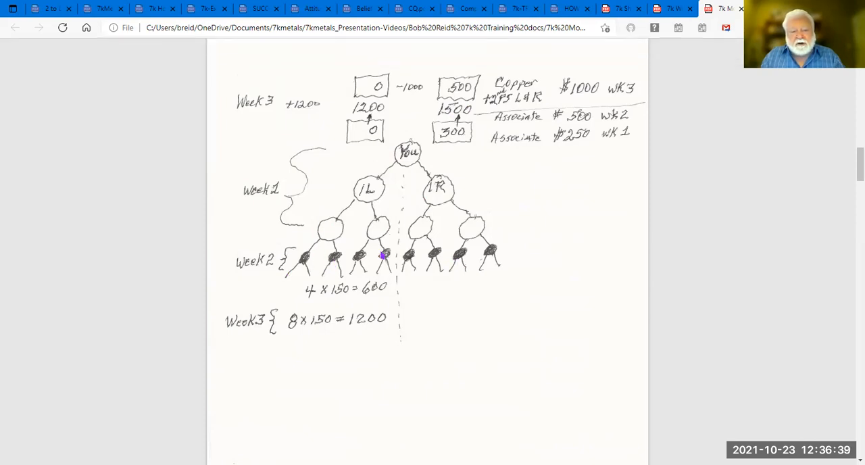
{"action": "mouse_move", "coordinate": [394, 264]}
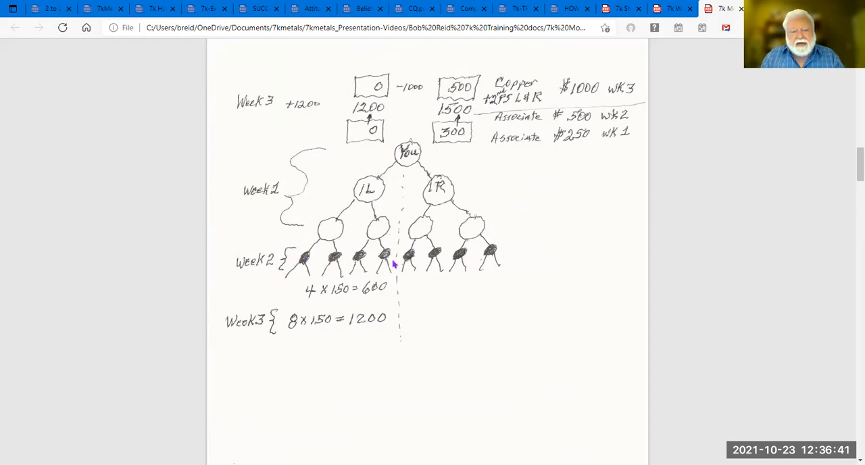
{"action": "mouse_move", "coordinate": [340, 275]}
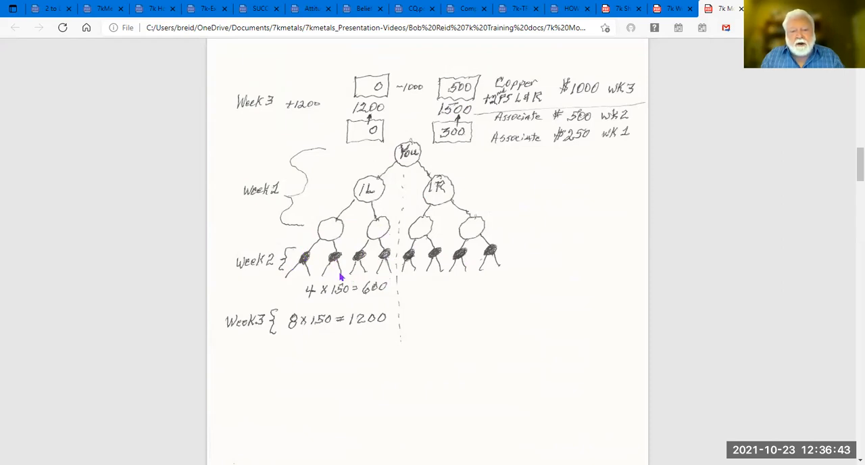
{"action": "mouse_move", "coordinate": [451, 262]}
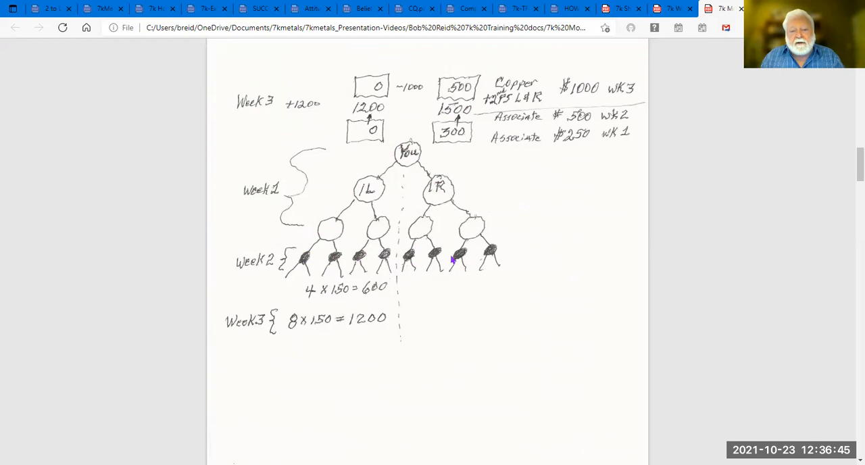
{"action": "mouse_move", "coordinate": [511, 299]}
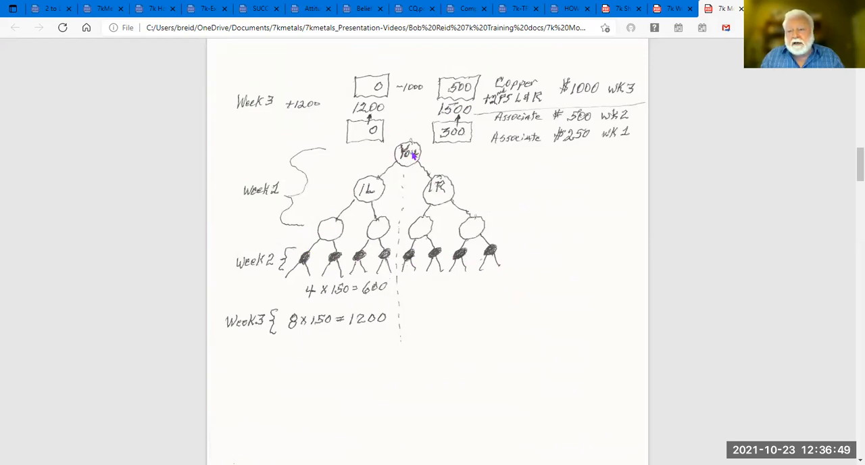
{"action": "mouse_move", "coordinate": [463, 232]}
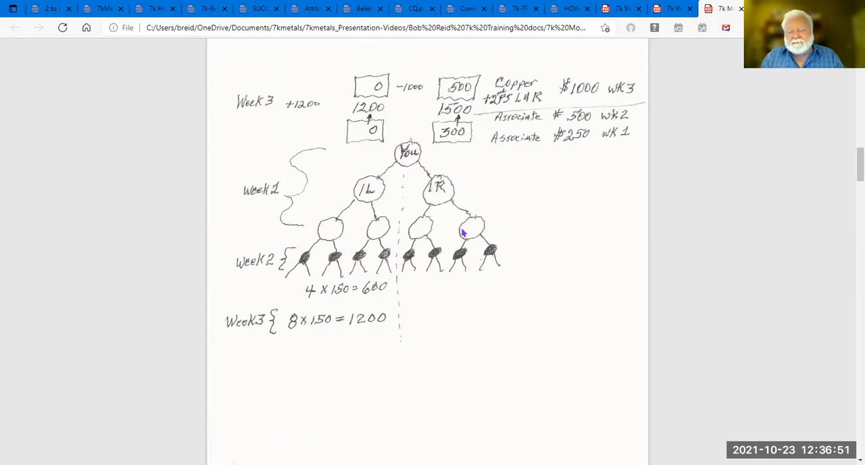
{"action": "mouse_move", "coordinate": [442, 289]}
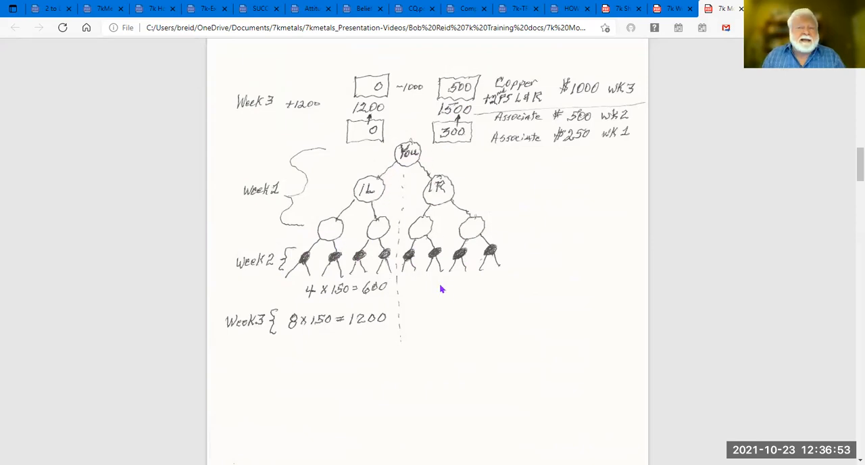
{"action": "mouse_move", "coordinate": [451, 288]}
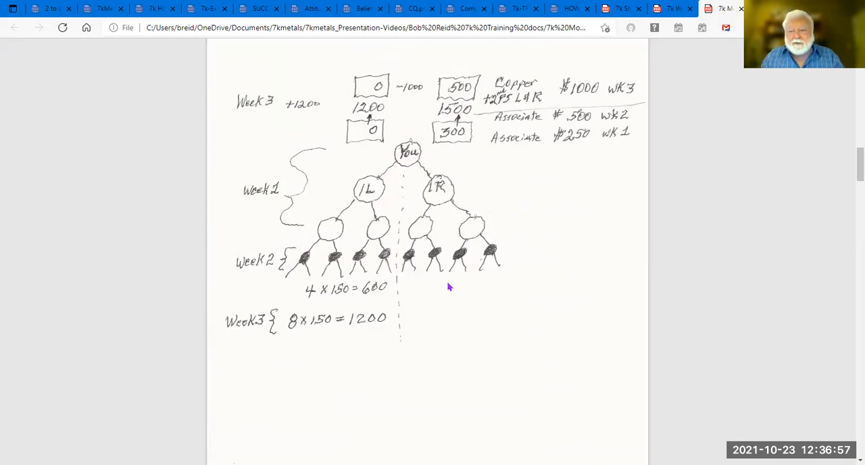
{"action": "mouse_move", "coordinate": [401, 156]}
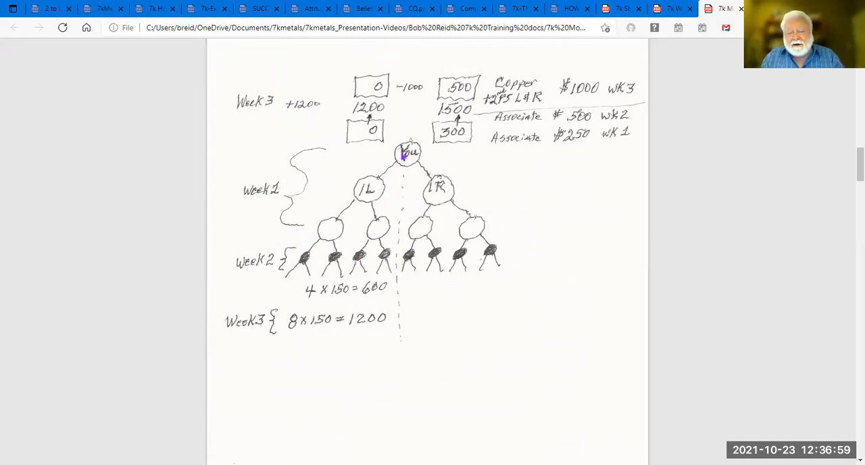
{"action": "mouse_move", "coordinate": [519, 289]}
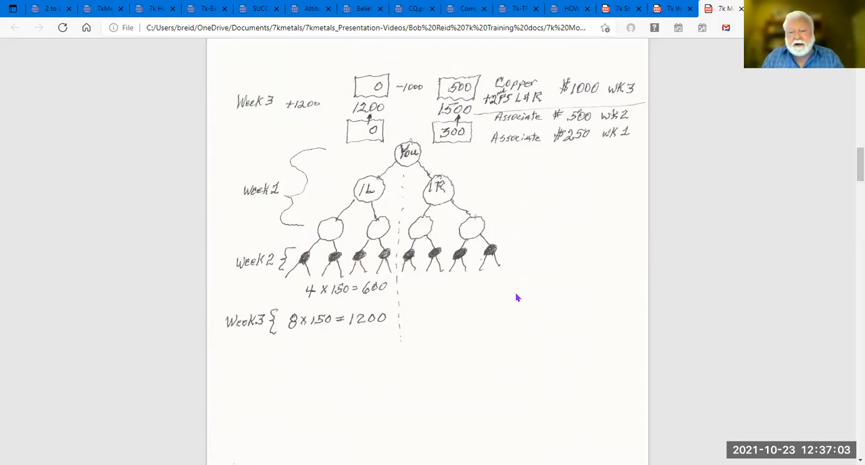
{"action": "mouse_move", "coordinate": [251, 307]}
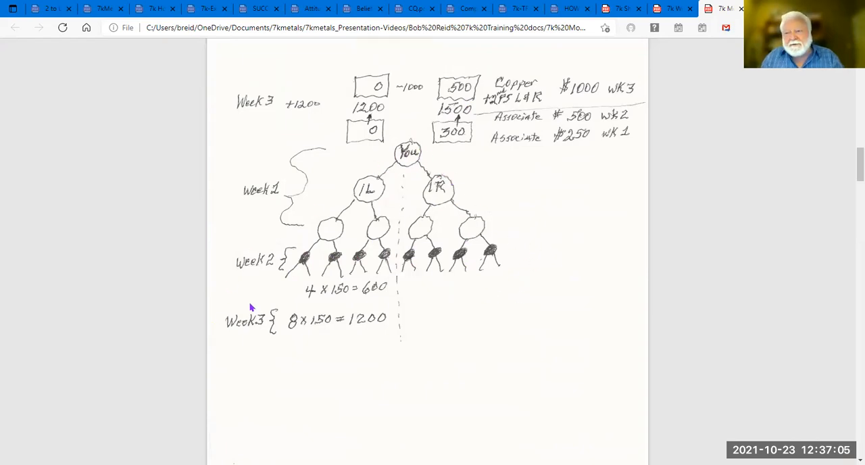
{"action": "mouse_move", "coordinate": [262, 304]}
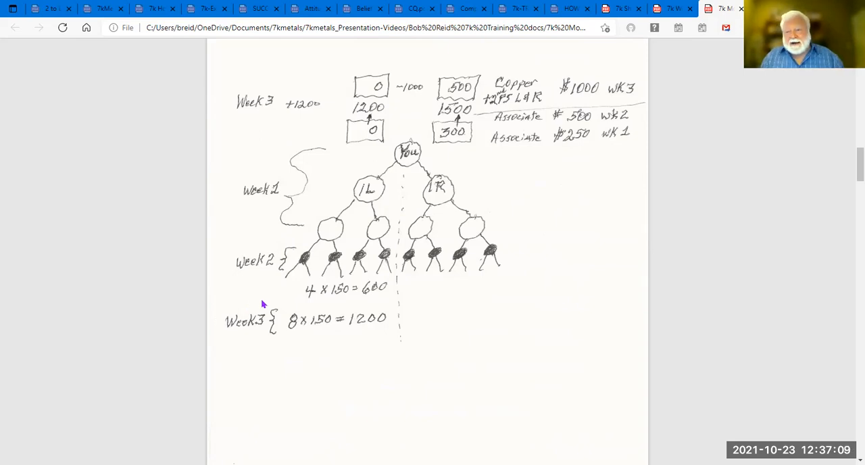
{"action": "mouse_move", "coordinate": [348, 206]}
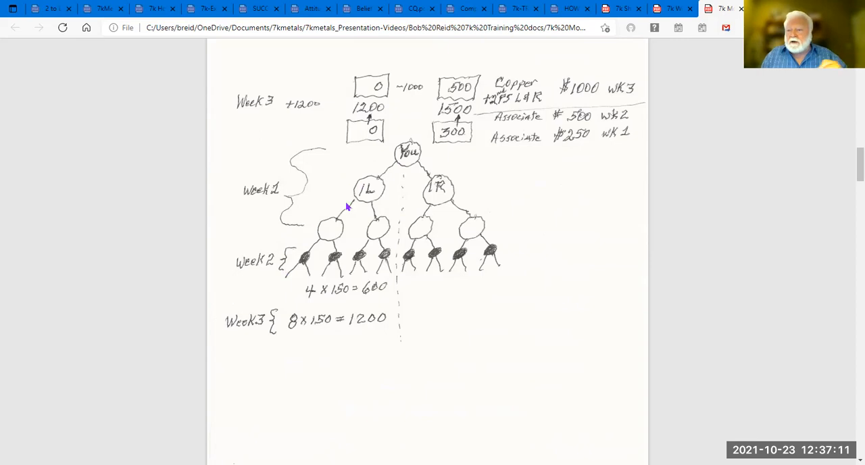
{"action": "mouse_move", "coordinate": [433, 351]}
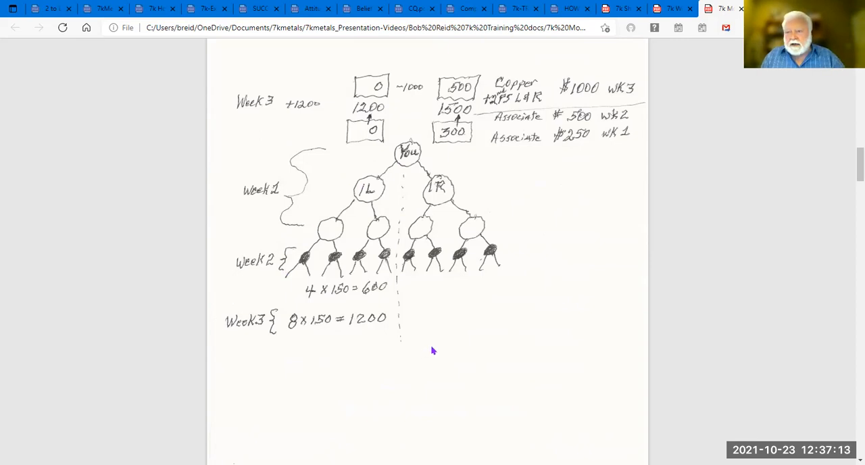
{"action": "mouse_move", "coordinate": [462, 105]}
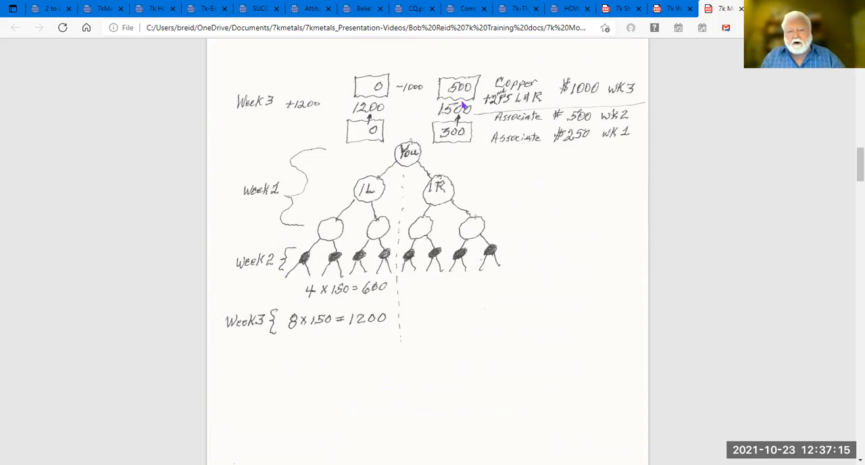
- Scroll to the Week 4 tree showing 16 × 150 = 2400, Bronze $2000, and top-25 bullets
{"action": "scroll", "scroll_direction": "down", "scroll_amount": 3}
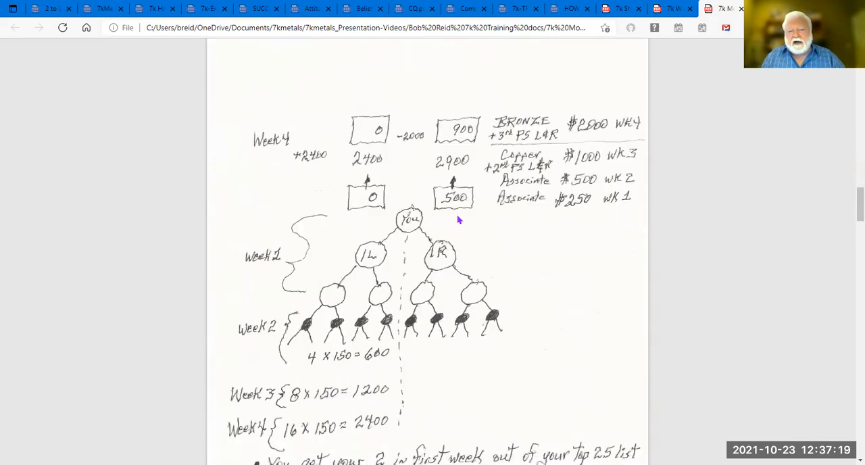
{"action": "mouse_move", "coordinate": [488, 222]}
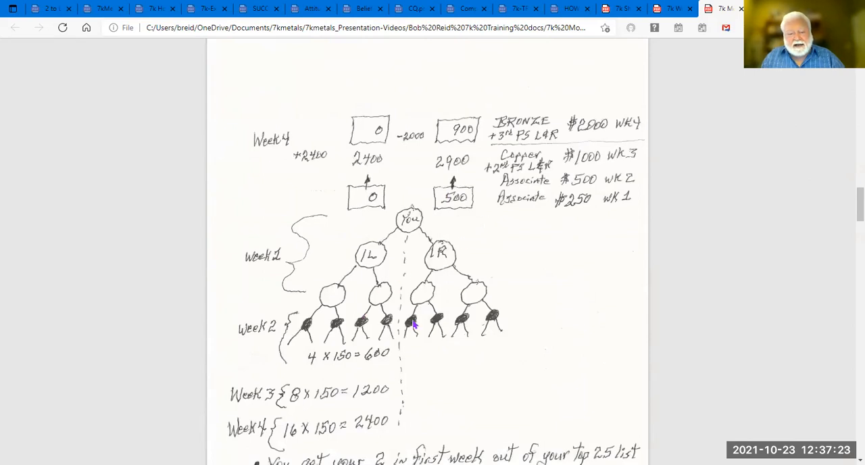
{"action": "scroll", "scroll_direction": "down", "scroll_amount": 3}
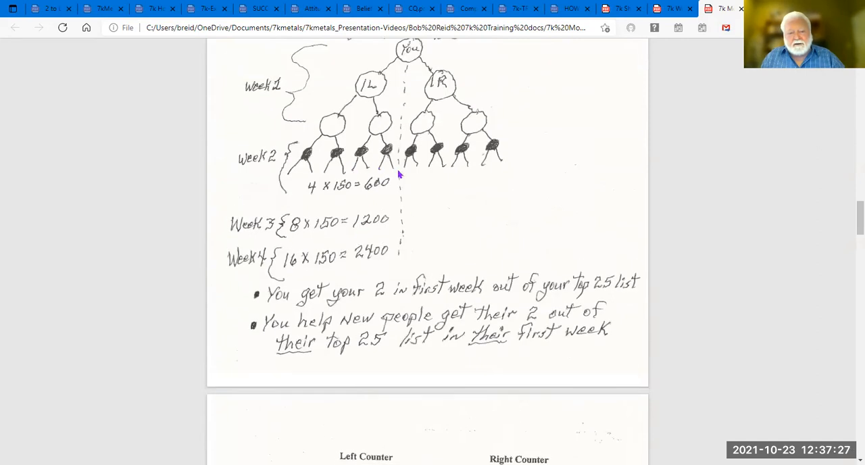
{"action": "mouse_move", "coordinate": [392, 219]}
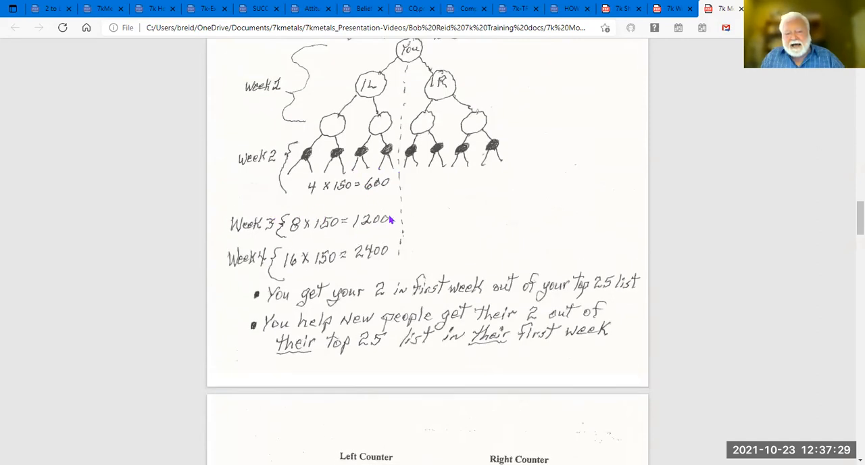
{"action": "mouse_move", "coordinate": [471, 171]}
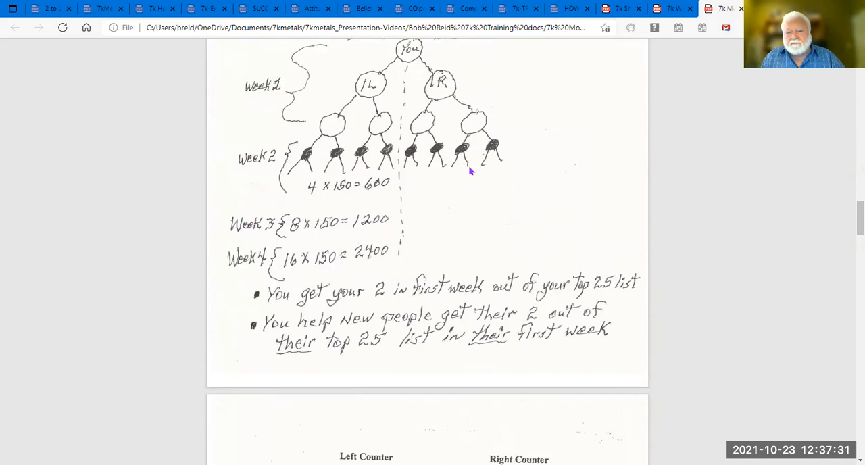
{"action": "scroll", "scroll_direction": "down", "scroll_amount": 3}
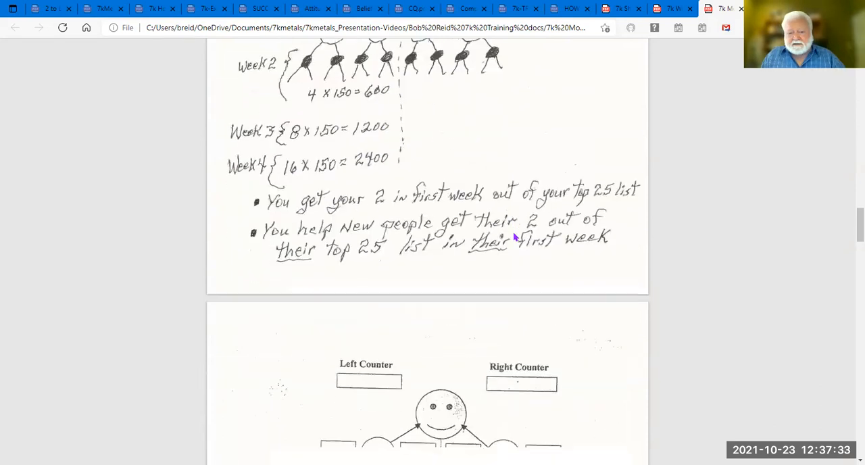
- Scroll to the Week 1 2L/2R page with Copper $500 and L.P. +4
{"action": "scroll", "scroll_direction": "down", "scroll_amount": 3}
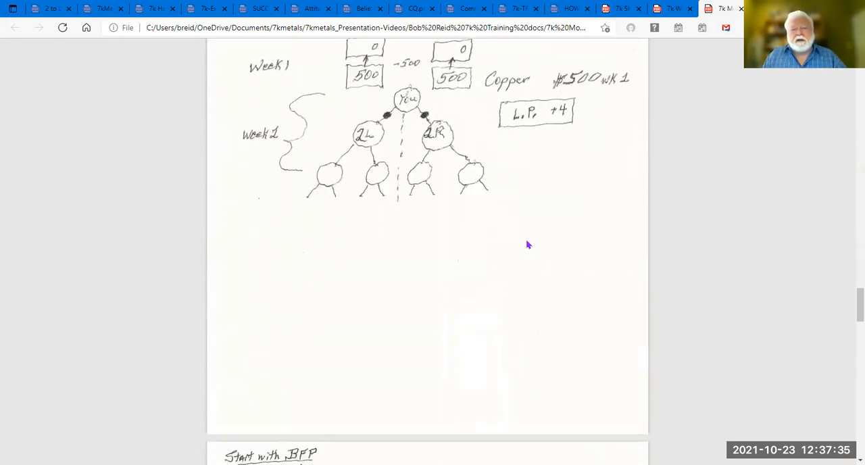
{"action": "mouse_move", "coordinate": [400, 117]}
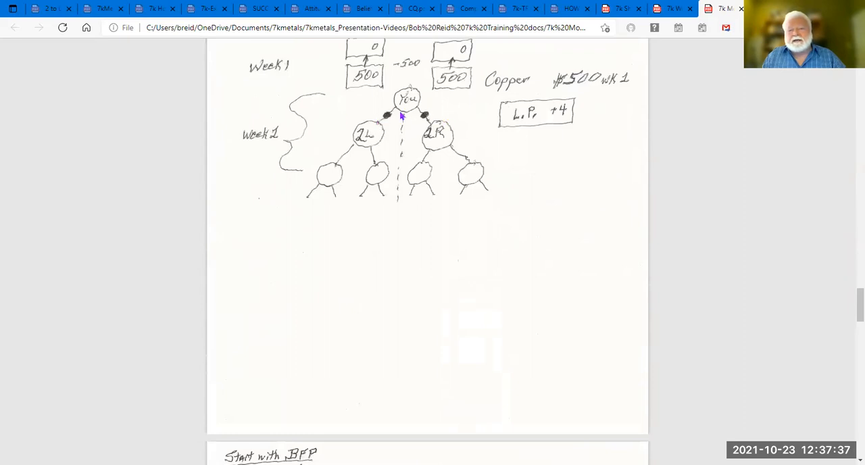
{"action": "mouse_move", "coordinate": [513, 92]}
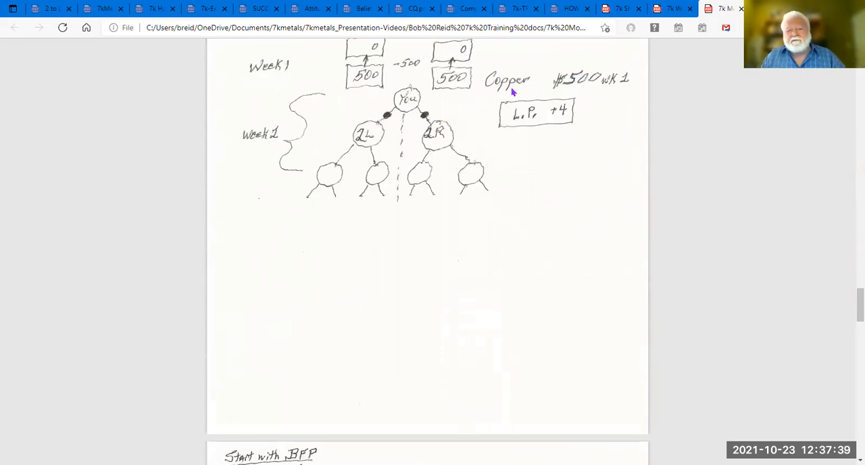
{"action": "mouse_move", "coordinate": [462, 174]}
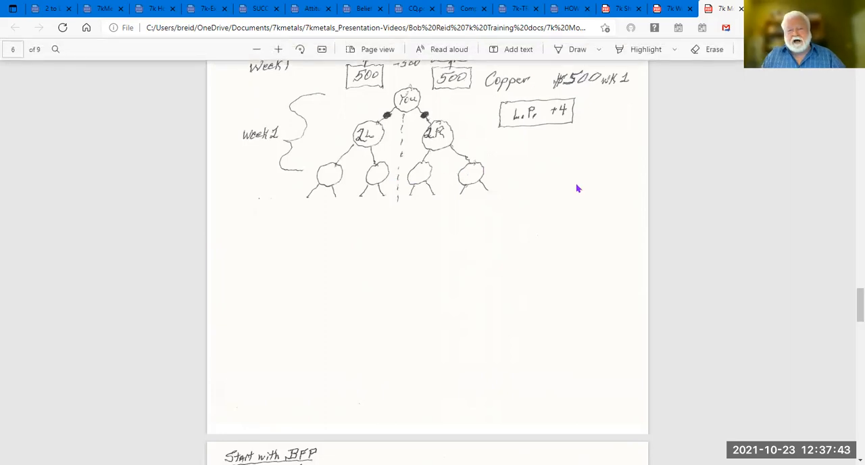
{"action": "mouse_move", "coordinate": [584, 201]}
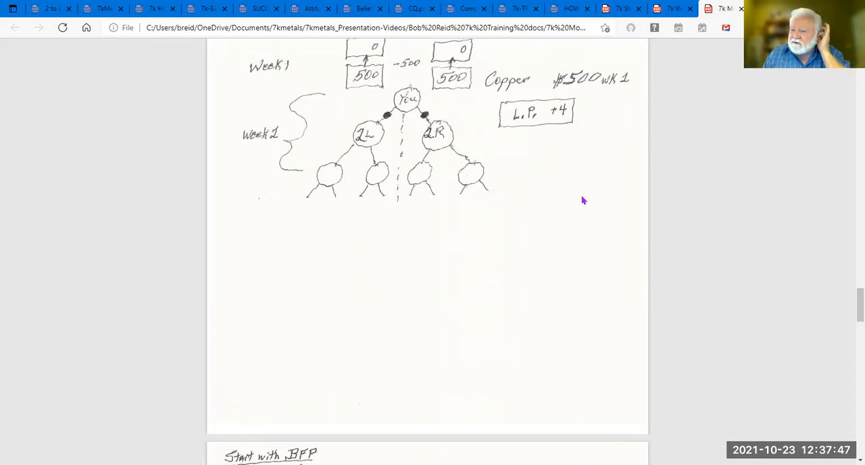
{"action": "mouse_move", "coordinate": [438, 108]}
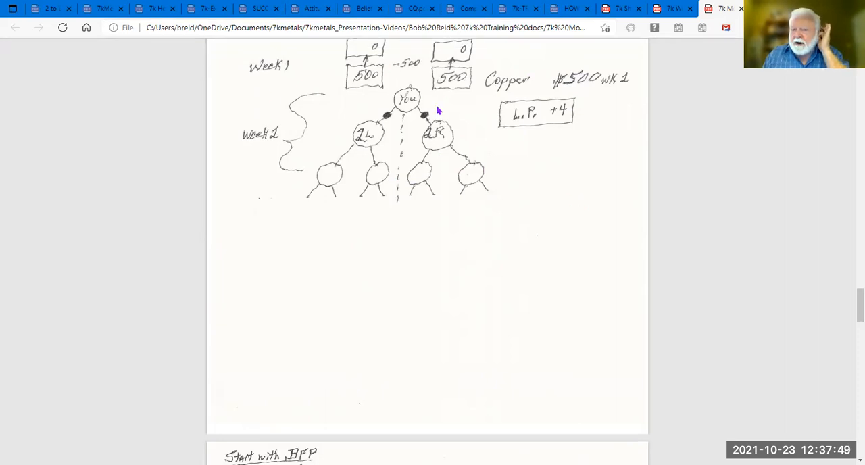
{"action": "mouse_move", "coordinate": [476, 91]}
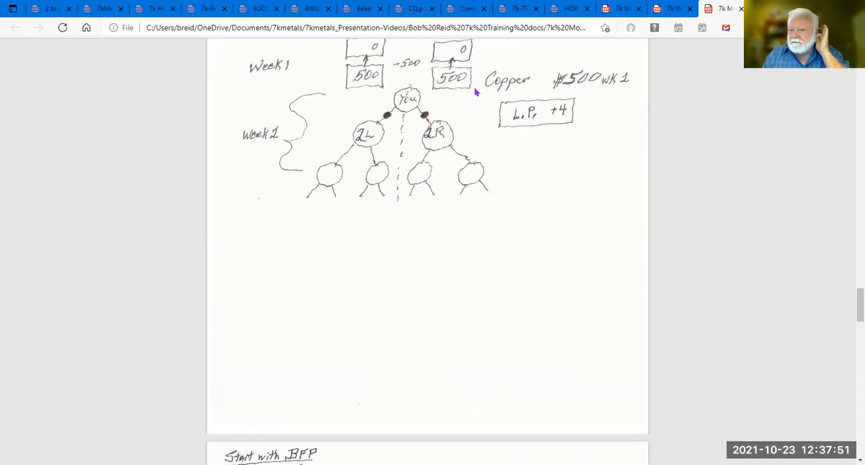
{"action": "mouse_move", "coordinate": [507, 177]}
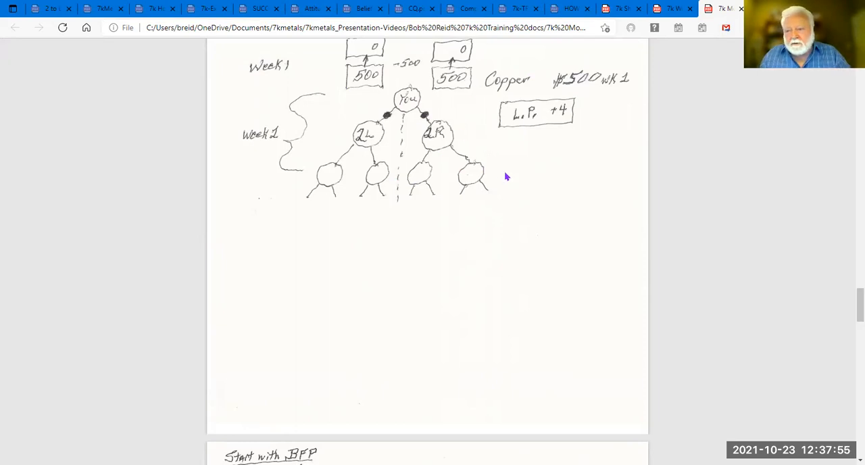
- Scroll to the Associate Week 1 page with 200/450 boxes and $250
{"action": "scroll", "scroll_direction": "down", "scroll_amount": 3}
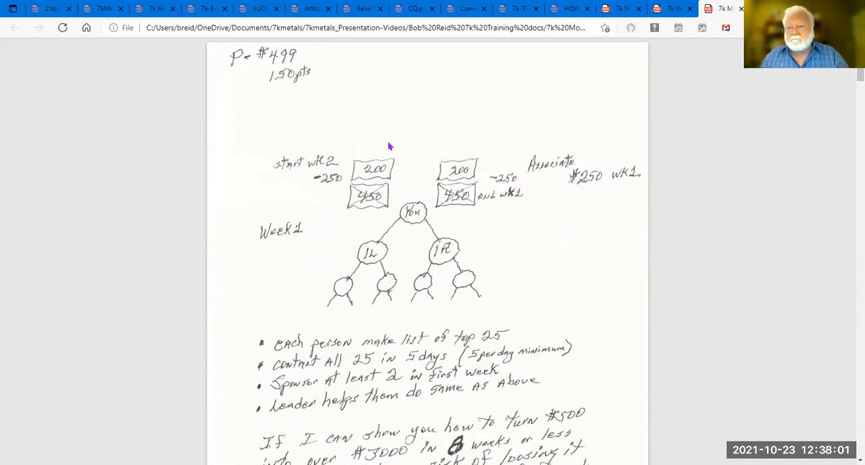
{"action": "mouse_move", "coordinate": [377, 133]}
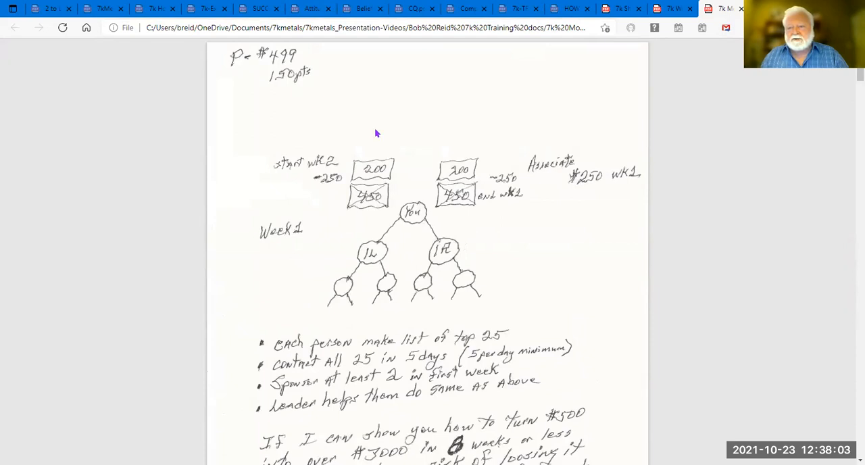
{"action": "mouse_move", "coordinate": [486, 424]}
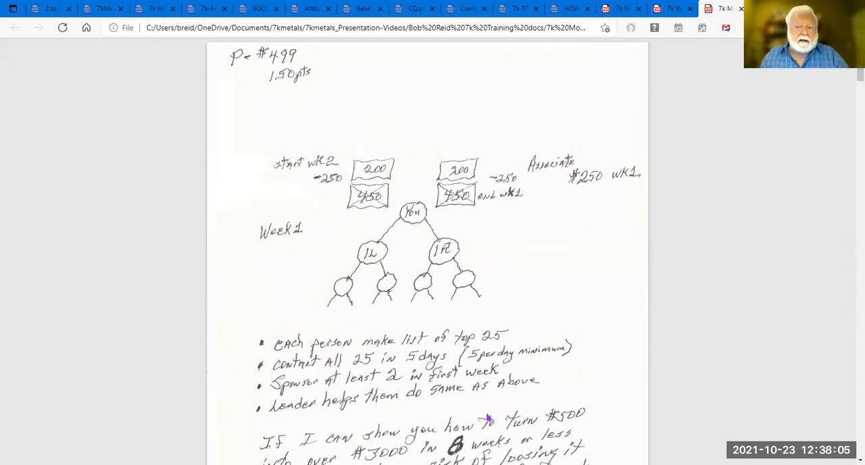
{"action": "mouse_move", "coordinate": [512, 260]}
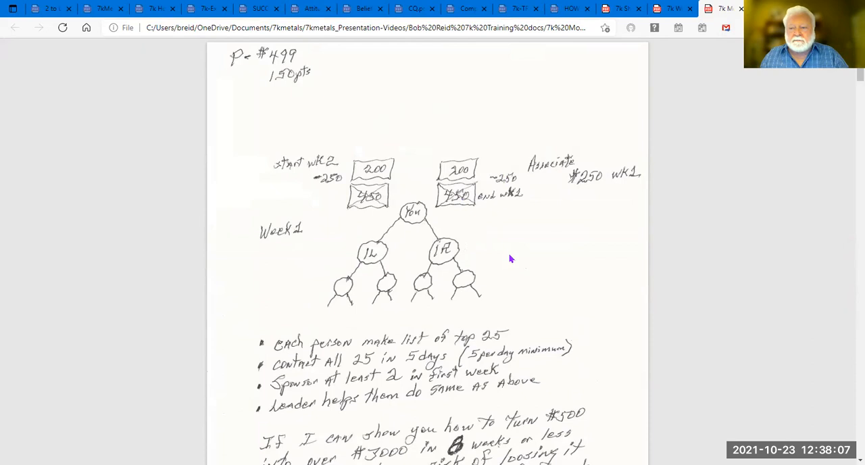
{"action": "mouse_move", "coordinate": [526, 230]}
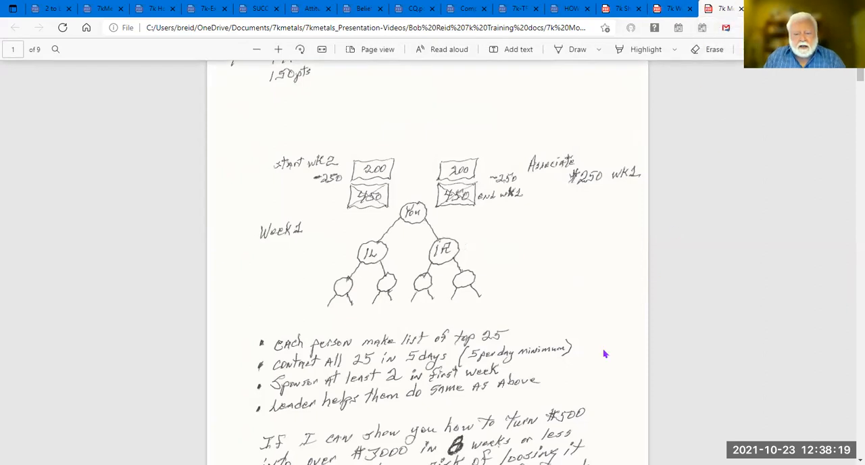
{"action": "mouse_move", "coordinate": [589, 416]}
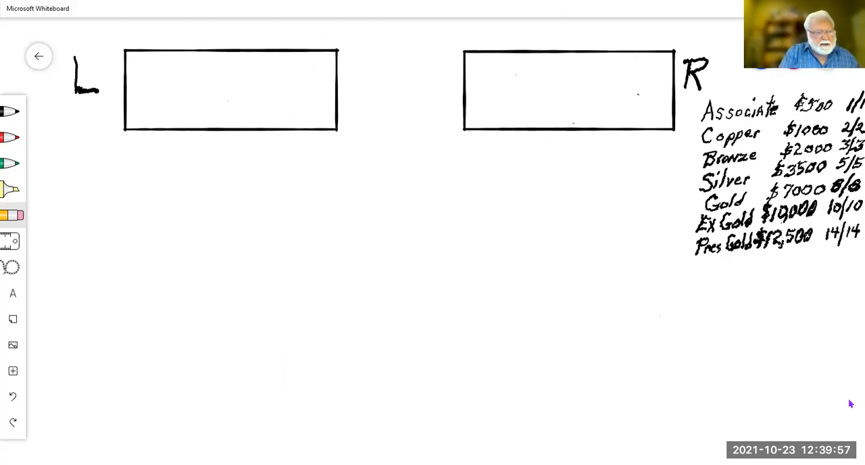
- Choose the black pen for handwriting under the R box
{"action": "left_click", "coordinate": [8, 111]}
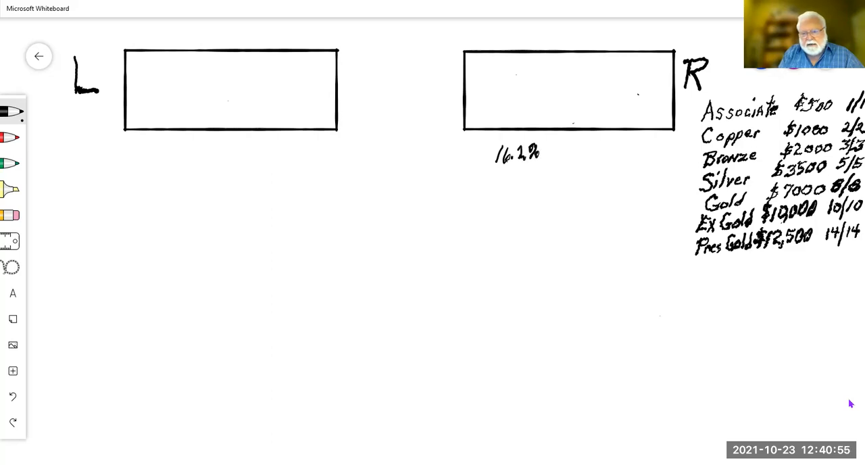
- Handwrite 10% under 16.2%, a sum line, the 26.2% total, and 25%
{"action": "left_click_drag", "start_coordinate": [563, 148], "coordinate": [571, 159]}
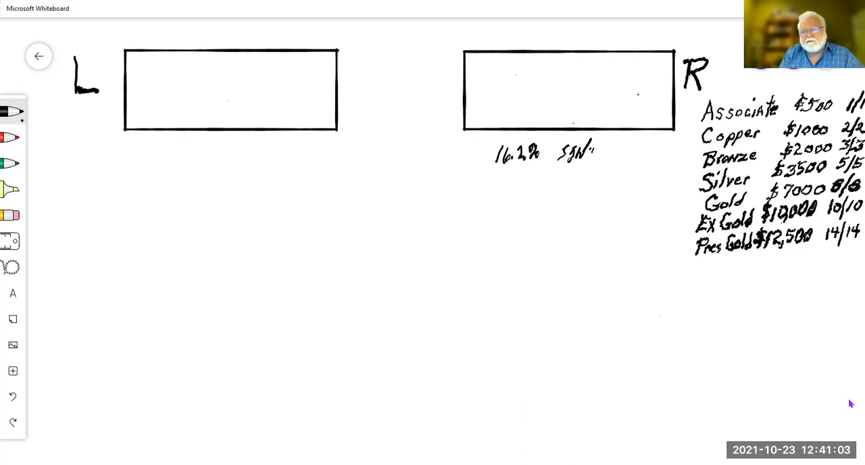
{"action": "left_click_drag", "start_coordinate": [585, 145], "coordinate": [595, 155]}
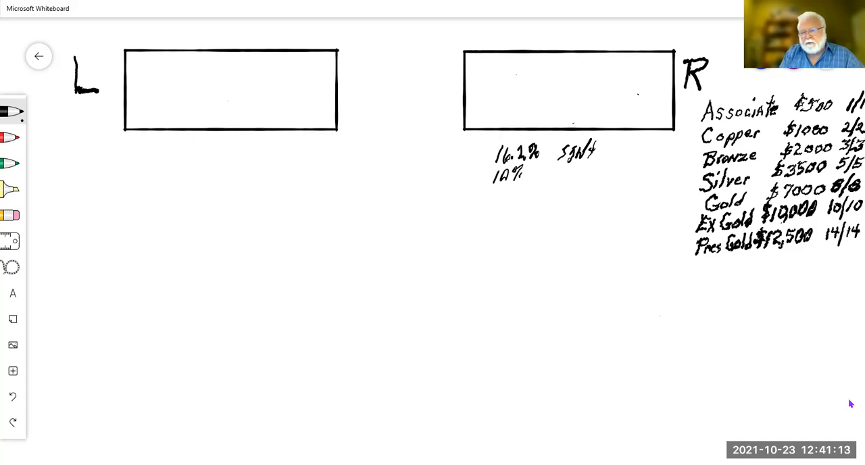
{"action": "left_click_drag", "start_coordinate": [481, 191], "coordinate": [527, 188]}
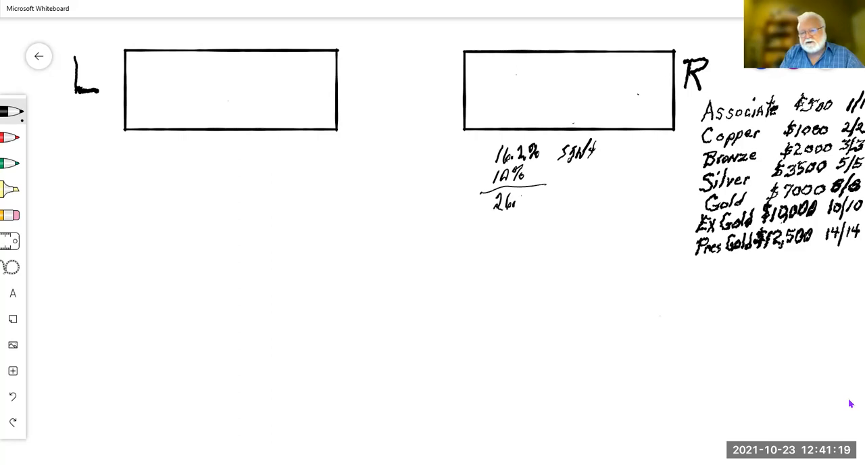
{"action": "left_click_drag", "start_coordinate": [514, 202], "coordinate": [531, 196]}
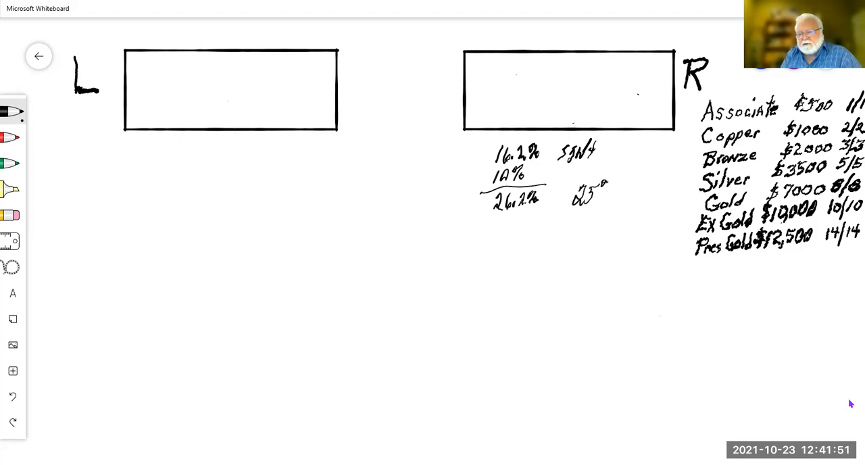
{"action": "left_click_drag", "start_coordinate": [605, 193], "coordinate": [611, 200]}
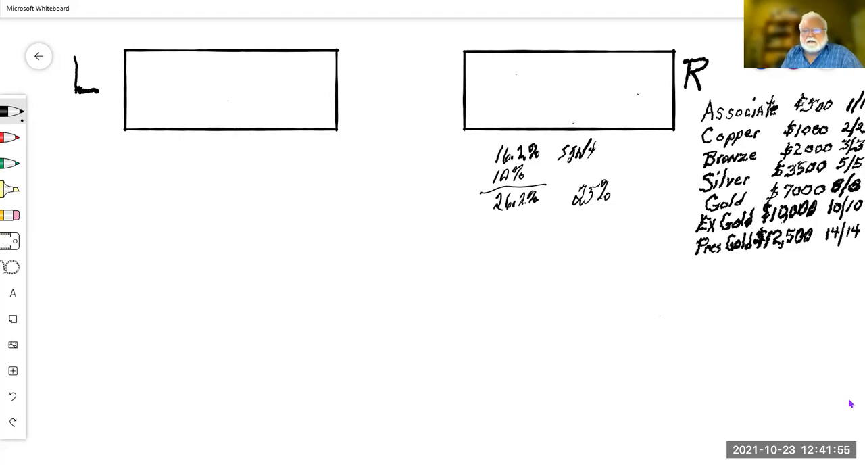
- Write $60,000 − 24,000 = $36,000 TAX INC and $9,000 TAX below it
{"action": "left_click_drag", "start_coordinate": [499, 233], "coordinate": [507, 244]}
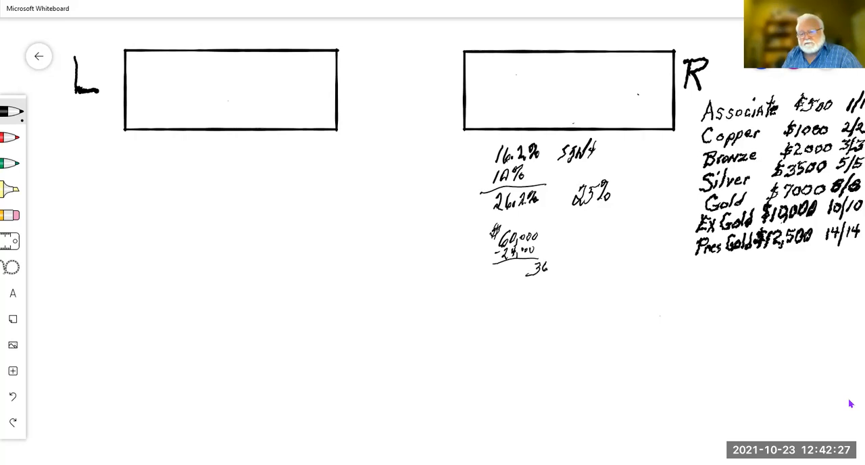
{"action": "left_click_drag", "start_coordinate": [551, 267], "coordinate": [561, 267]}
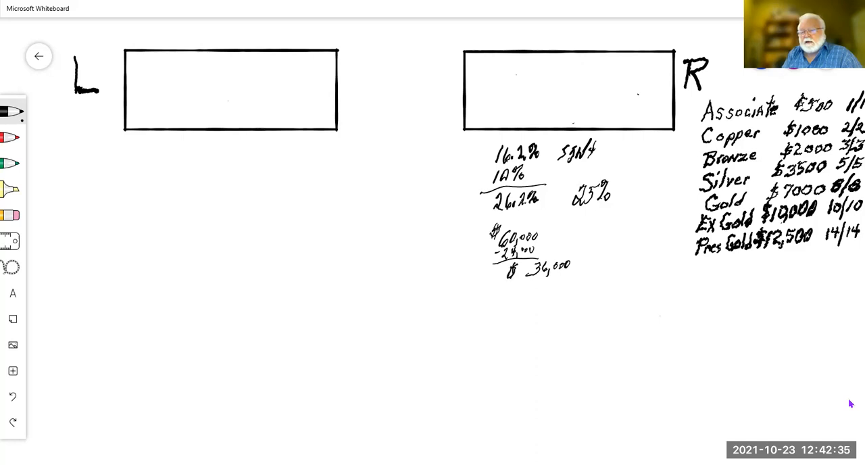
{"action": "left_click_drag", "start_coordinate": [582, 263], "coordinate": [595, 264]}
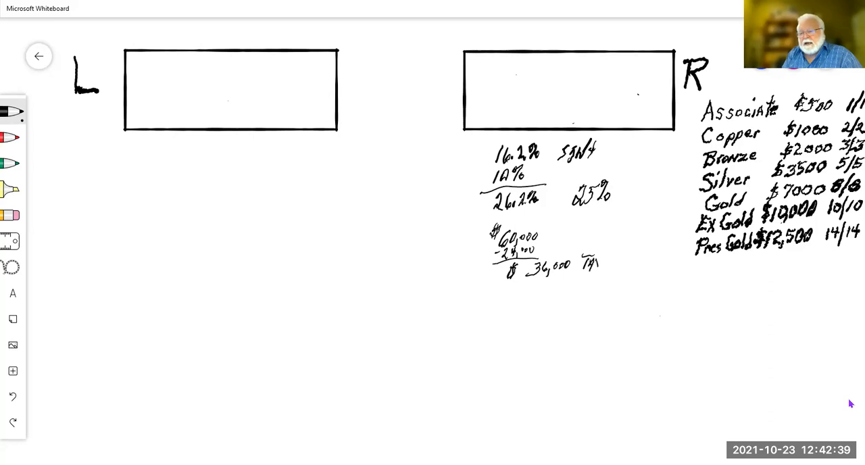
{"action": "left_click", "coordinate": [592, 264]}
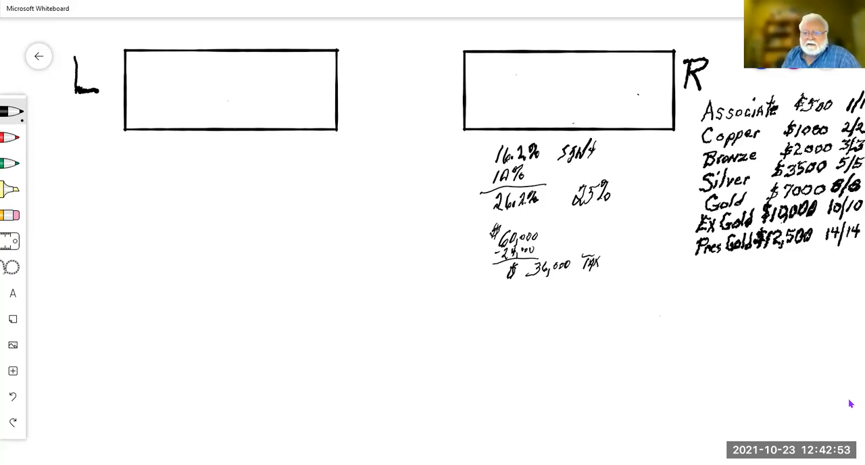
{"action": "left_click_drag", "start_coordinate": [605, 257], "coordinate": [615, 267]}
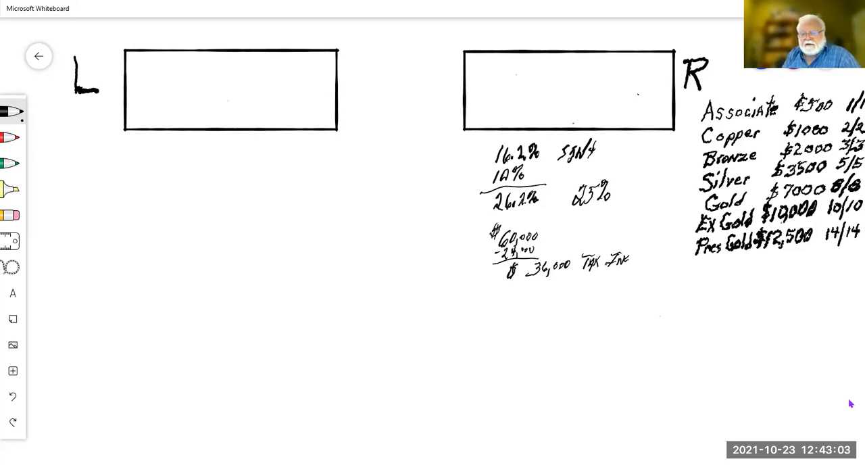
{"action": "left_click_drag", "start_coordinate": [541, 287], "coordinate": [546, 297]}
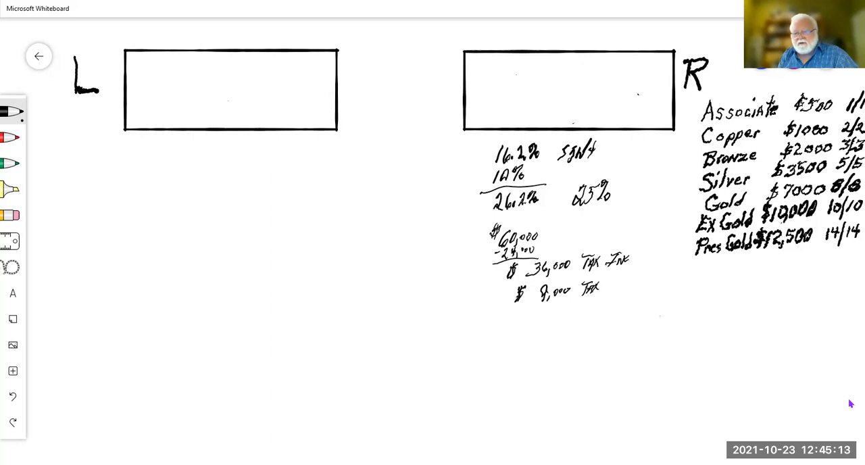
- Handwrite the $6–10,000 business deduction note and its extension to the right
{"action": "left_click_drag", "start_coordinate": [686, 291], "coordinate": [693, 300]}
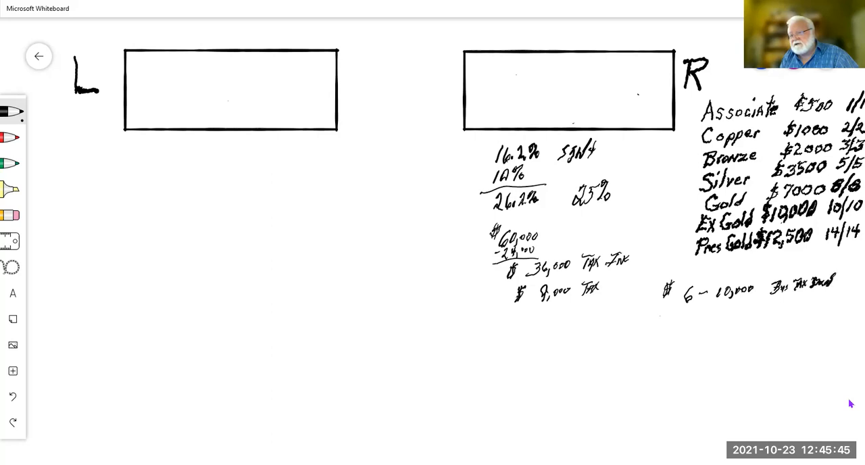
{"action": "left_click_drag", "start_coordinate": [834, 281], "coordinate": [849, 284]}
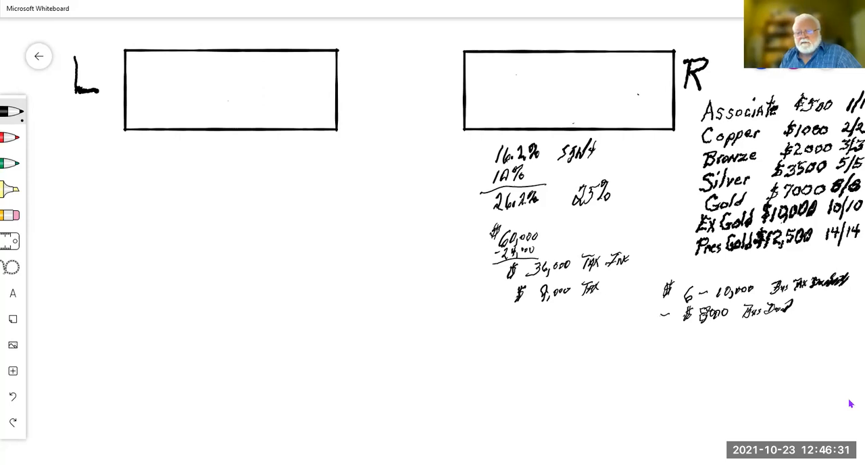
- Handwrite 'Tax $28,000' and a $5,600 tax line under the deductions, with $2000 to the right
{"action": "left_click_drag", "start_coordinate": [641, 338], "coordinate": [644, 346]}
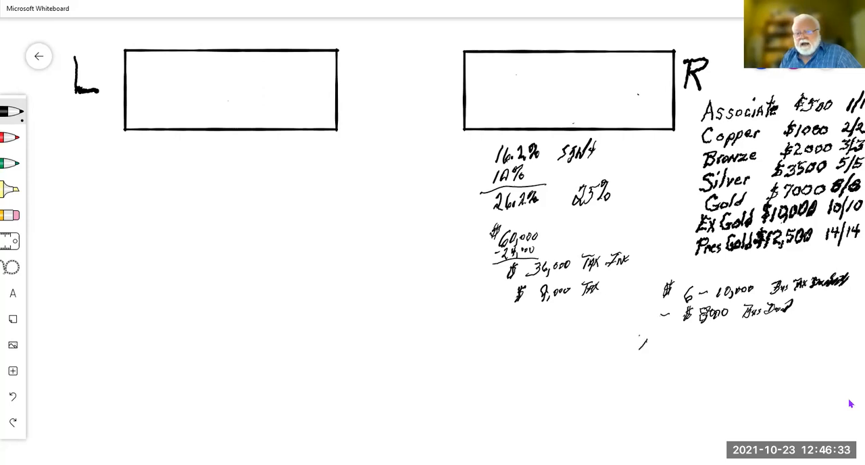
{"action": "left_click_drag", "start_coordinate": [639, 342], "coordinate": [652, 348]}
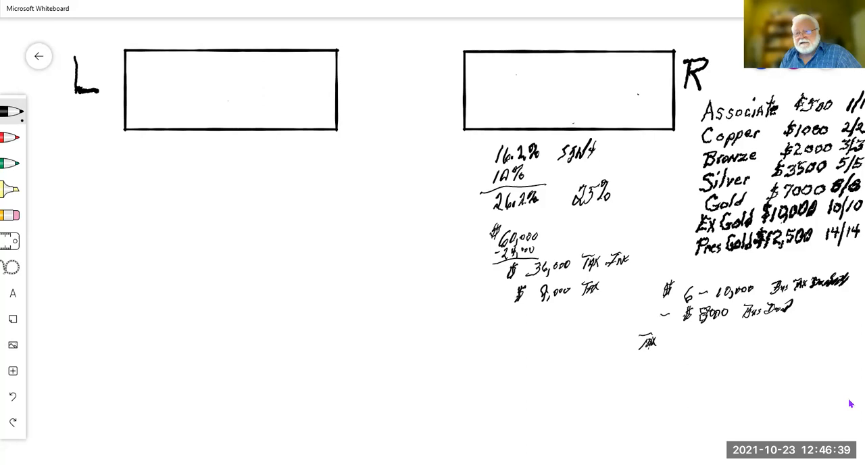
{"action": "left_click_drag", "start_coordinate": [673, 334], "coordinate": [683, 341]}
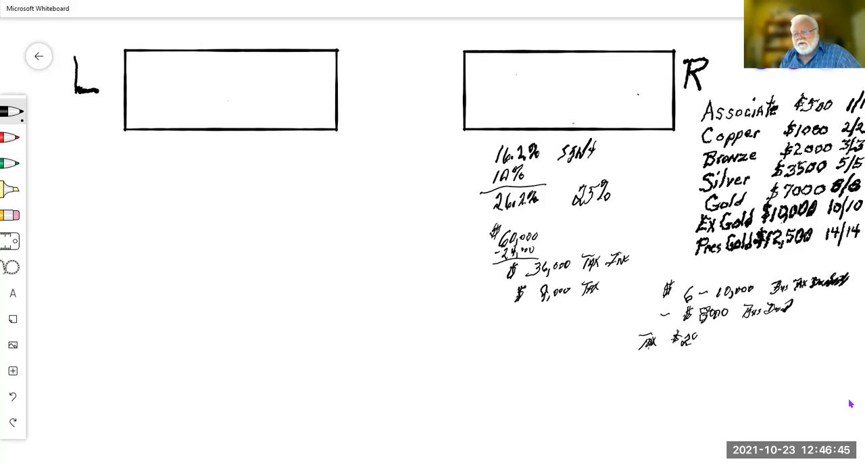
{"action": "left_click_drag", "start_coordinate": [696, 338], "coordinate": [706, 342]}
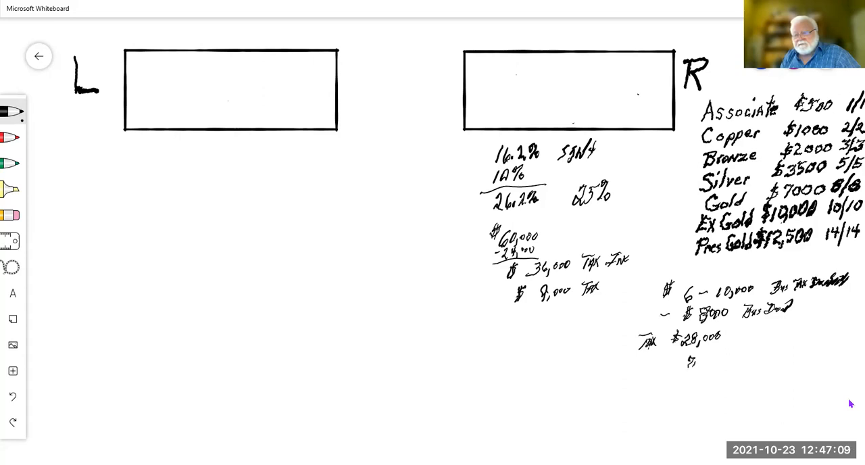
{"action": "left_click_drag", "start_coordinate": [689, 362], "coordinate": [713, 362]}
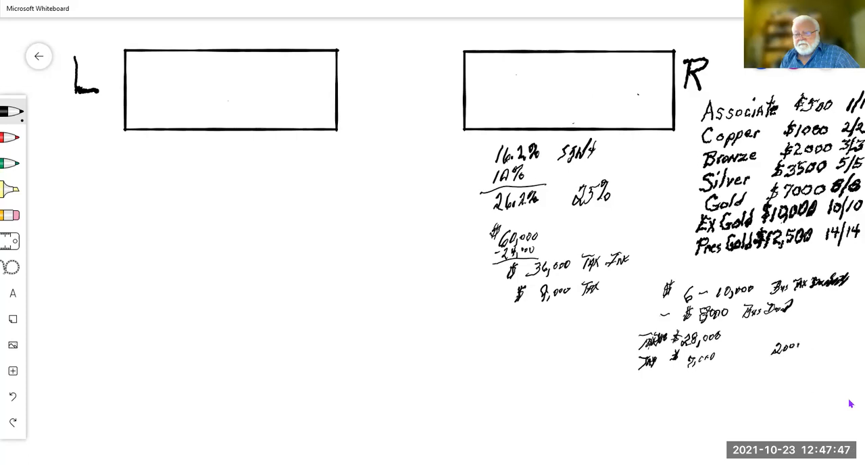
{"action": "left_click_drag", "start_coordinate": [774, 342], "coordinate": [805, 348]}
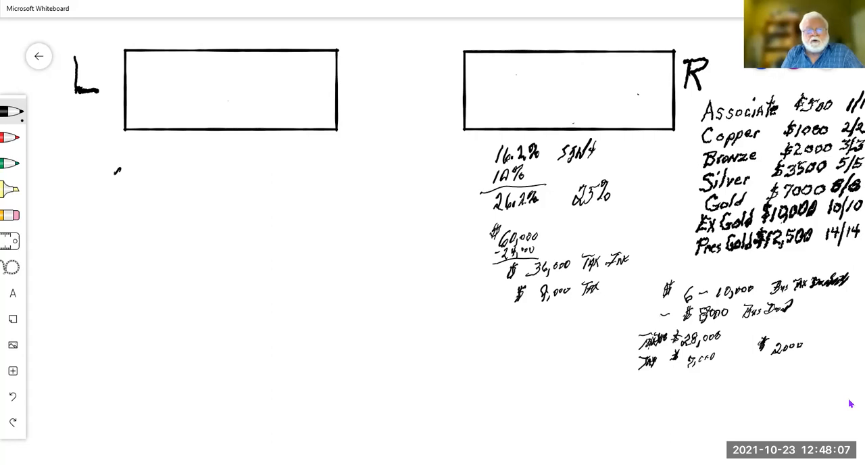
- Handwrite $499.00, $105.00 and $120.00 under the L box, marking $120 with an x
{"action": "left_click_drag", "start_coordinate": [113, 169], "coordinate": [117, 189]}
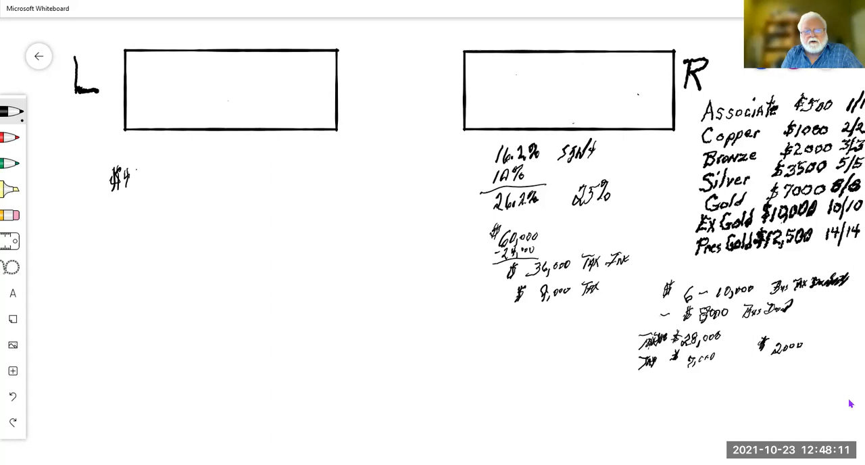
{"action": "left_click_drag", "start_coordinate": [125, 179], "coordinate": [142, 179]}
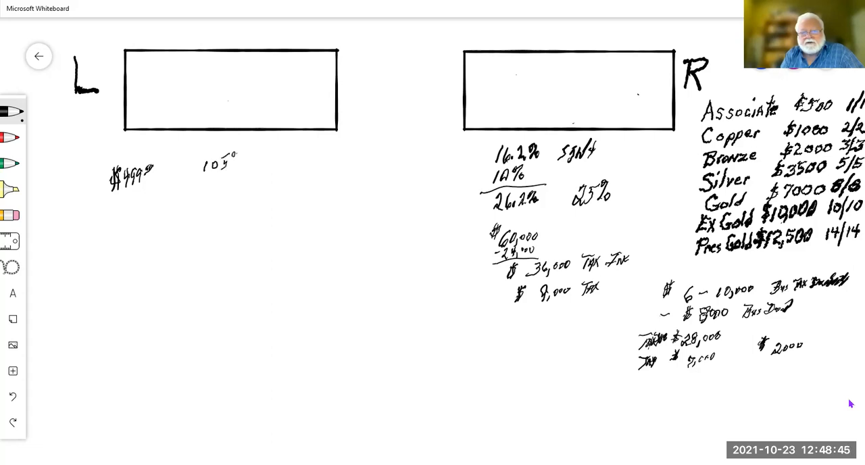
{"action": "left_click_drag", "start_coordinate": [189, 159], "coordinate": [198, 162]}
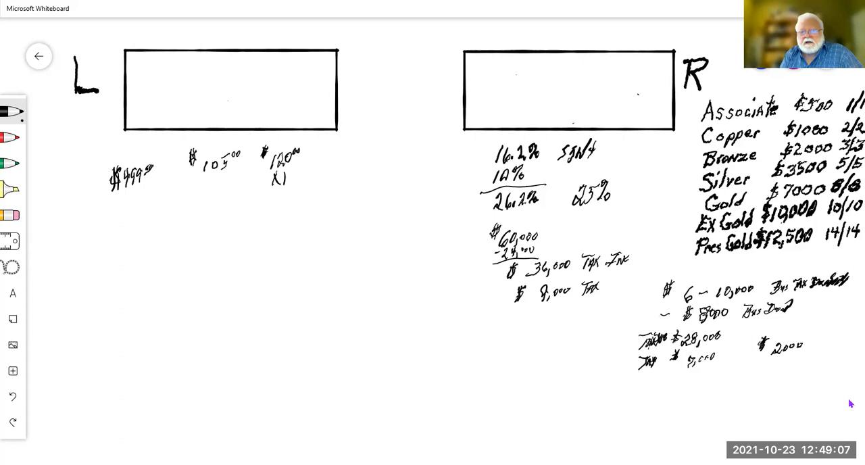
- Write 120 × 12 = $1440, add 500 with an underline, and finish the yearly total
{"action": "type", "text": "12"}
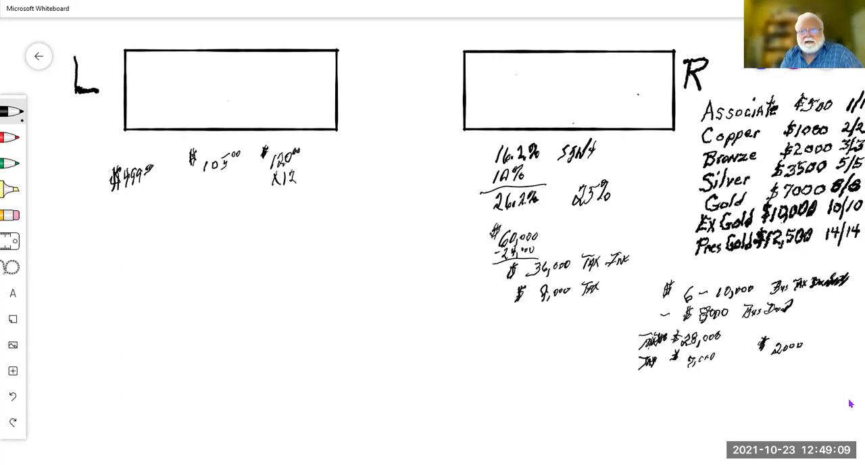
{"action": "left_click_drag", "start_coordinate": [262, 199], "coordinate": [304, 194]}
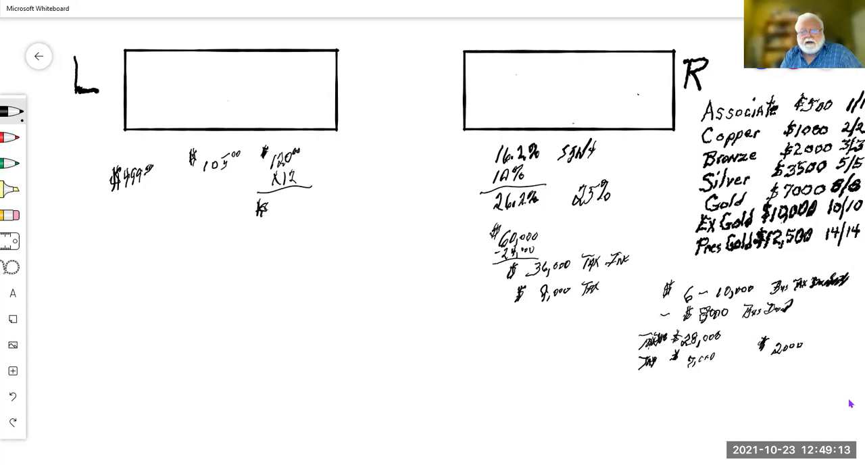
{"action": "left_click_drag", "start_coordinate": [271, 208], "coordinate": [284, 208]}
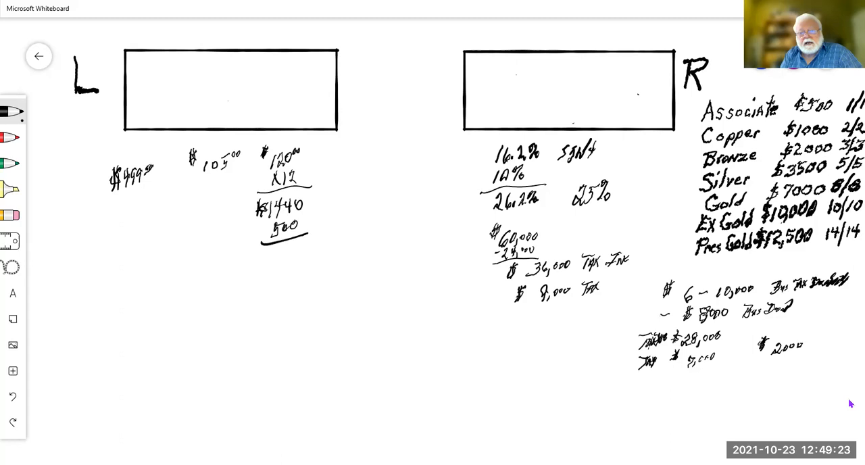
{"action": "left_click_drag", "start_coordinate": [260, 254], "coordinate": [277, 267]}
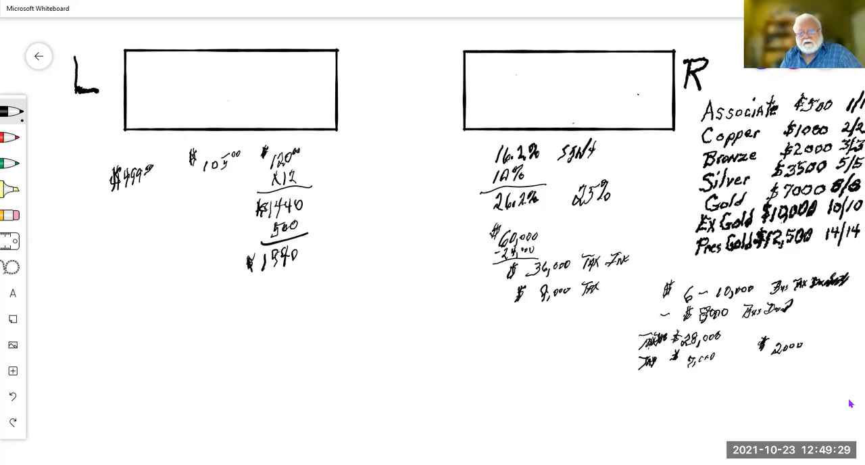
{"action": "left_click_drag", "start_coordinate": [764, 355], "coordinate": [801, 356]}
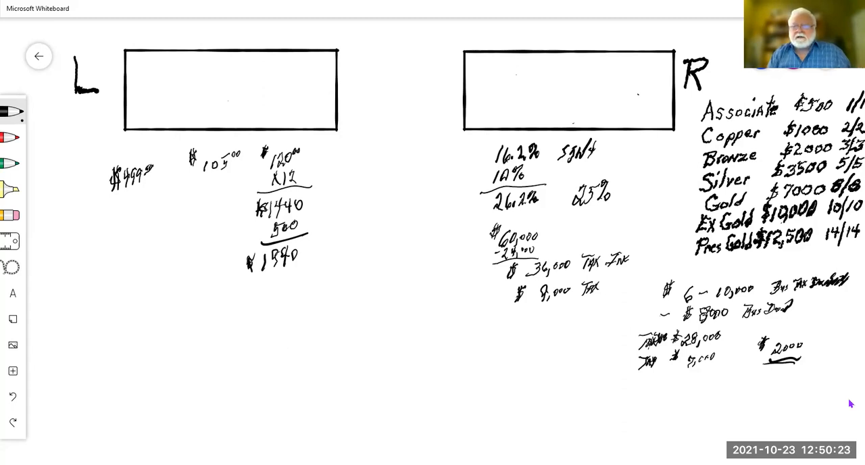
{"action": "mouse_move", "coordinate": [554, 422]}
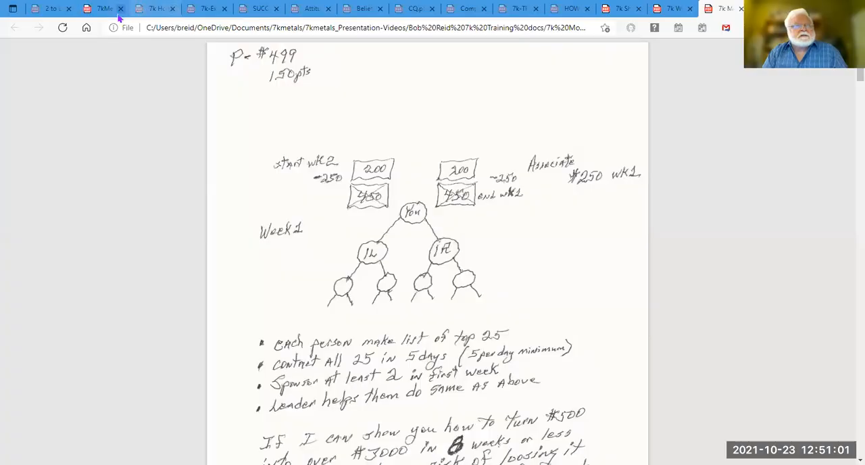
- Switch to the Edge browser tab showing the Team Organization Chart PDF
{"action": "left_click", "coordinate": [154, 8]}
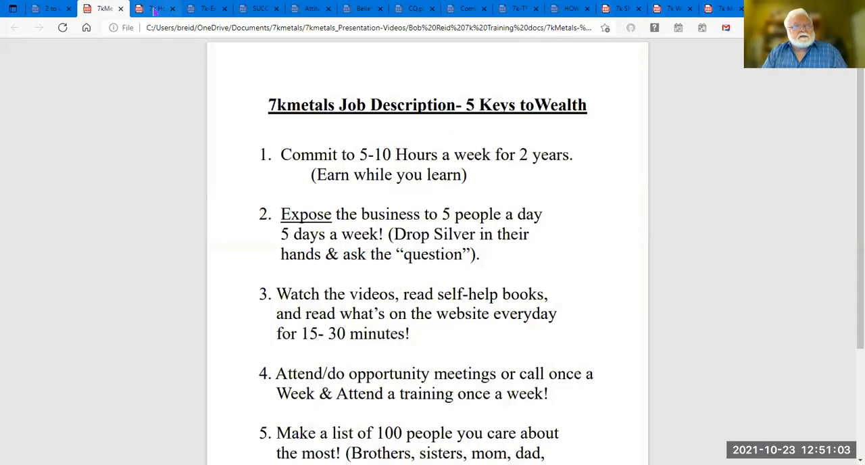
{"action": "left_click", "coordinate": [154, 9]}
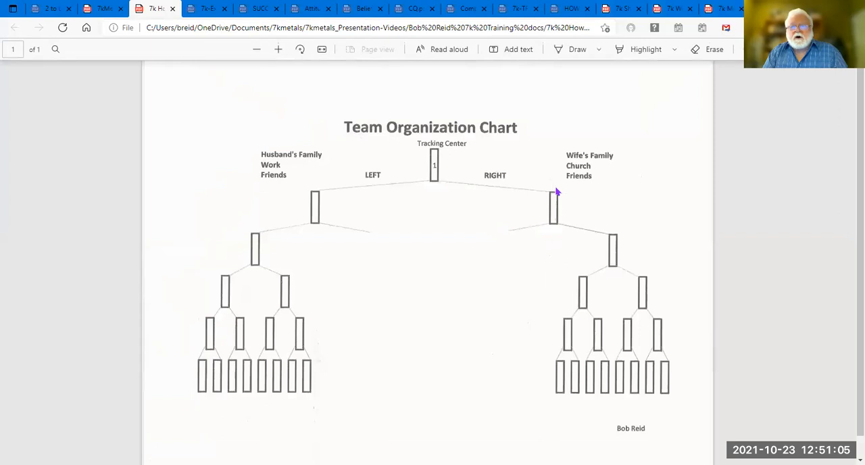
{"action": "mouse_move", "coordinate": [607, 204]}
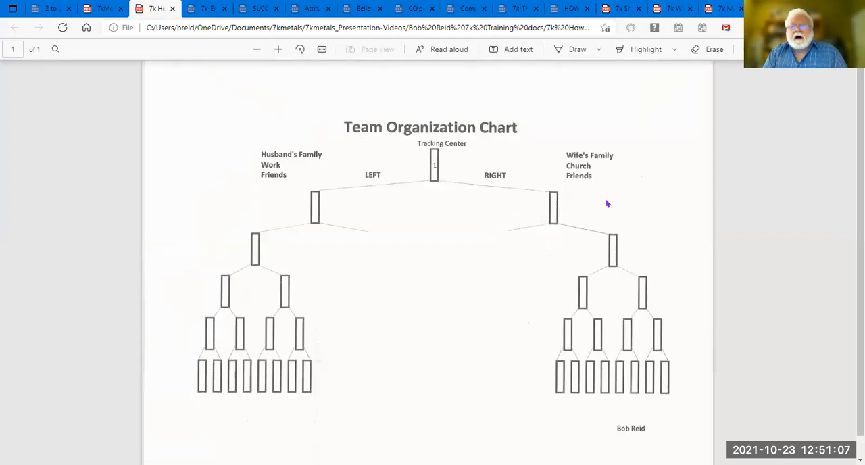
{"action": "mouse_move", "coordinate": [682, 364]}
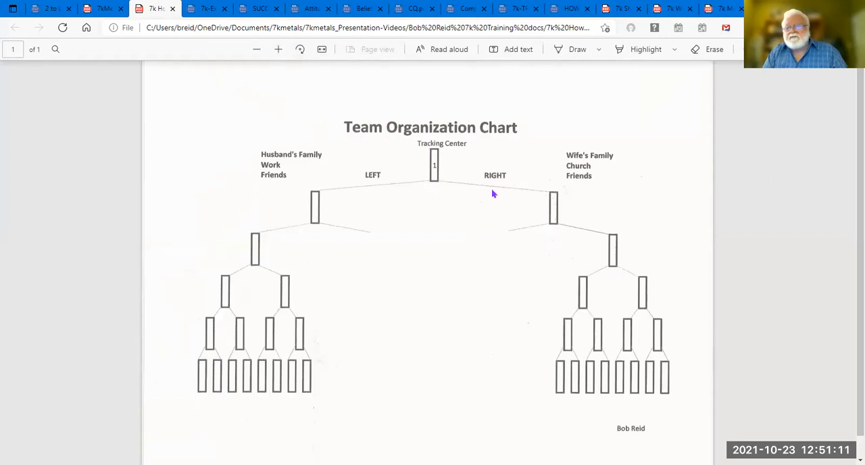
{"action": "mouse_move", "coordinate": [649, 347]}
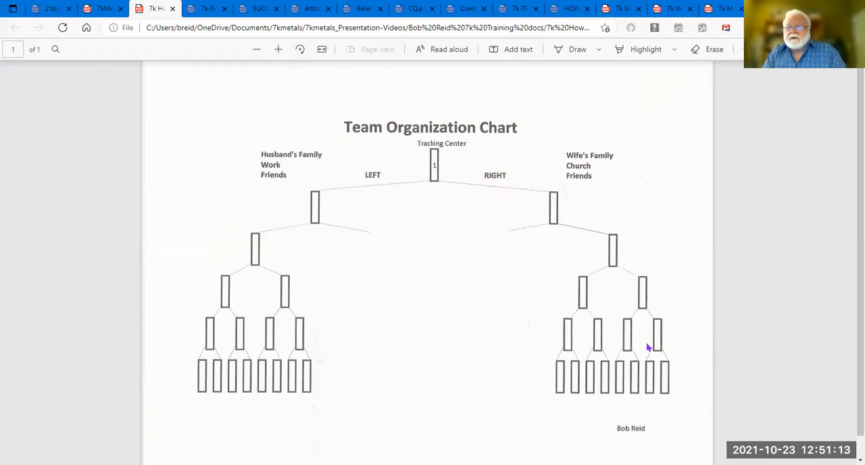
{"action": "mouse_move", "coordinate": [612, 174]}
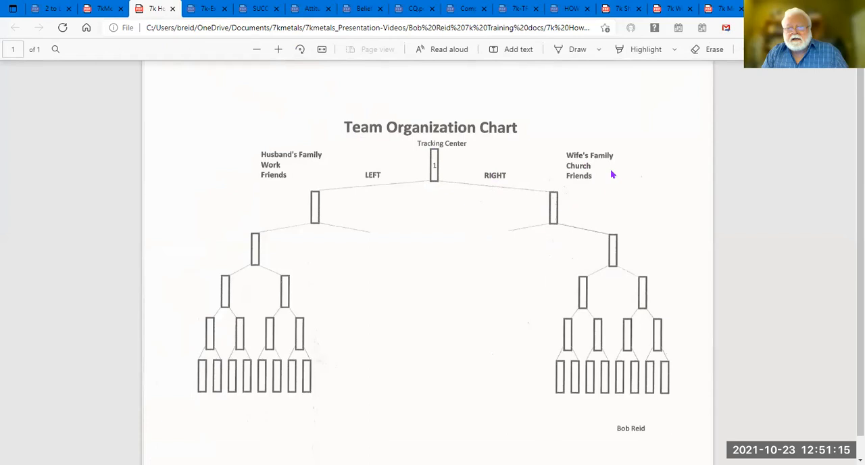
{"action": "mouse_move", "coordinate": [614, 209]}
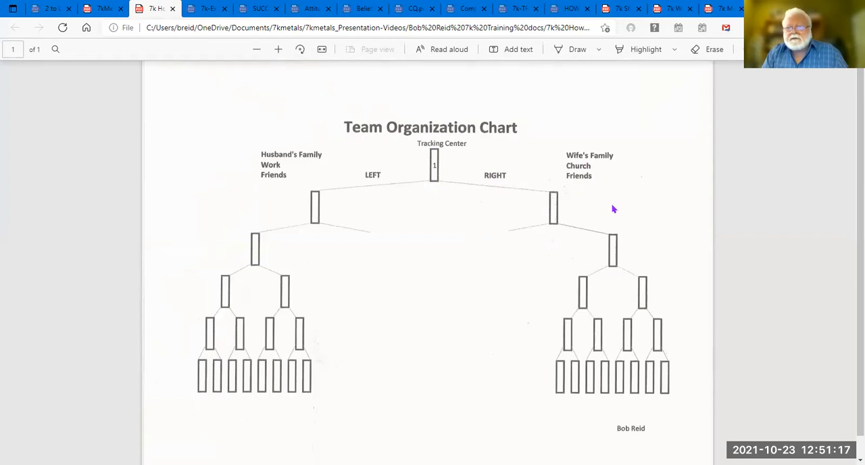
{"action": "mouse_move", "coordinate": [547, 178]}
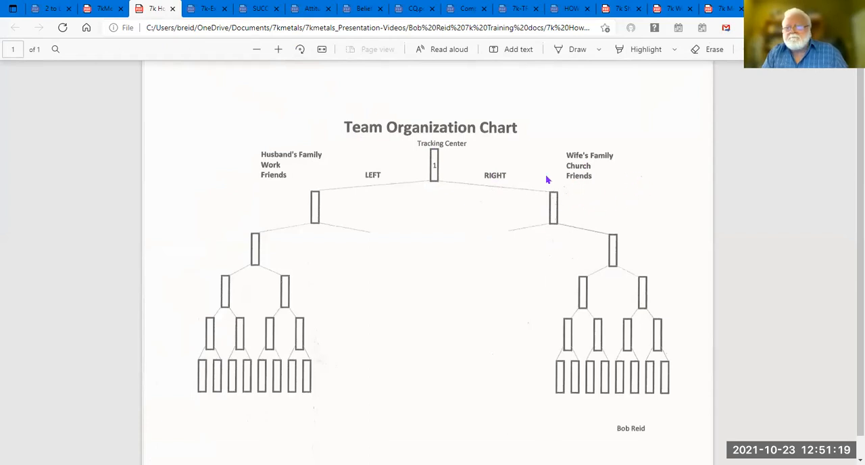
{"action": "mouse_move", "coordinate": [564, 210]}
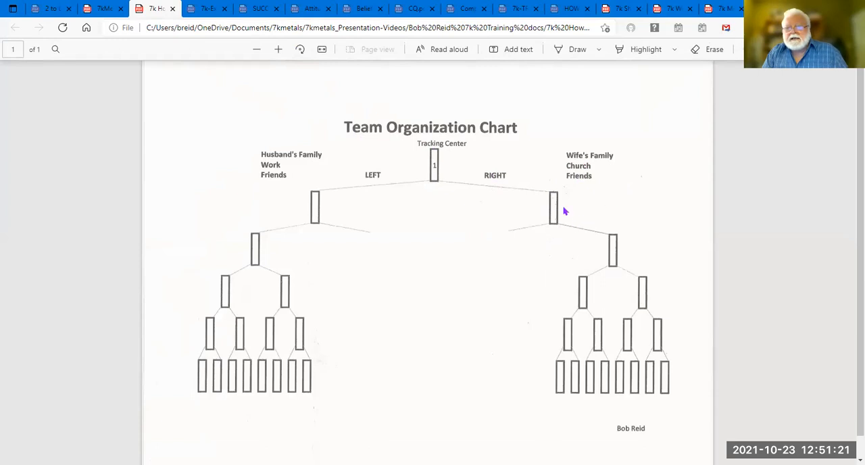
{"action": "mouse_move", "coordinate": [541, 211]}
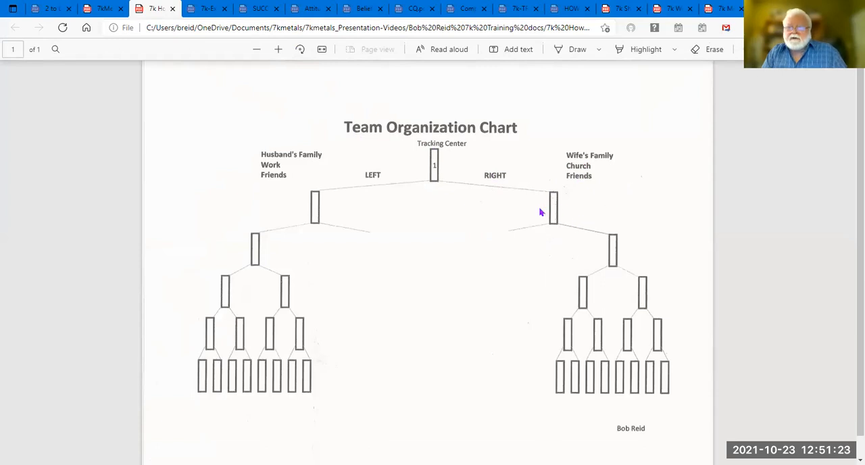
{"action": "mouse_move", "coordinate": [568, 215]}
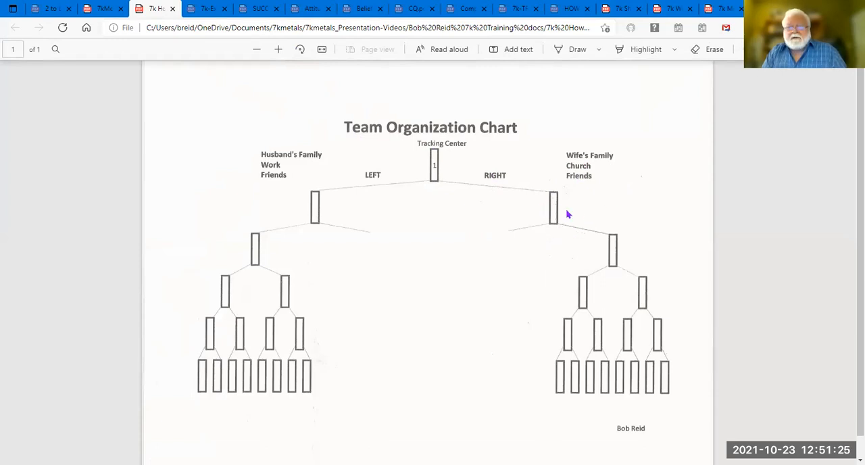
{"action": "mouse_move", "coordinate": [570, 208]}
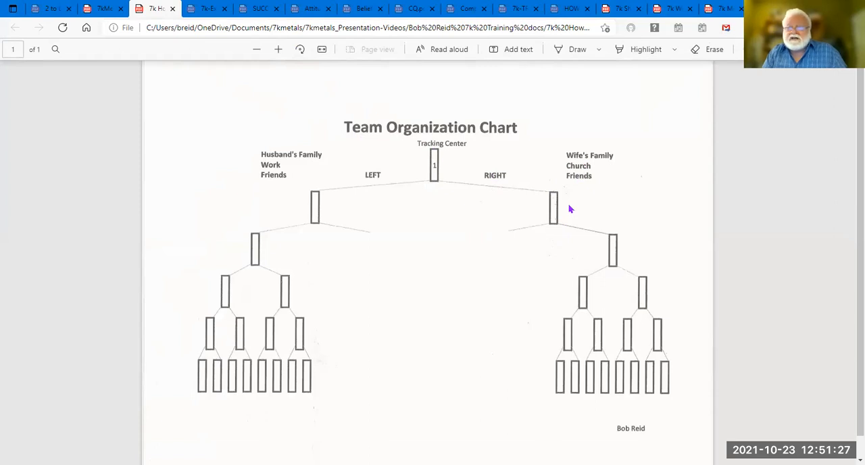
{"action": "mouse_move", "coordinate": [578, 201]}
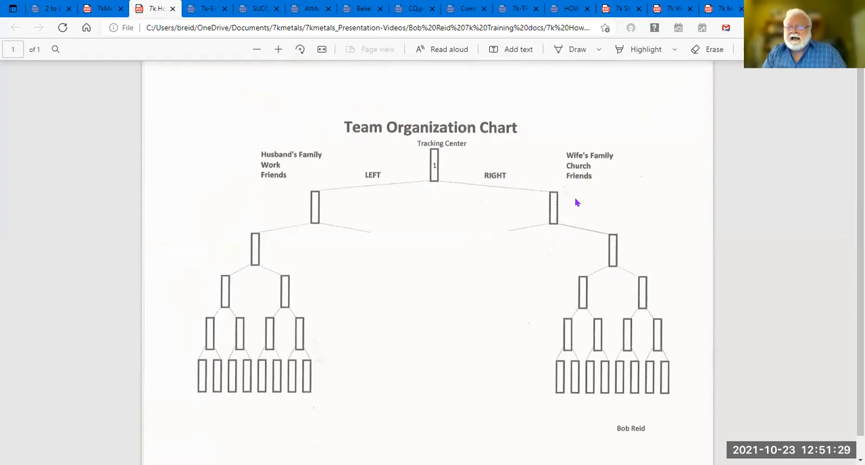
{"action": "mouse_move", "coordinate": [611, 212]}
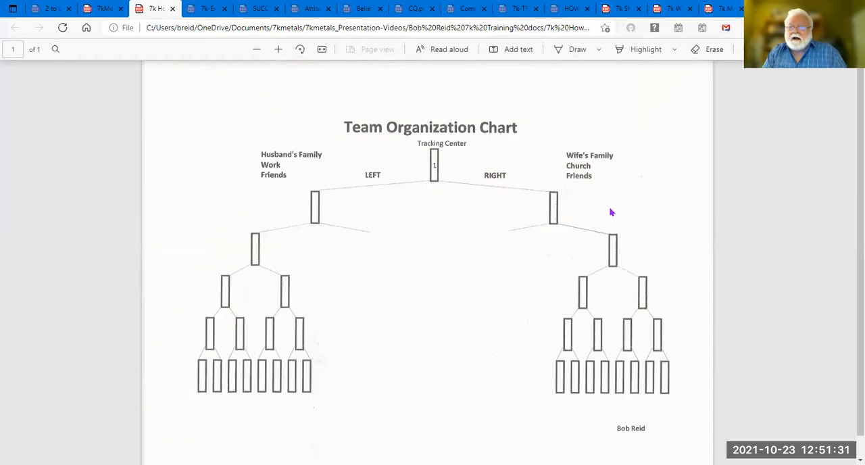
{"action": "mouse_move", "coordinate": [603, 207]}
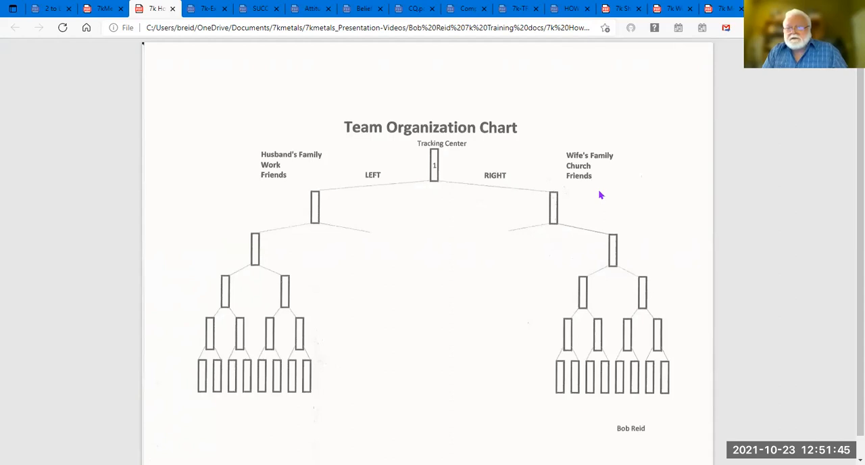
{"action": "mouse_move", "coordinate": [596, 195]}
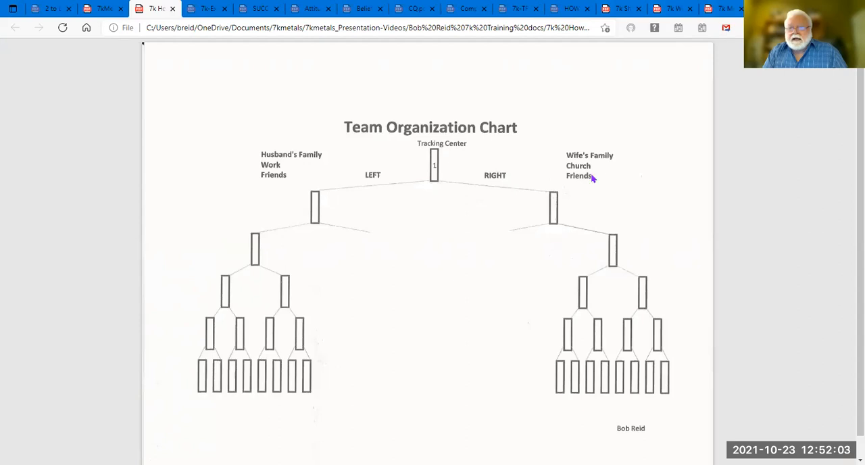
{"action": "mouse_move", "coordinate": [604, 205]}
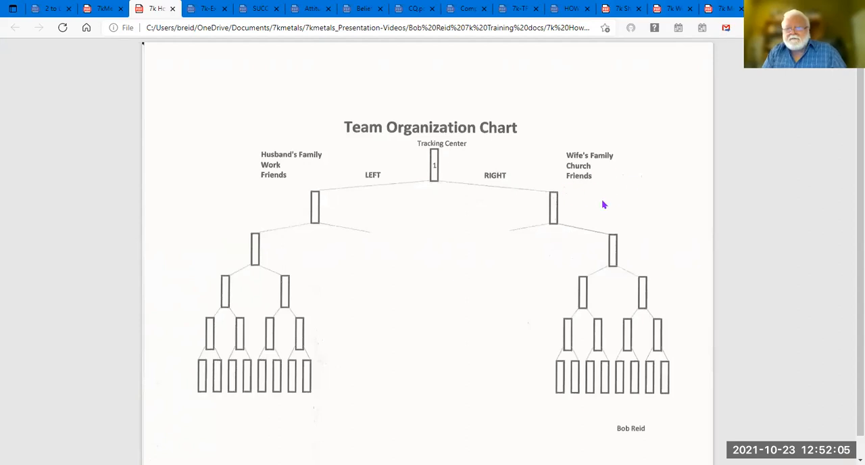
{"action": "mouse_move", "coordinate": [551, 225]}
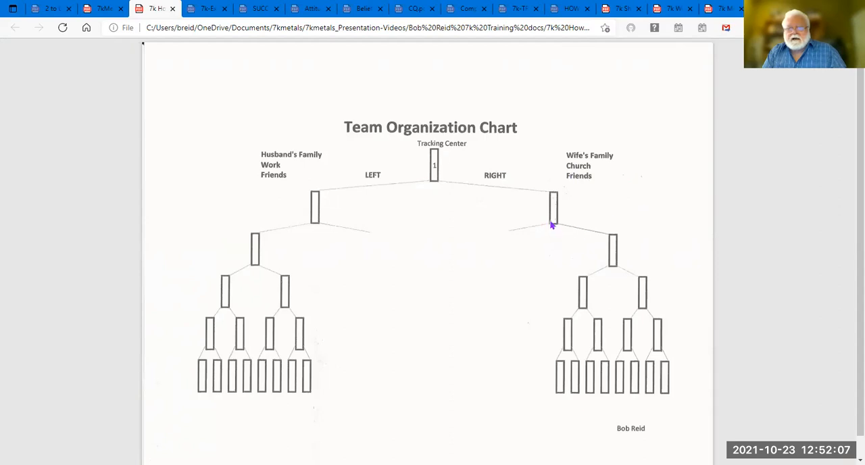
{"action": "mouse_move", "coordinate": [545, 208]}
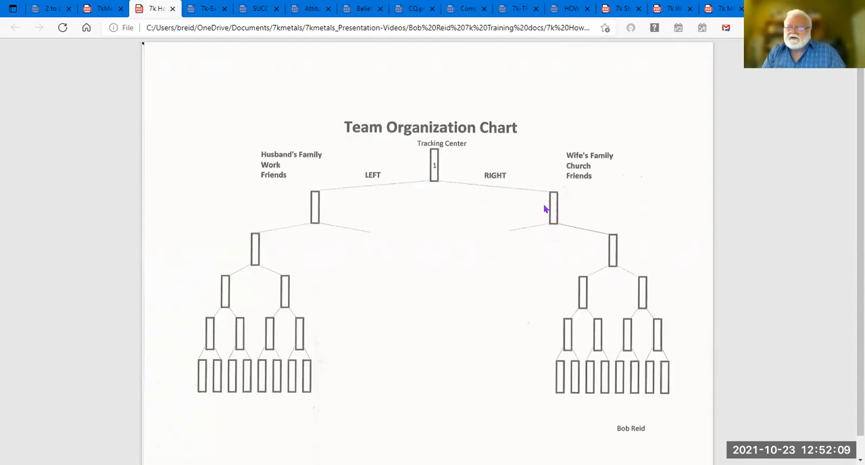
{"action": "mouse_move", "coordinate": [566, 204]}
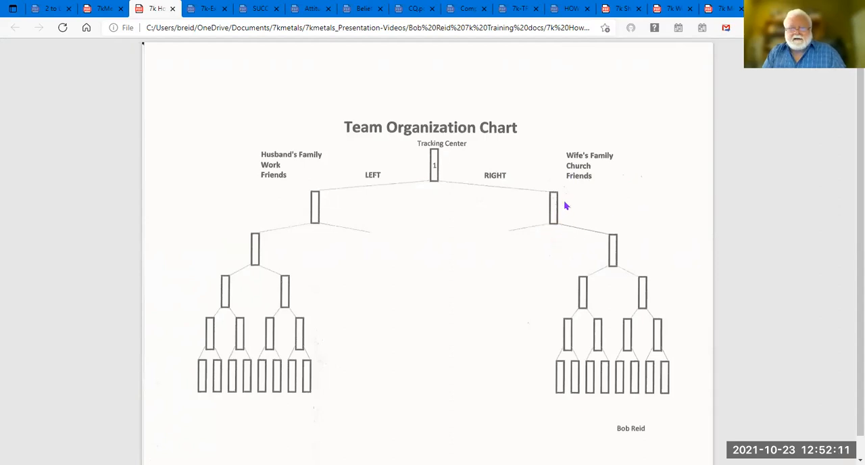
{"action": "mouse_move", "coordinate": [553, 215]}
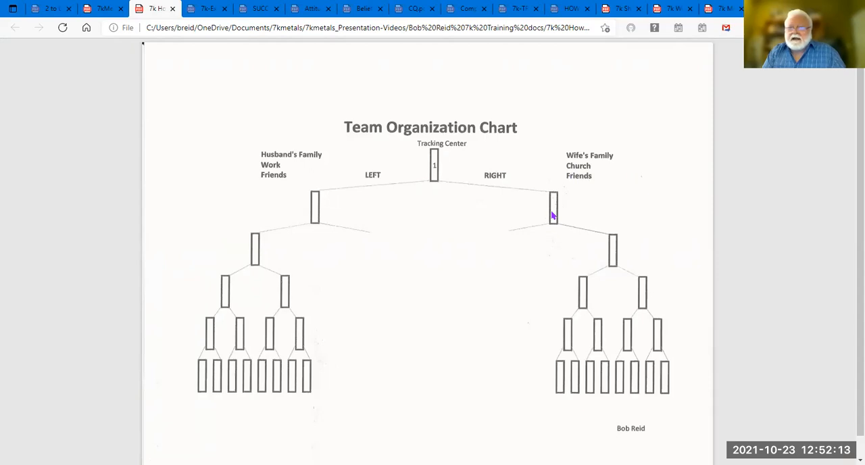
{"action": "mouse_move", "coordinate": [554, 221]}
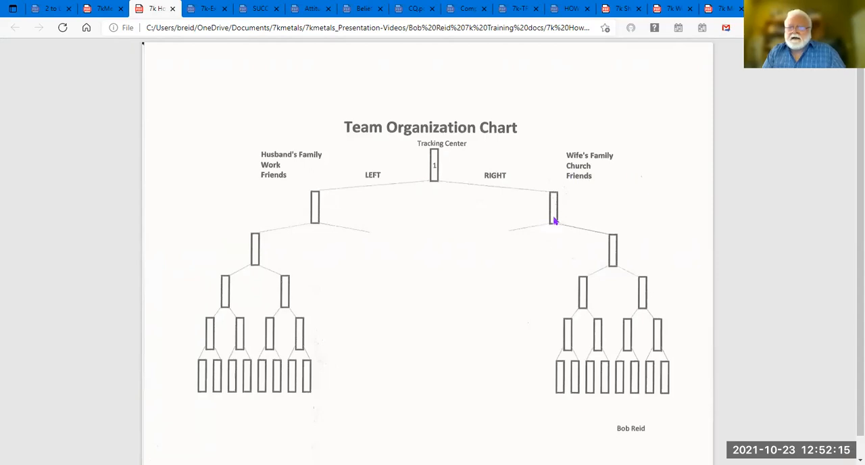
{"action": "mouse_move", "coordinate": [548, 225]}
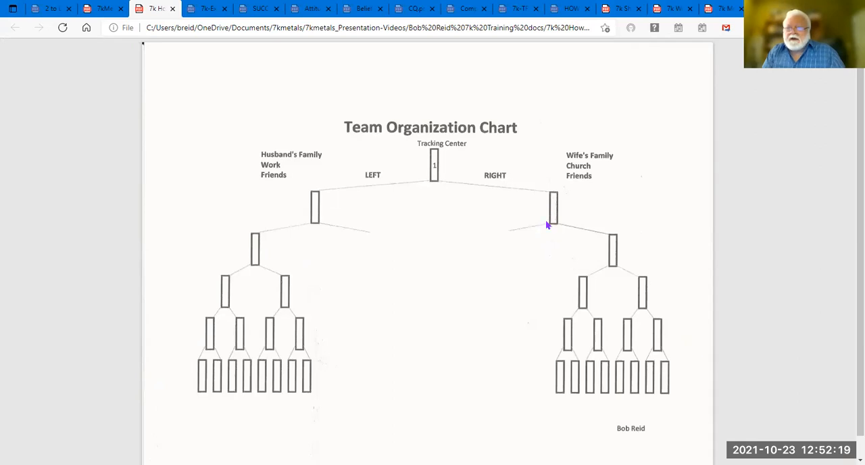
{"action": "mouse_move", "coordinate": [519, 242]}
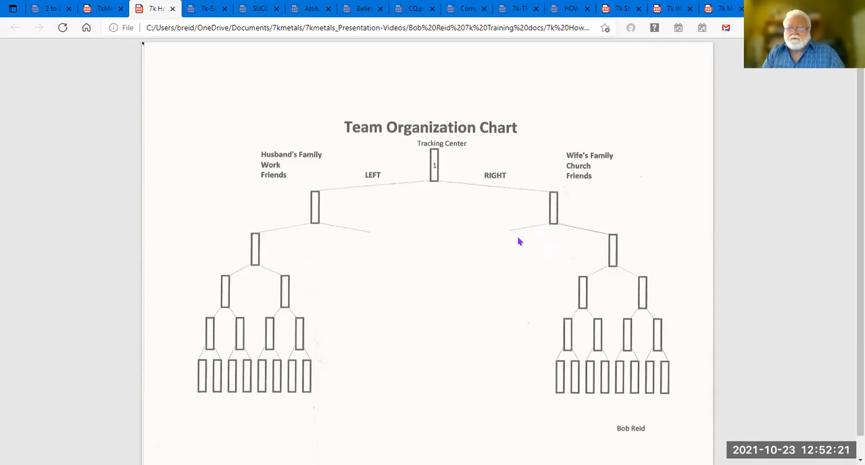
{"action": "mouse_move", "coordinate": [506, 251]}
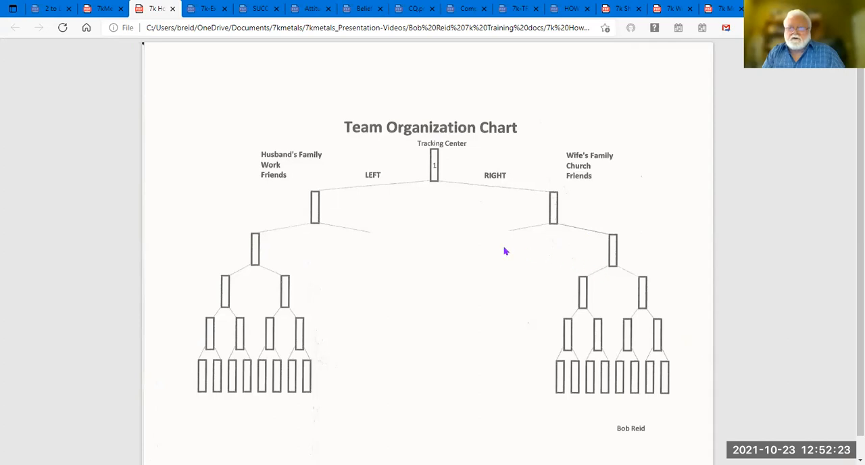
{"action": "mouse_move", "coordinate": [485, 272]}
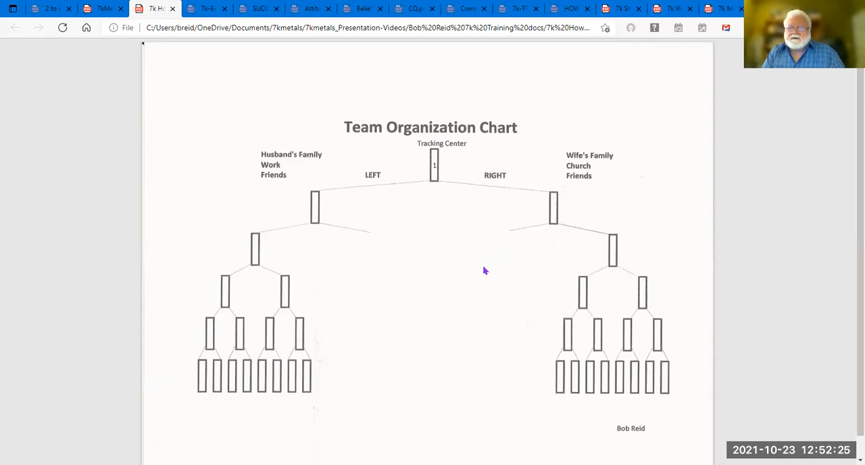
{"action": "mouse_move", "coordinate": [478, 297]}
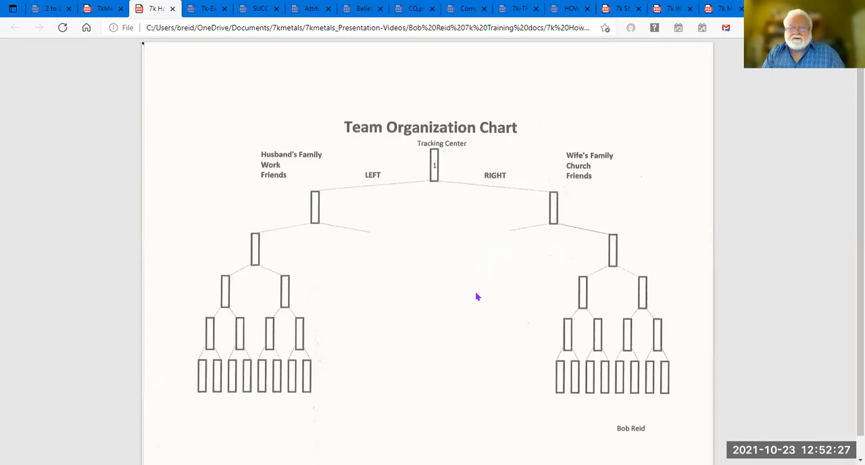
{"action": "mouse_move", "coordinate": [447, 298]}
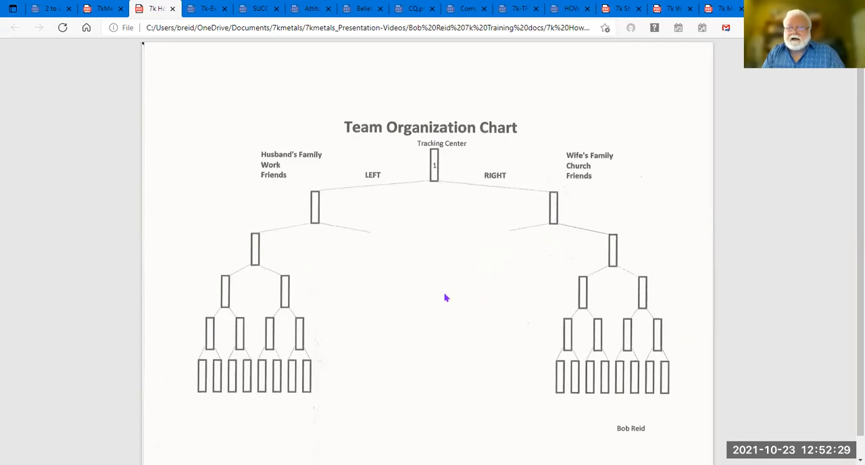
{"action": "mouse_move", "coordinate": [541, 218]}
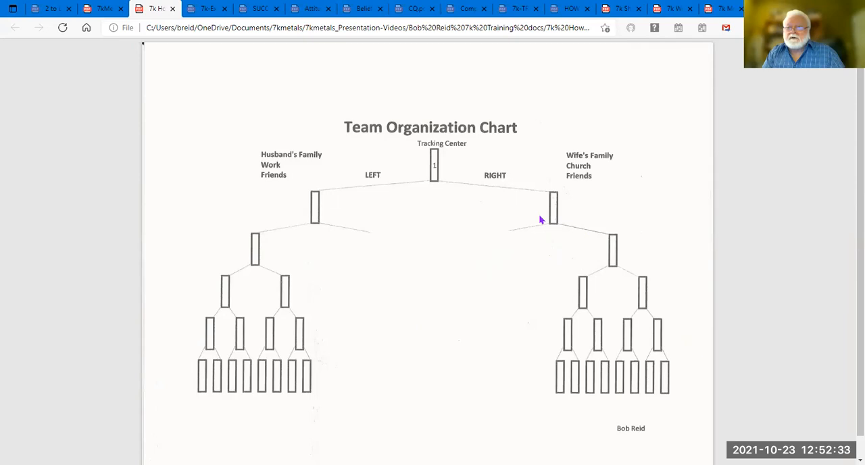
{"action": "mouse_move", "coordinate": [538, 224]}
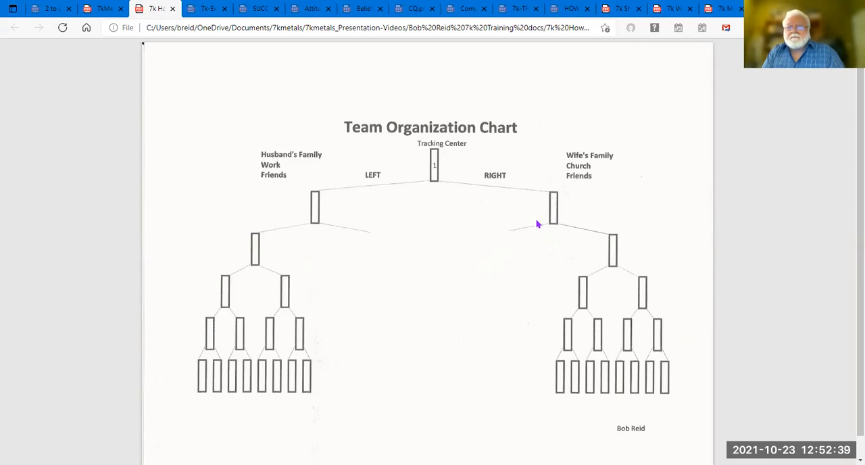
{"action": "mouse_move", "coordinate": [557, 214]}
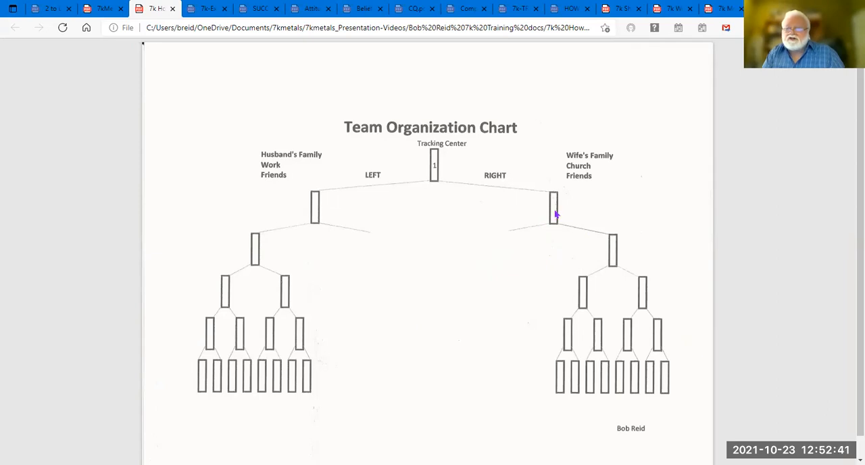
{"action": "mouse_move", "coordinate": [553, 223]}
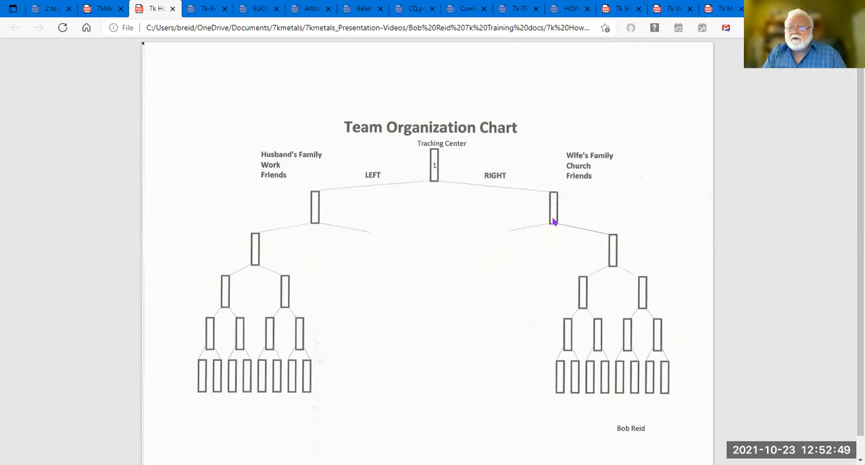
{"action": "mouse_move", "coordinate": [534, 422]}
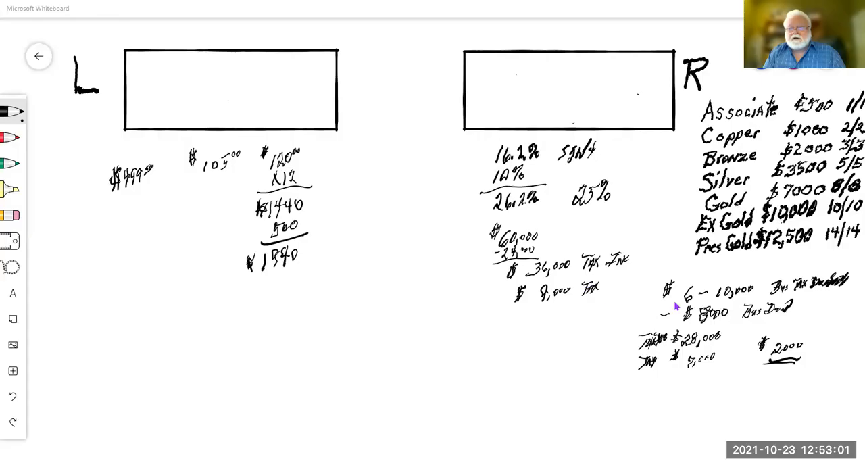
{"action": "mouse_move", "coordinate": [734, 321]}
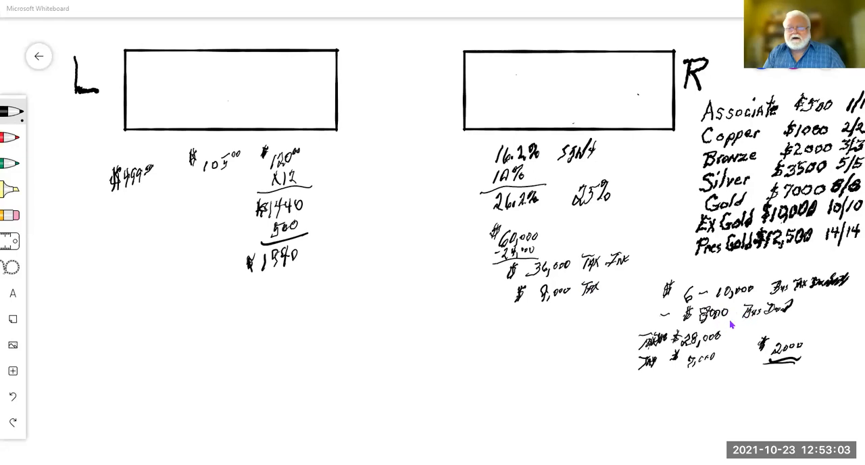
{"action": "mouse_move", "coordinate": [735, 295]}
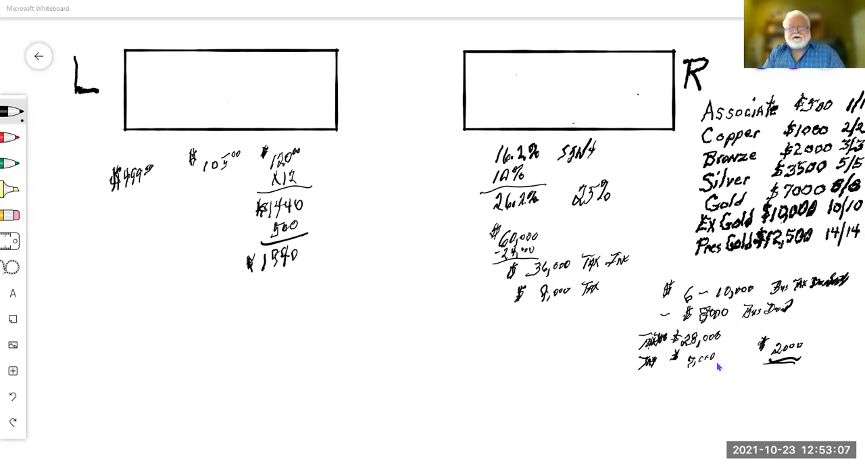
{"action": "mouse_move", "coordinate": [414, 260]}
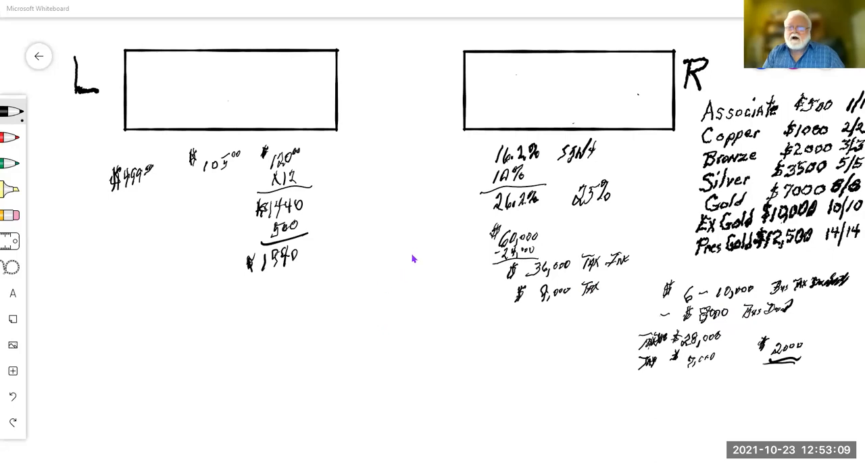
{"action": "mouse_move", "coordinate": [393, 288]}
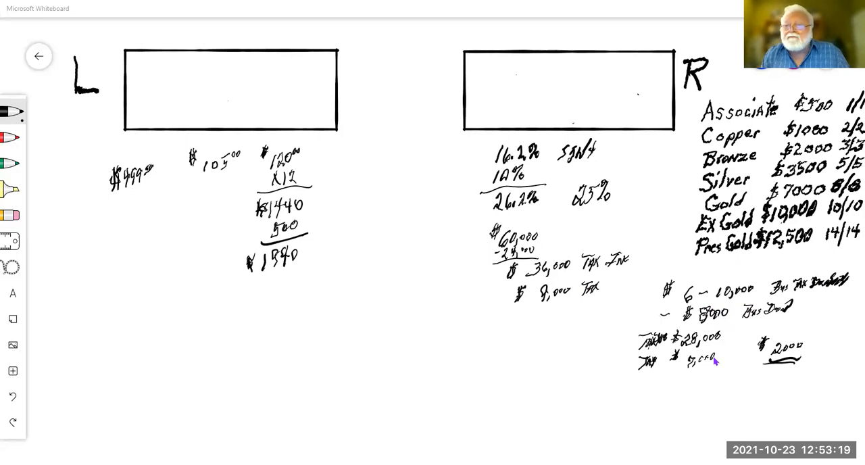
{"action": "mouse_move", "coordinate": [709, 377]}
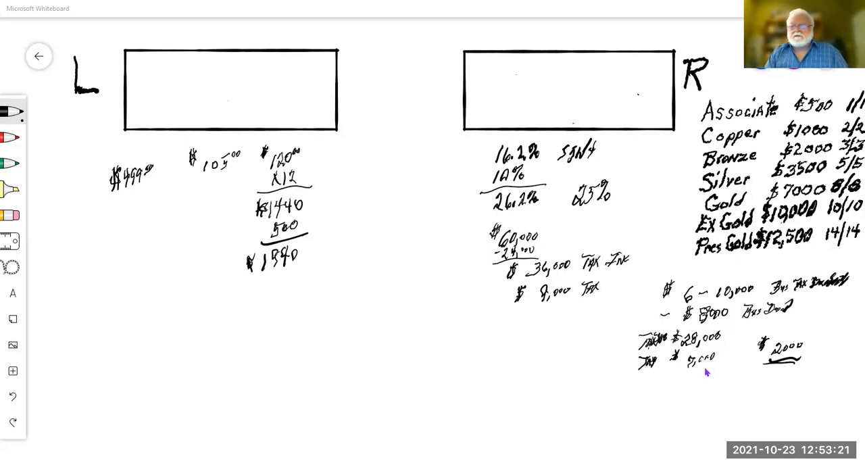
{"action": "mouse_move", "coordinate": [708, 378]}
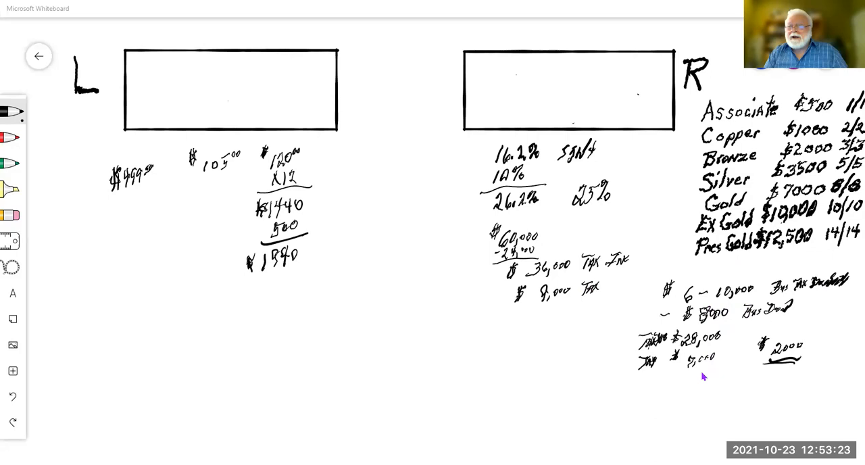